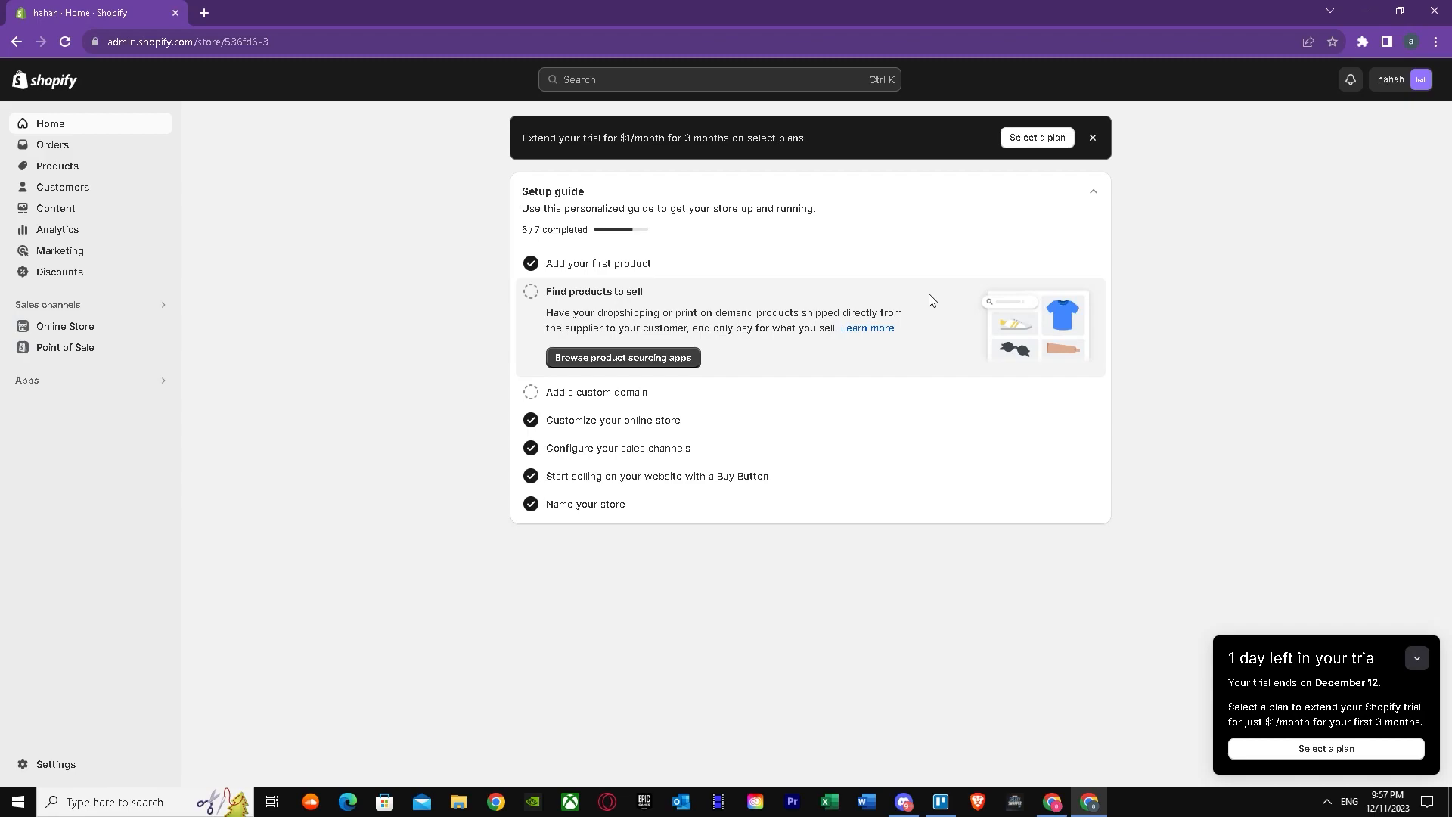
mouse_move(779, 340)
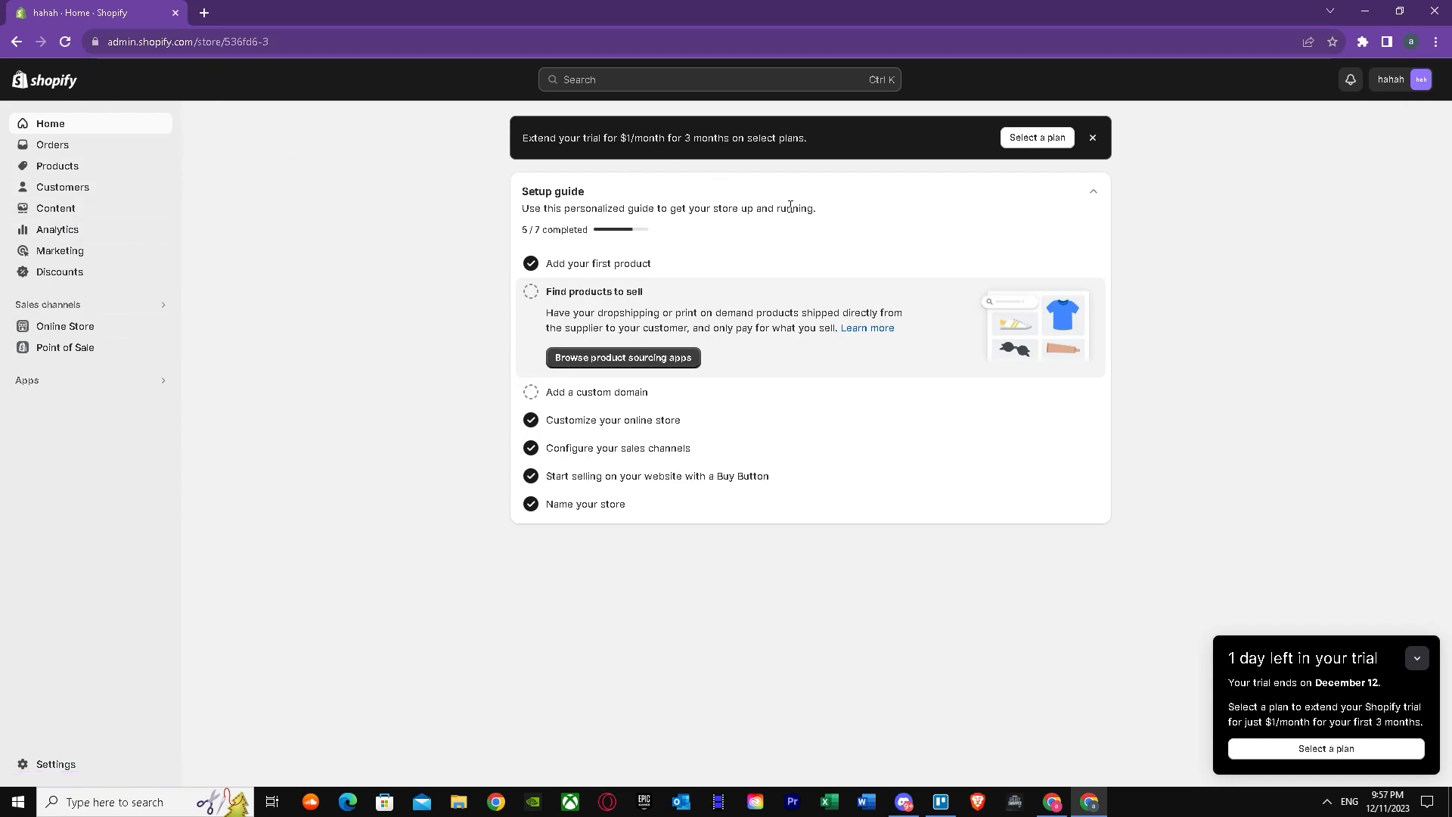
mouse_move(511, 318)
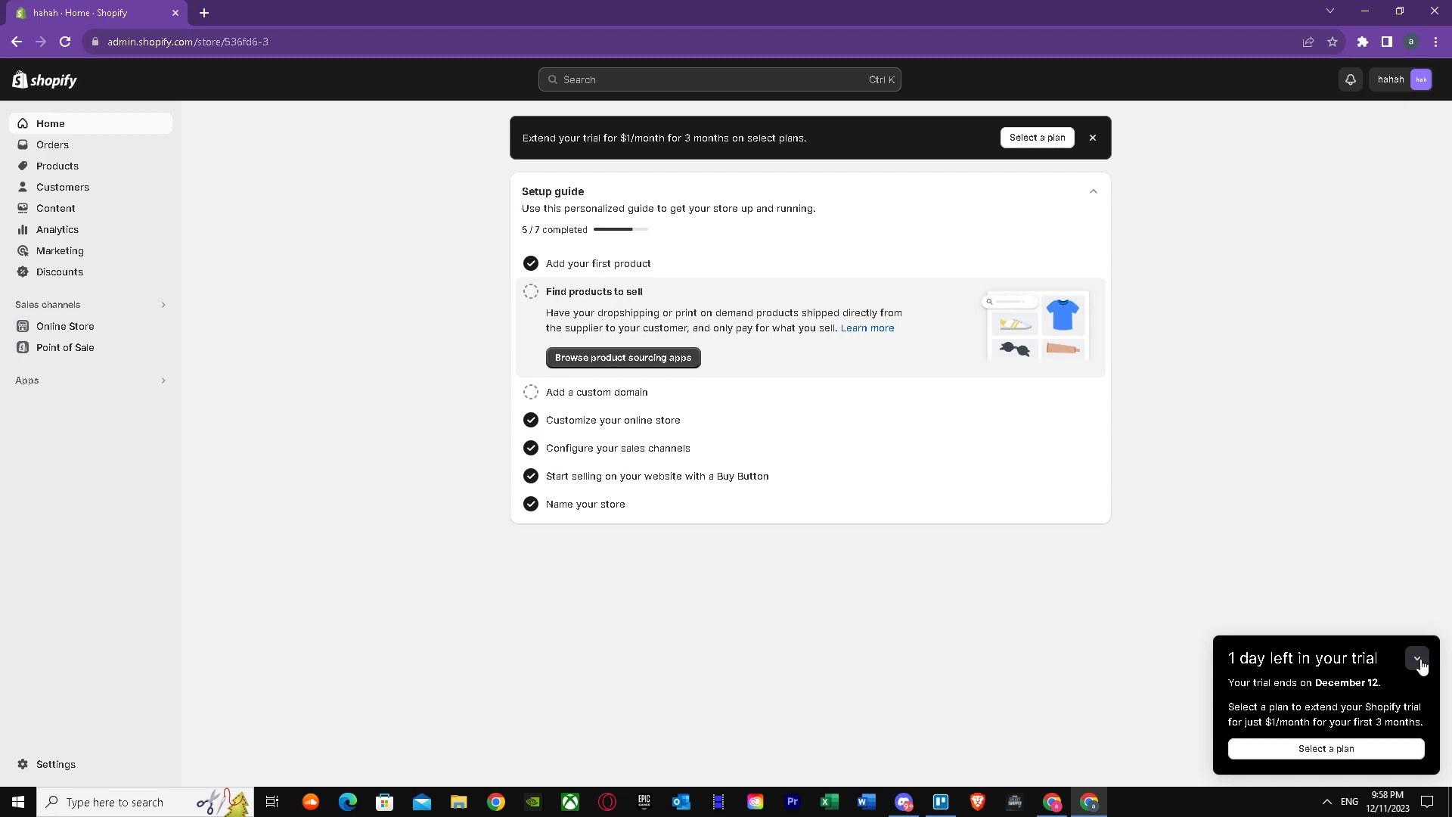
Collapse the trial reminder, glance at Products, return Home and search the apps for 'own'
left_click(1415, 660)
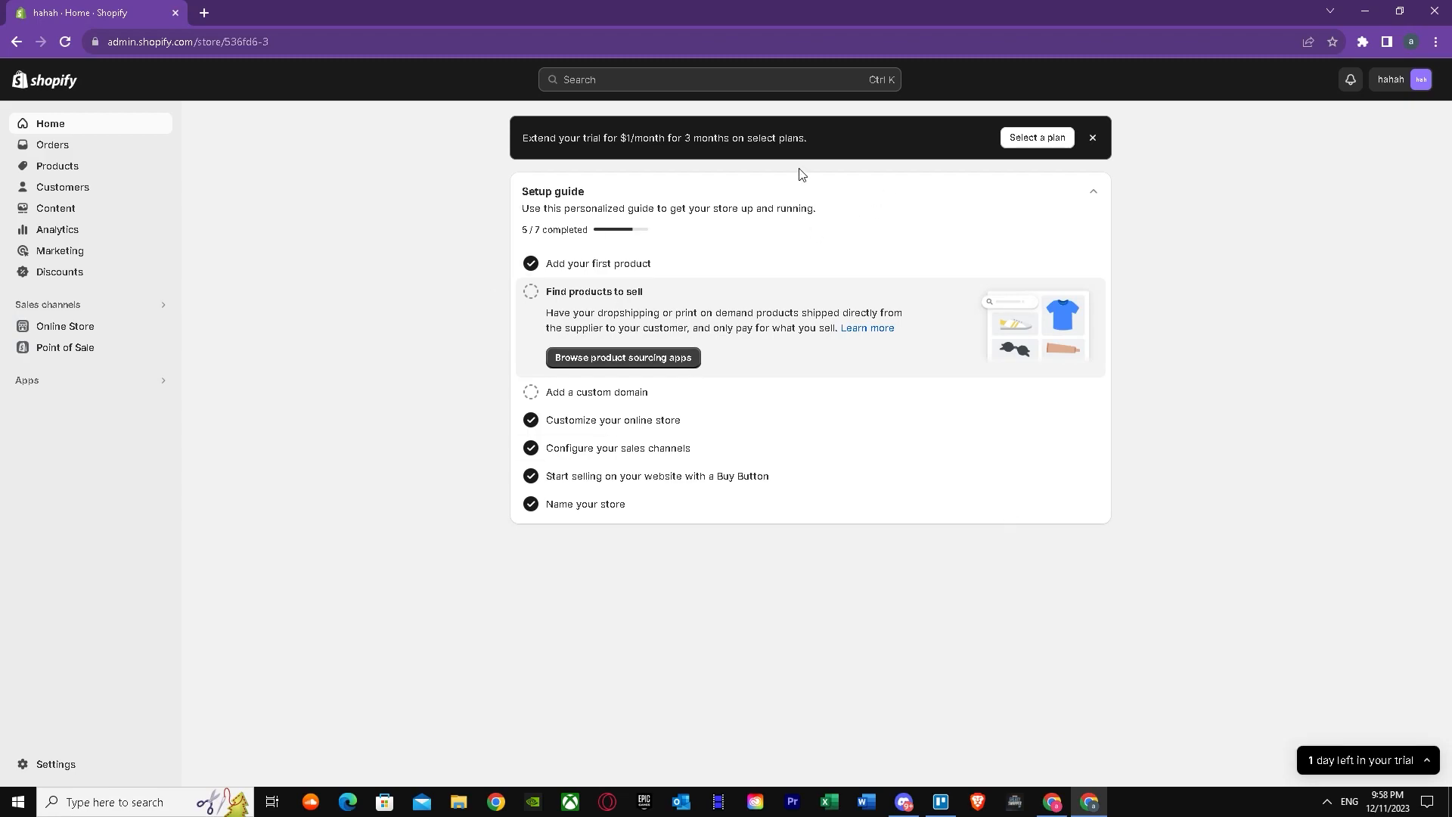
mouse_move(497, 230)
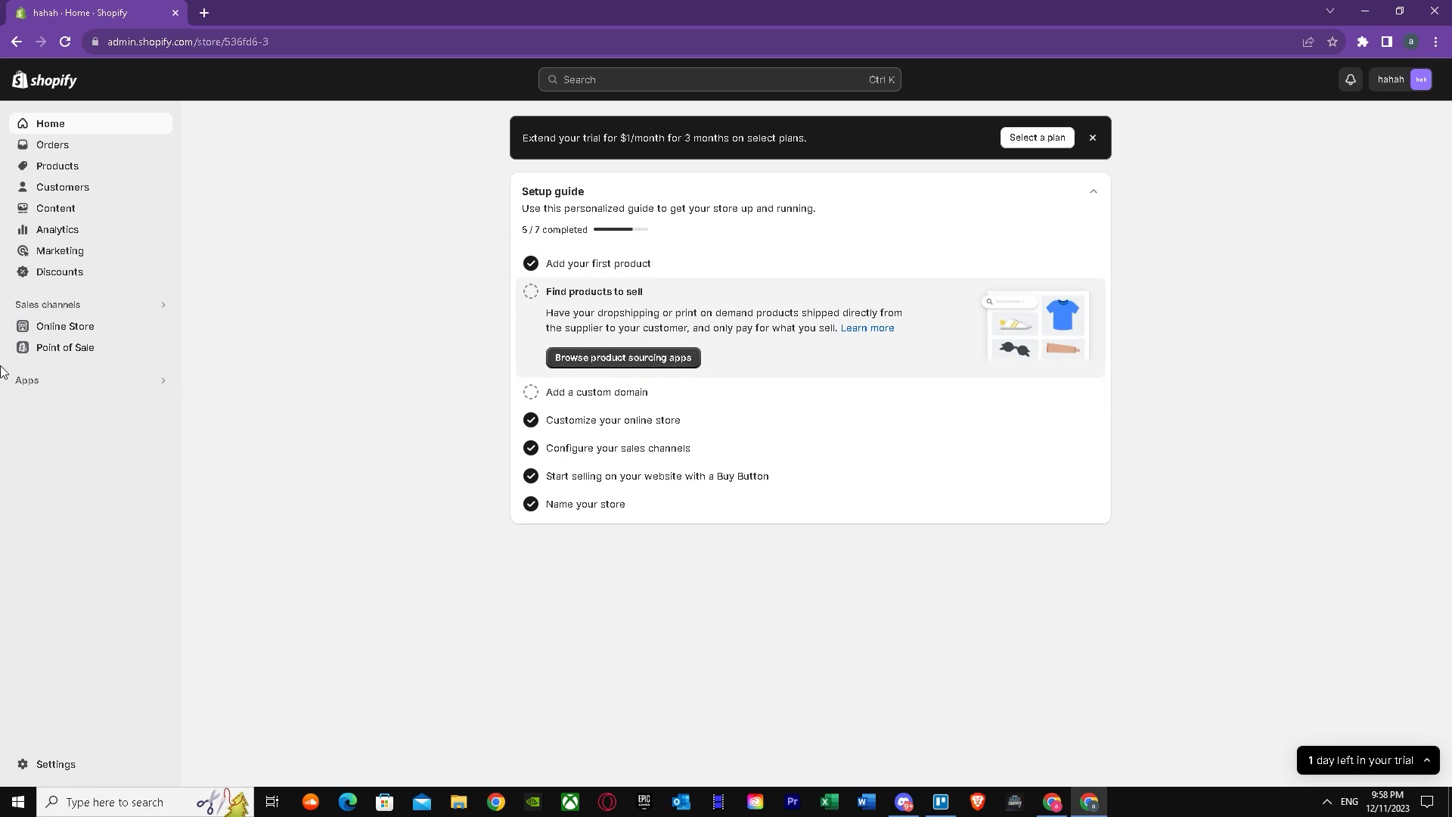
left_click(58, 166)
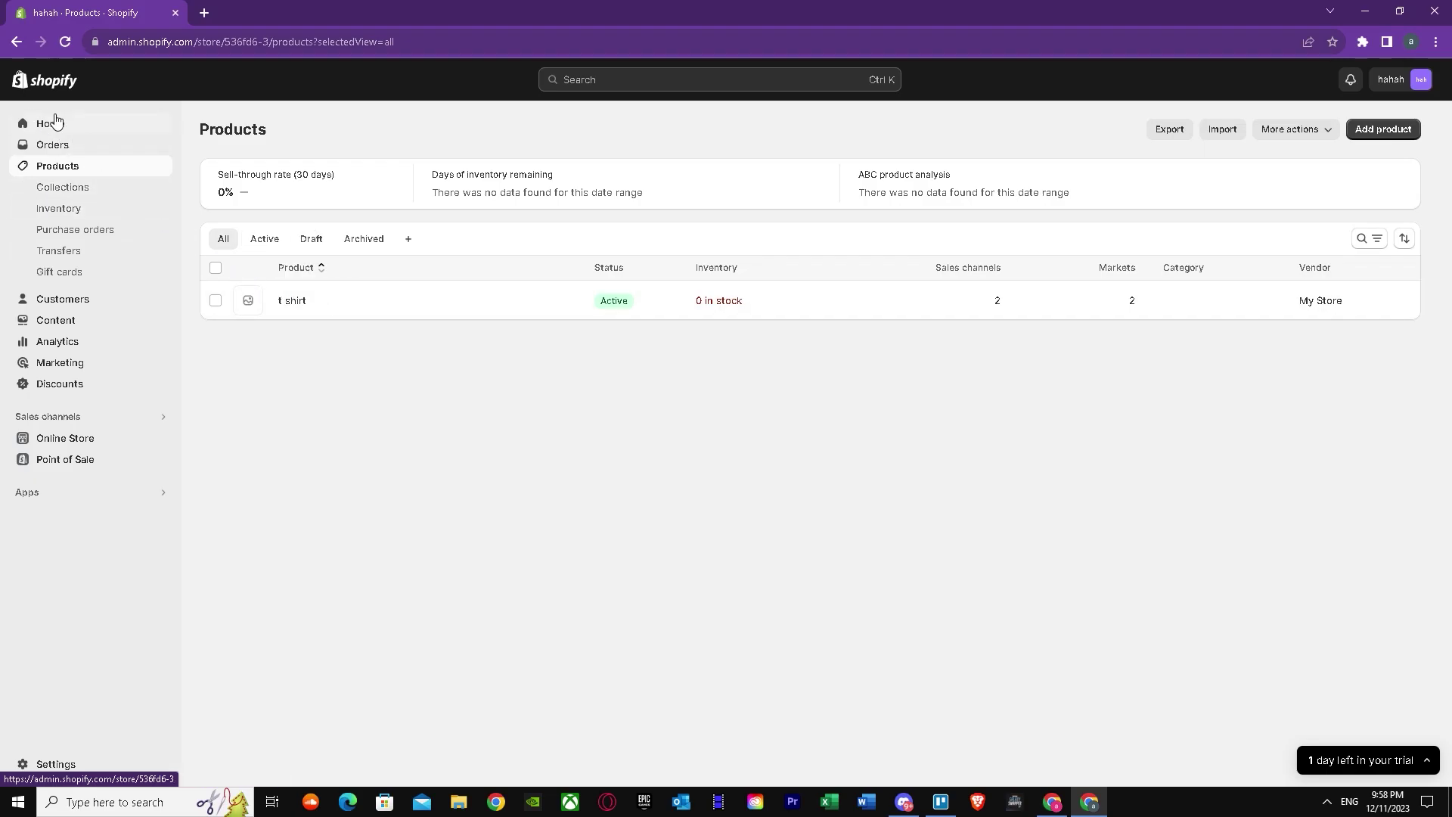
left_click(41, 124)
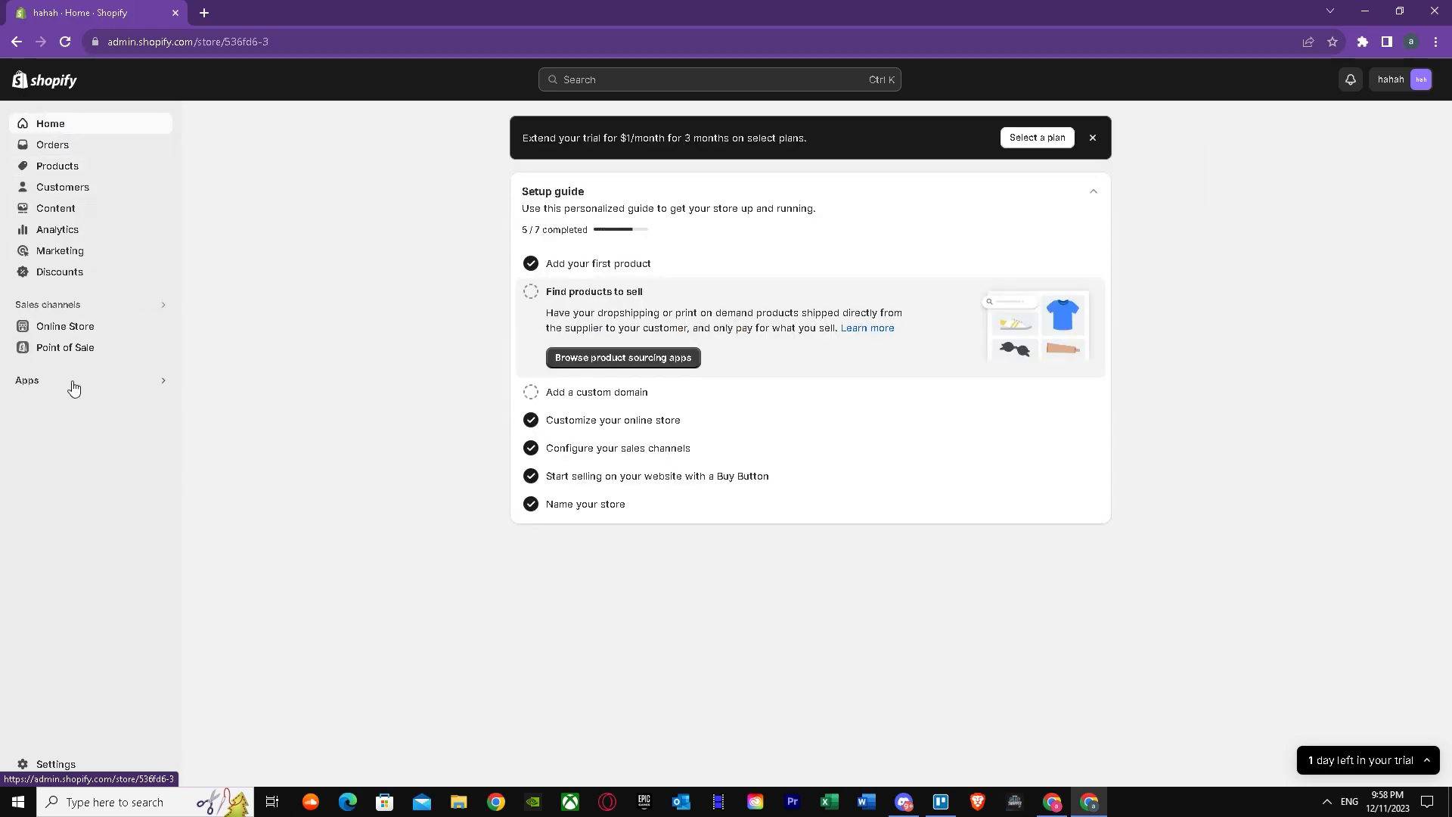
left_click(26, 381)
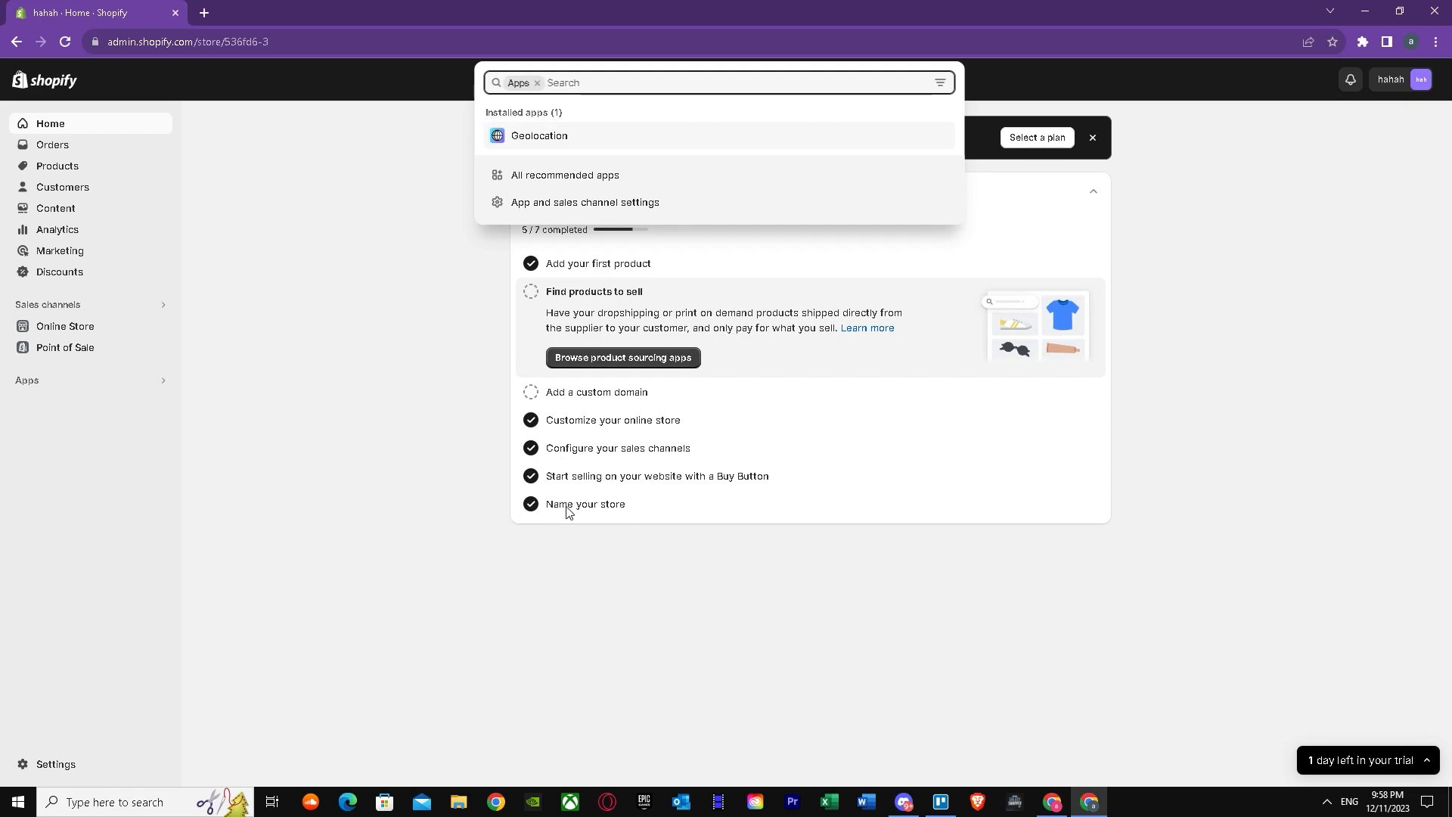
type("own")
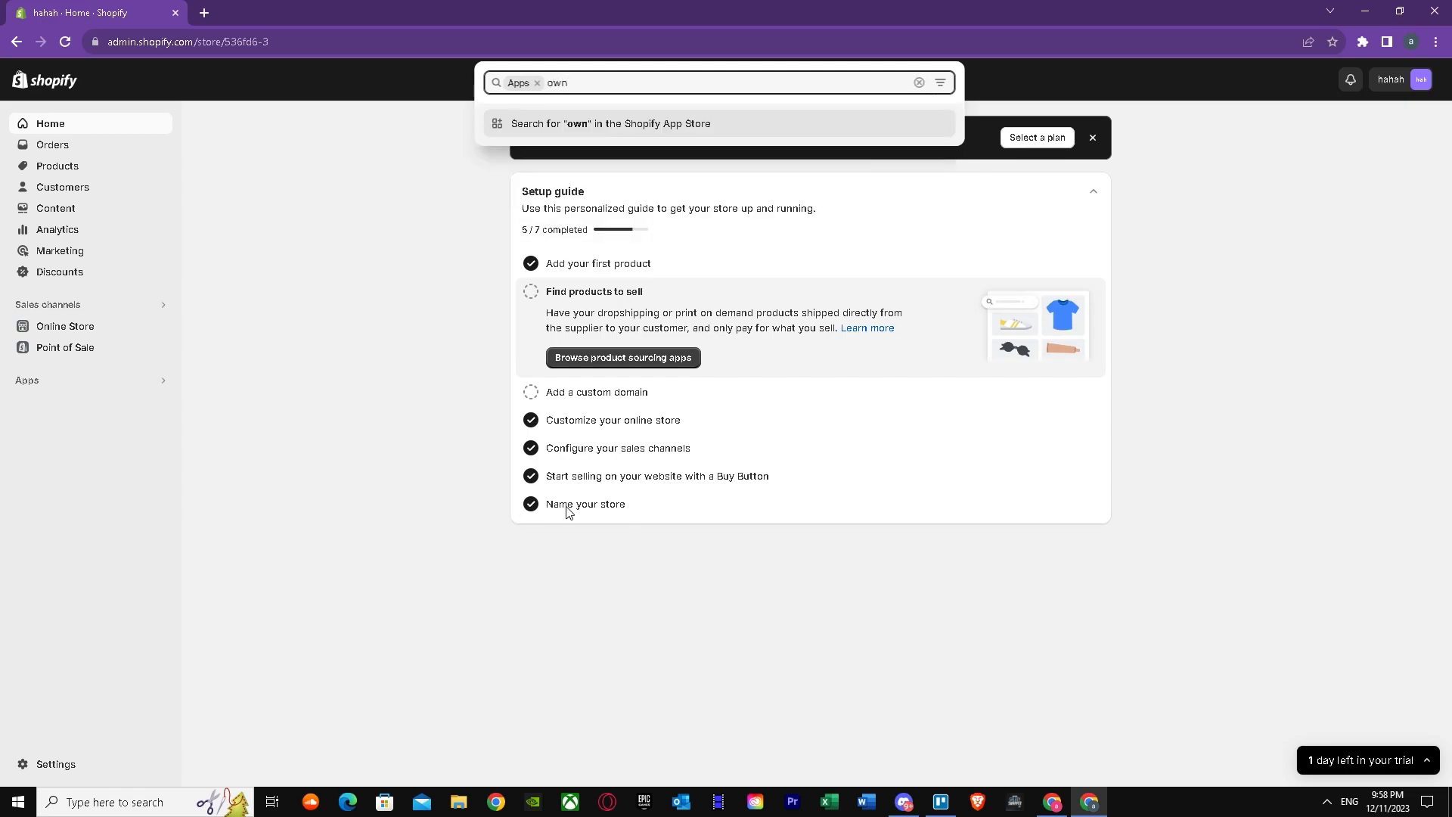
Search the Shopify App Store for 'own' and choose the Ownbase: Sync to TikTok Shop result
left_click(611, 124)
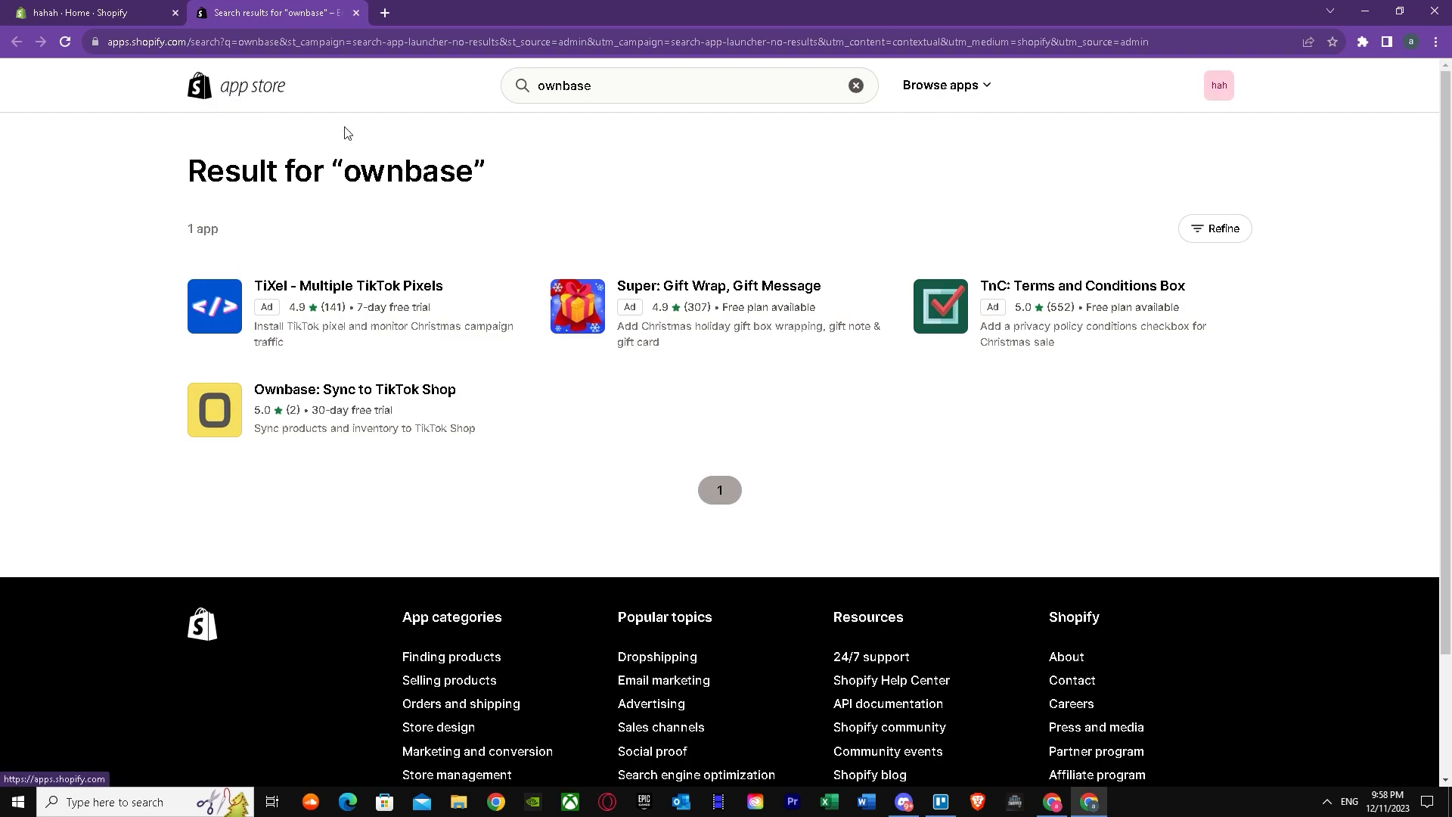
mouse_move(764, 556)
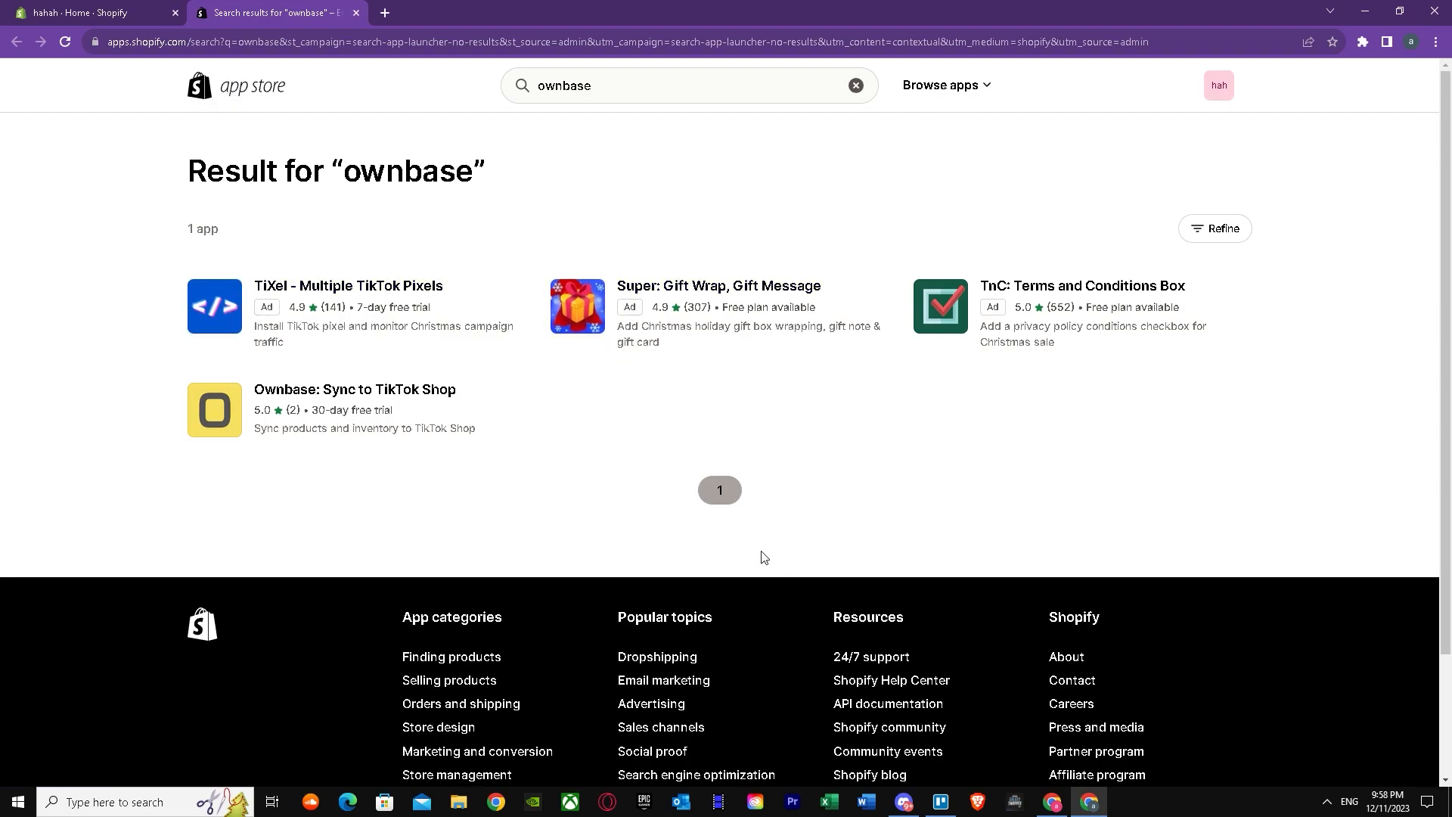
mouse_move(361, 395)
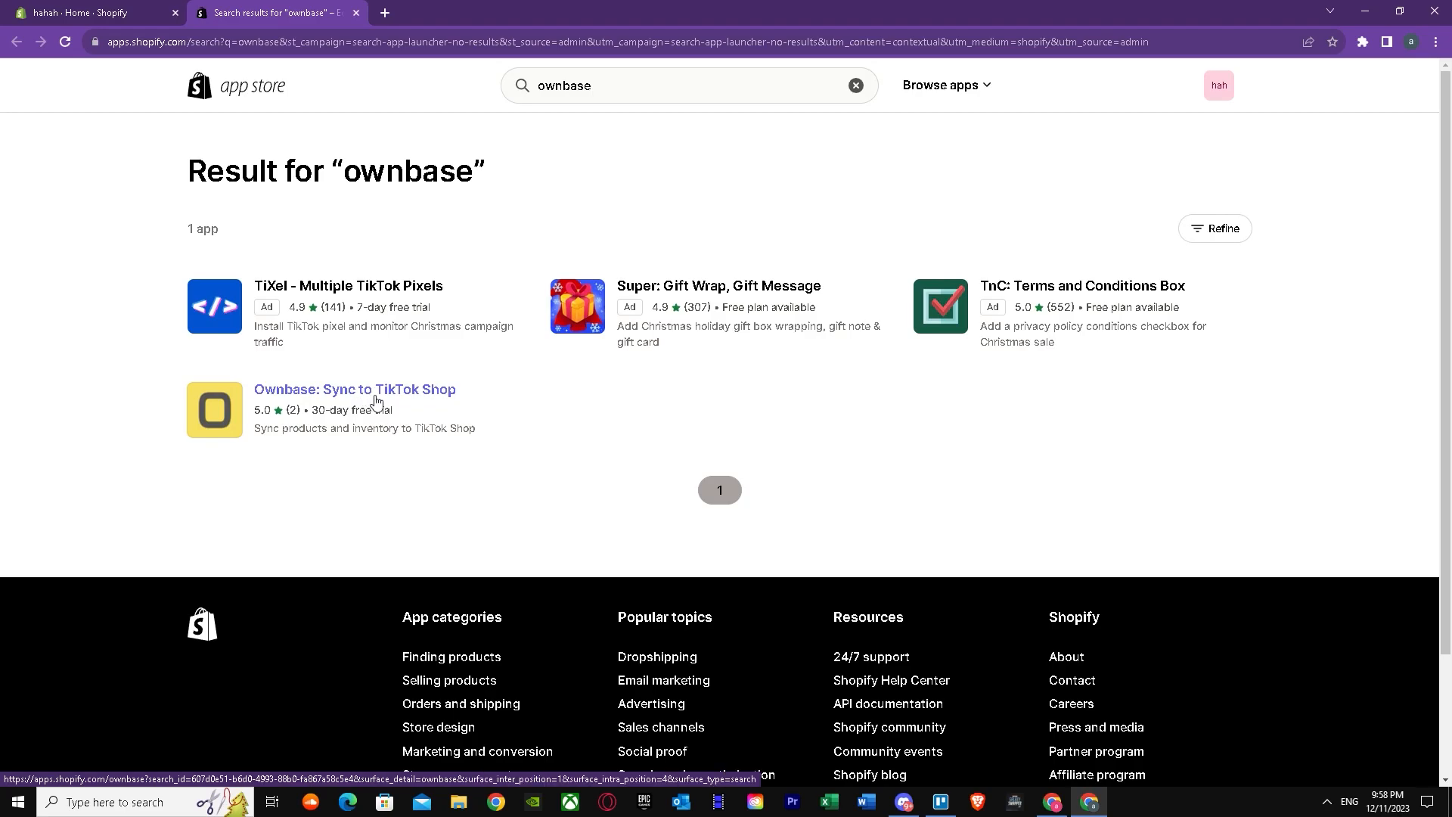
mouse_move(372, 408)
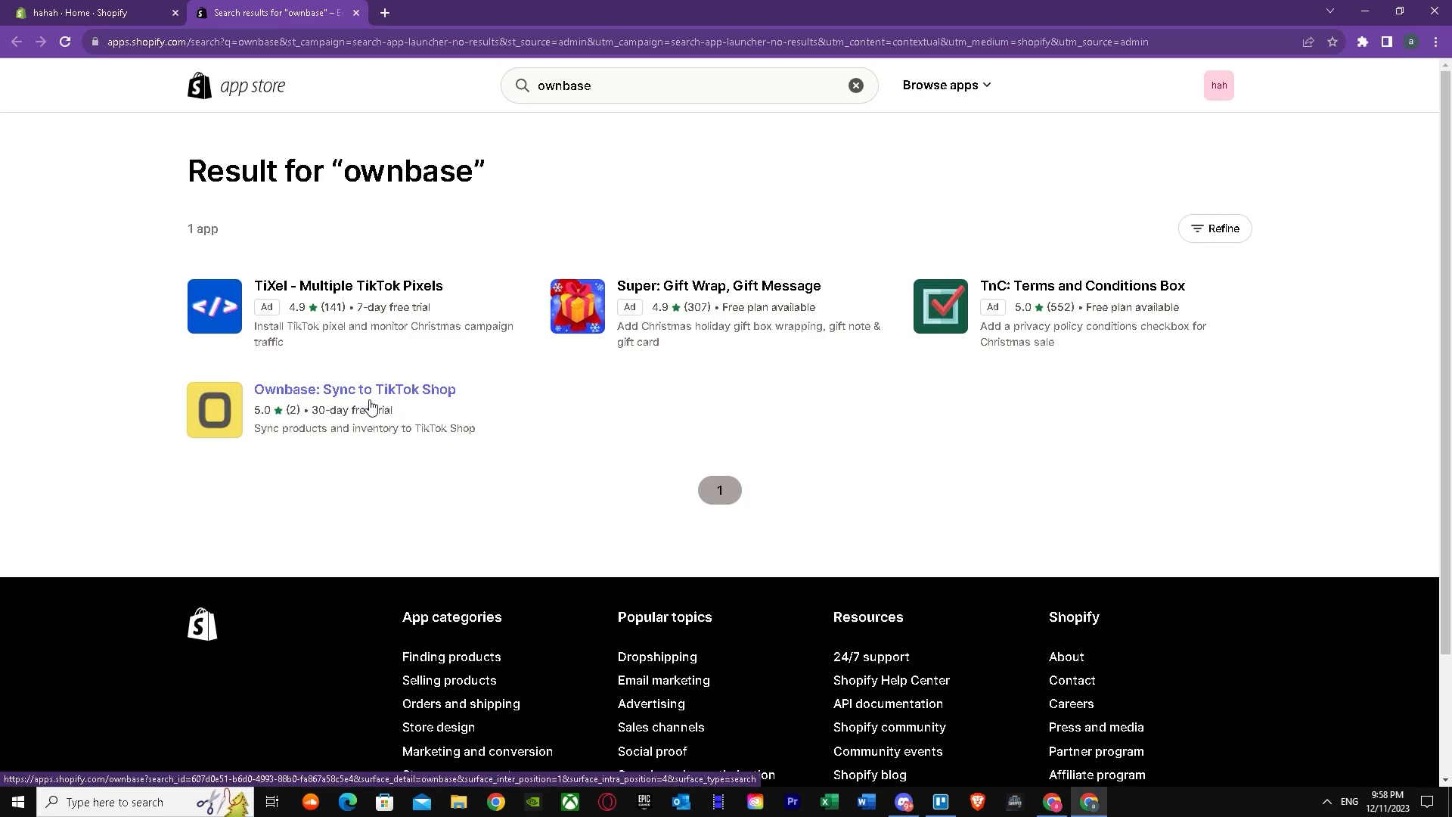
left_click(355, 390)
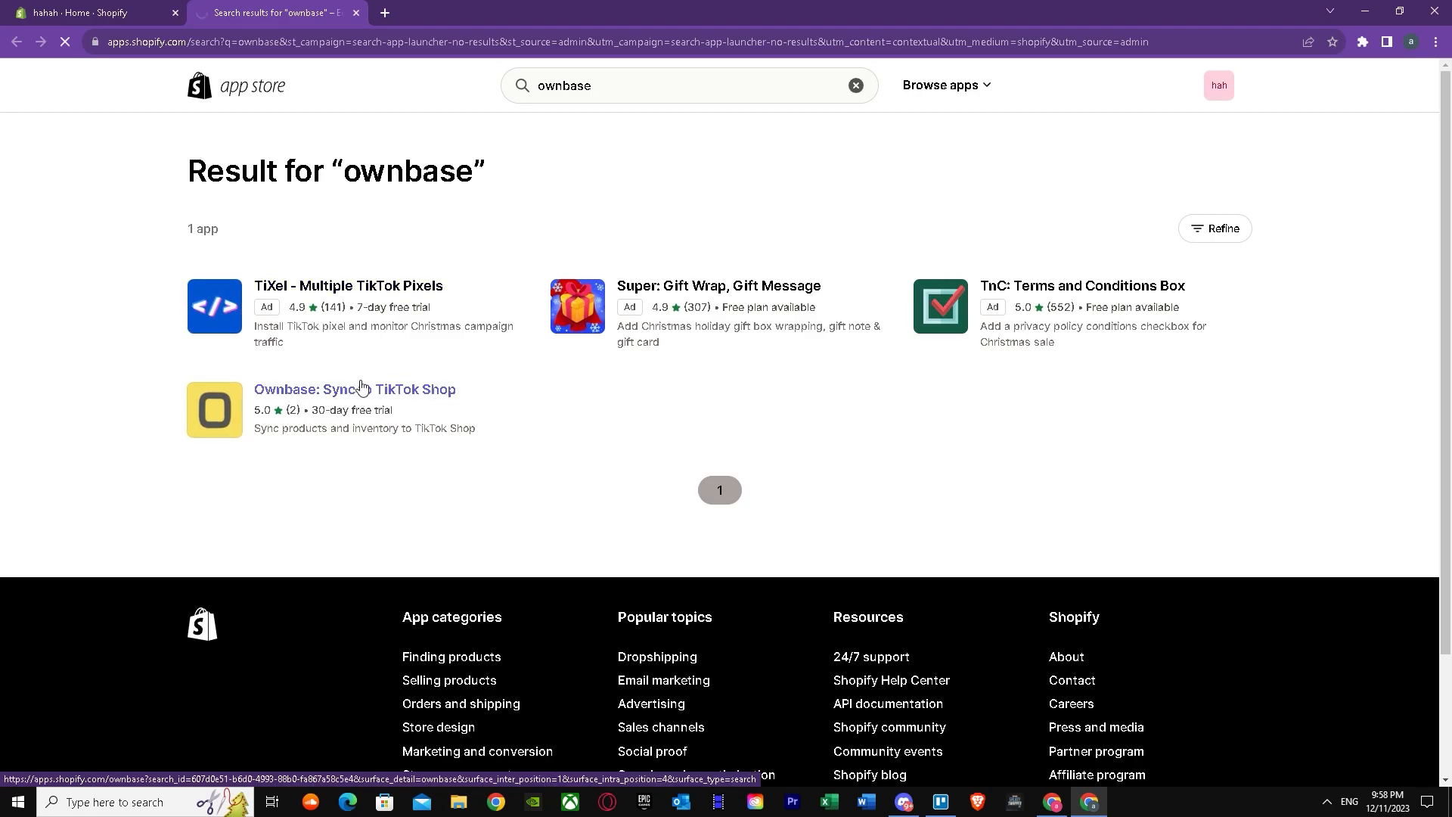
Load the Ownbase: Sync to TikTok Shop listing showing $15/month with a 30-day free trial
left_click(357, 390)
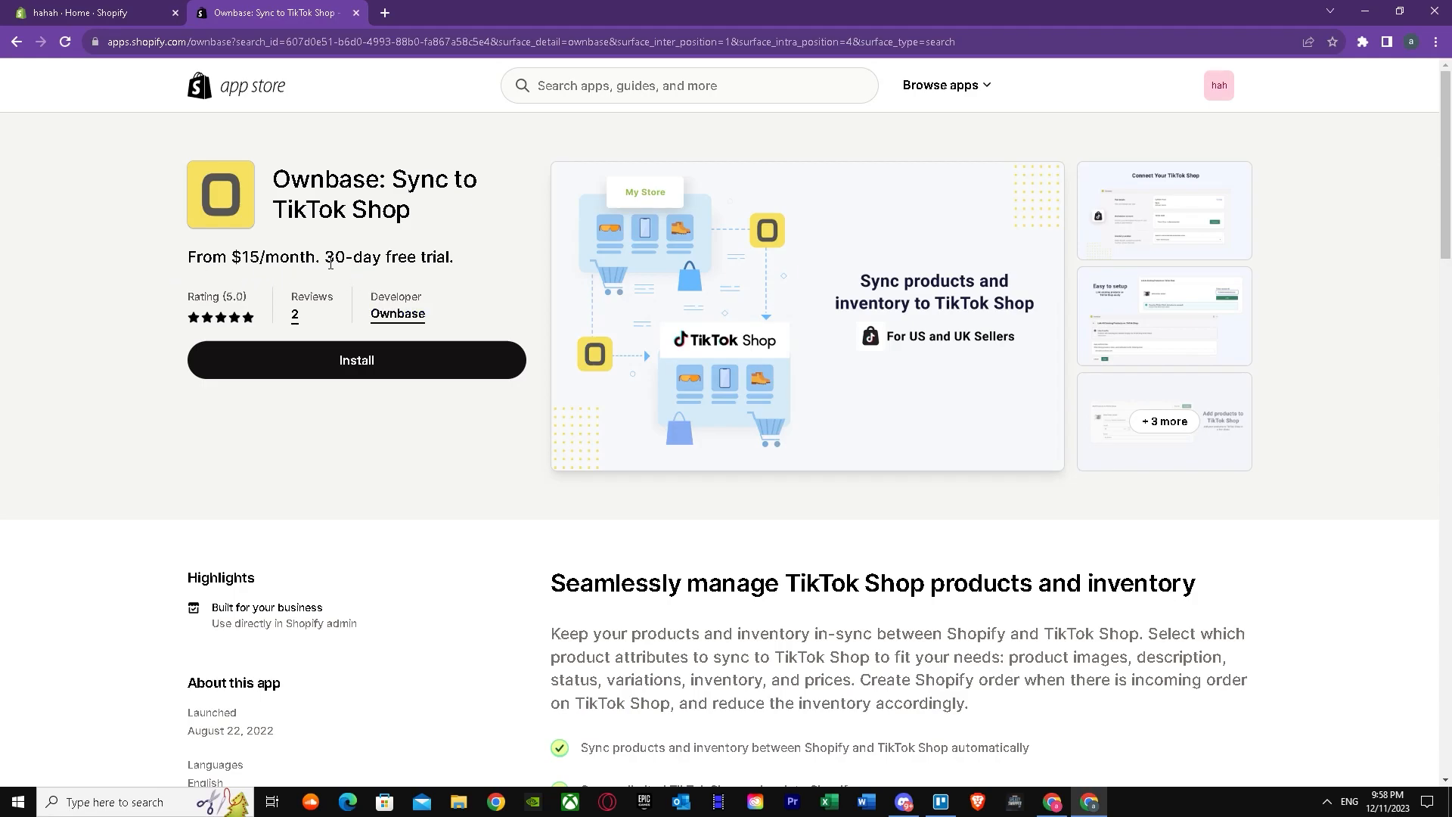
mouse_move(362, 260)
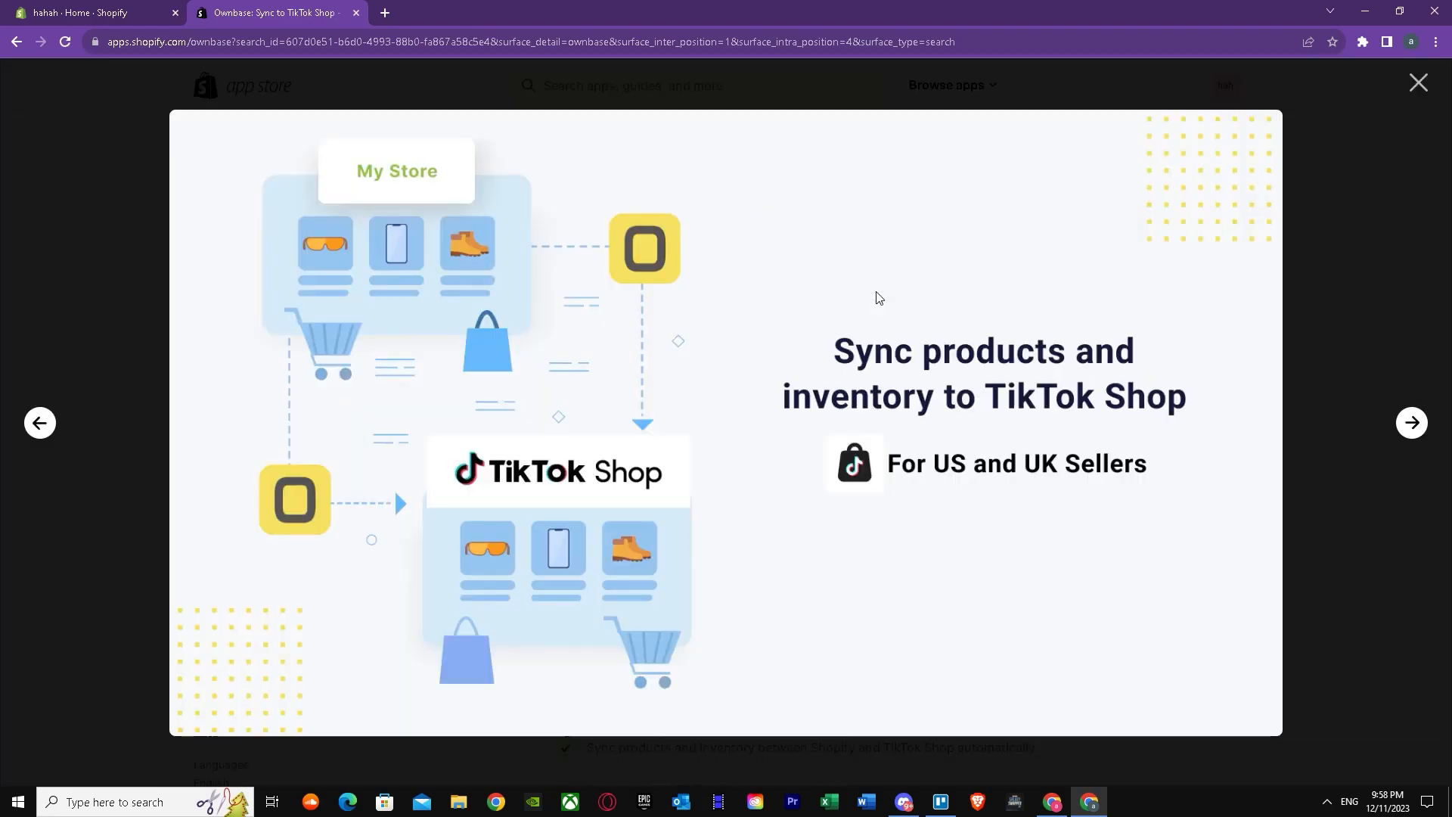
mouse_move(1411, 422)
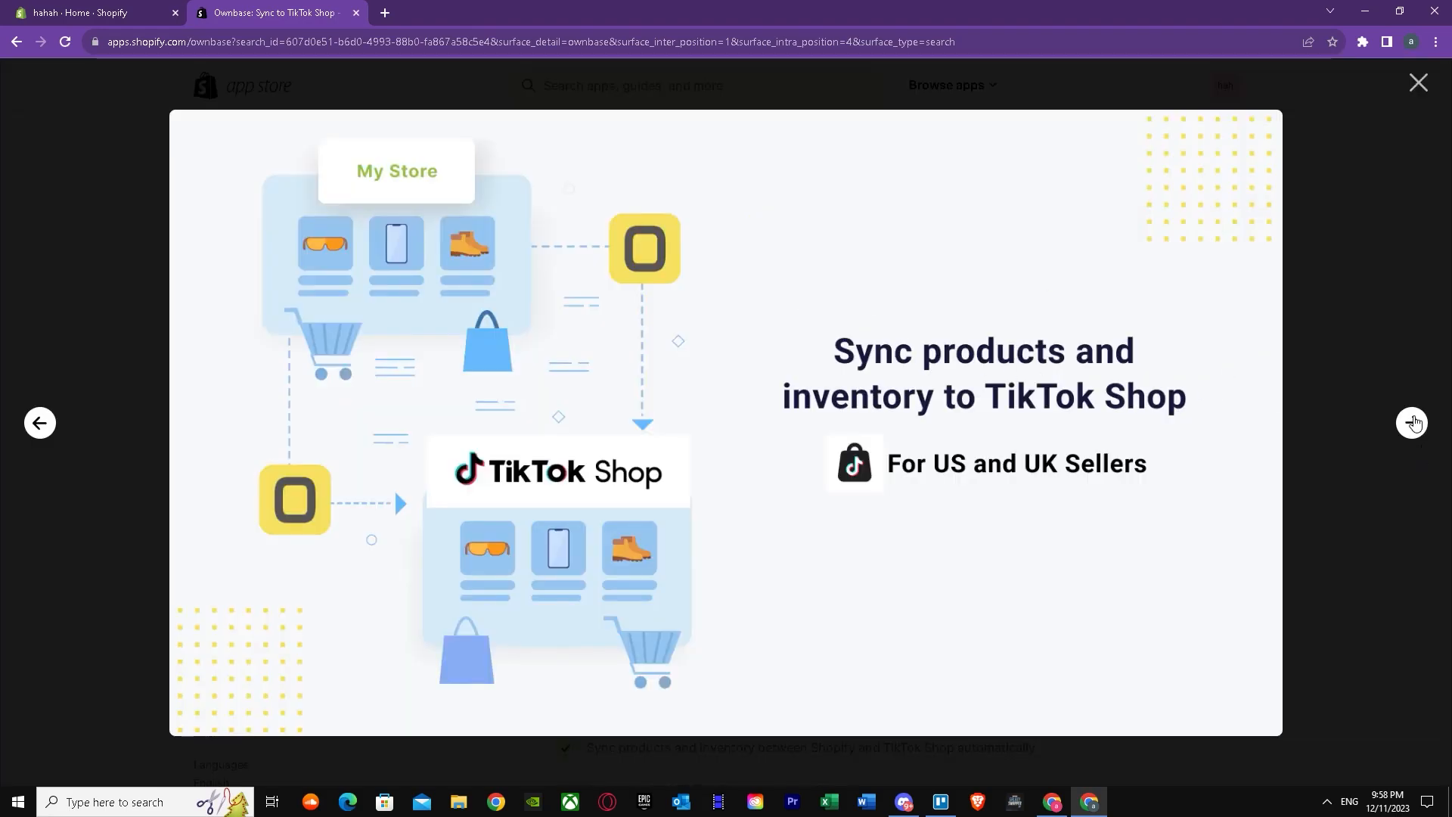
mouse_move(1080, 357)
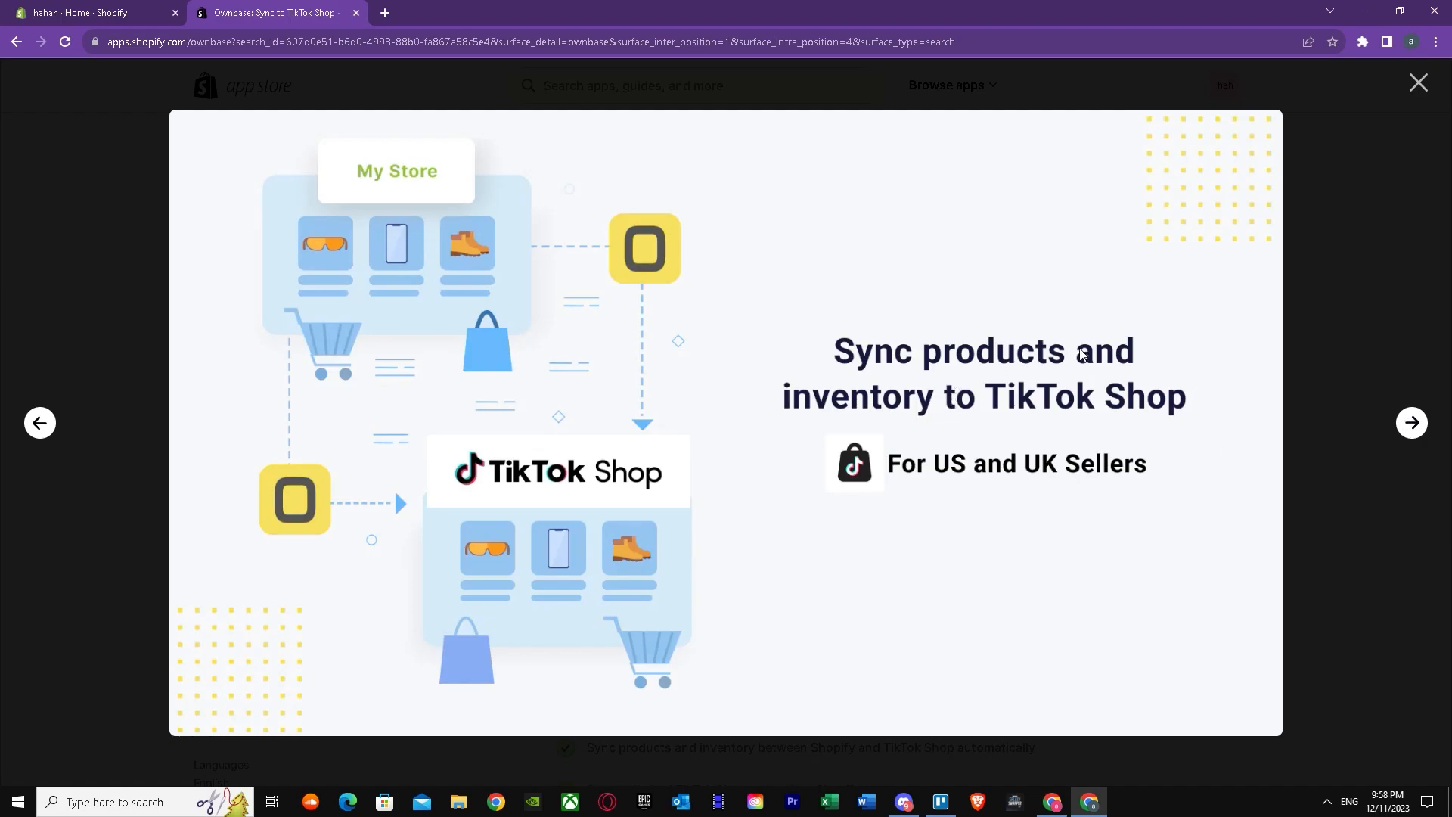
mouse_move(1355, 457)
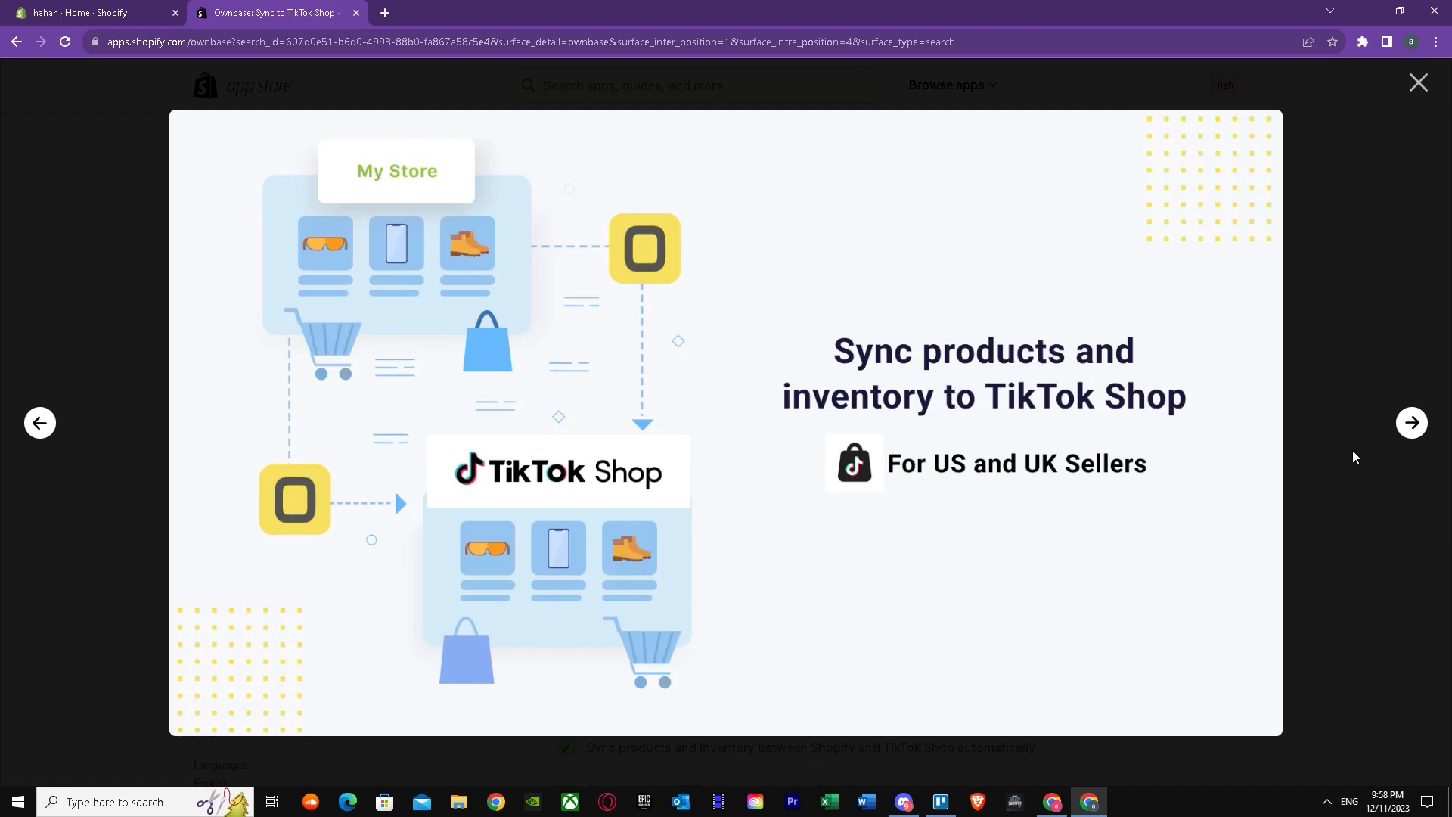
mouse_move(956, 474)
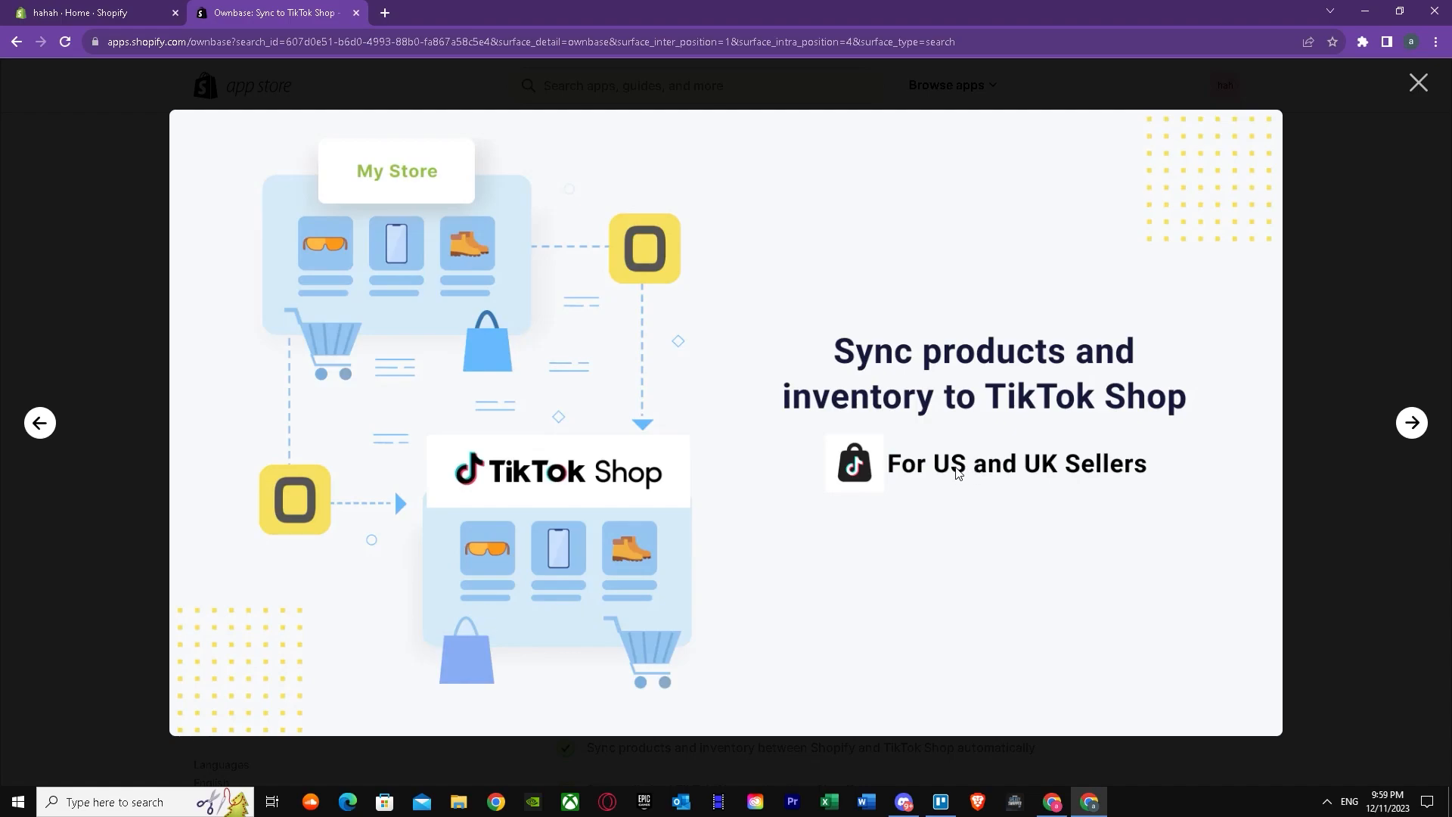
mouse_move(1068, 474)
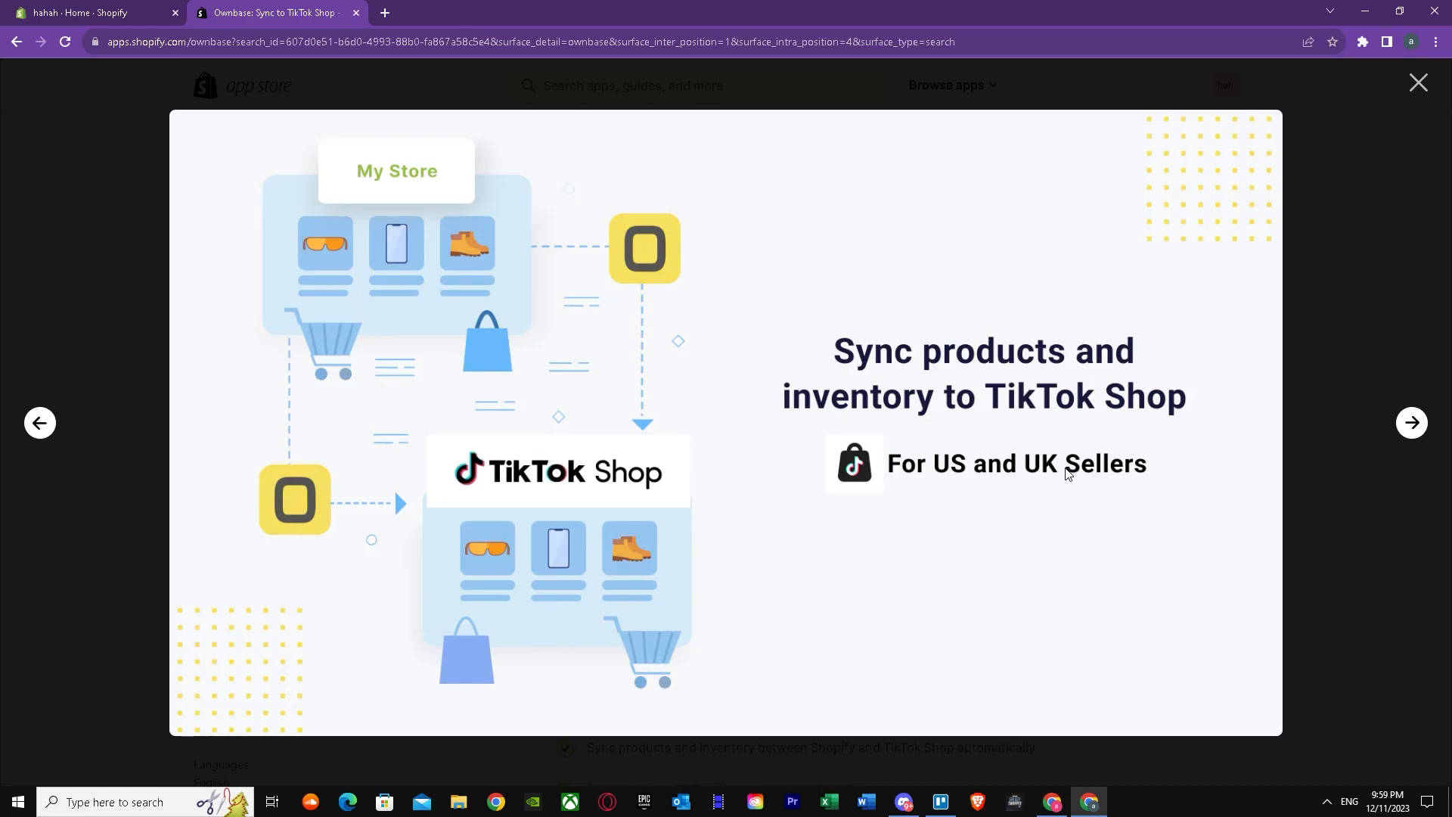
mouse_move(1412, 424)
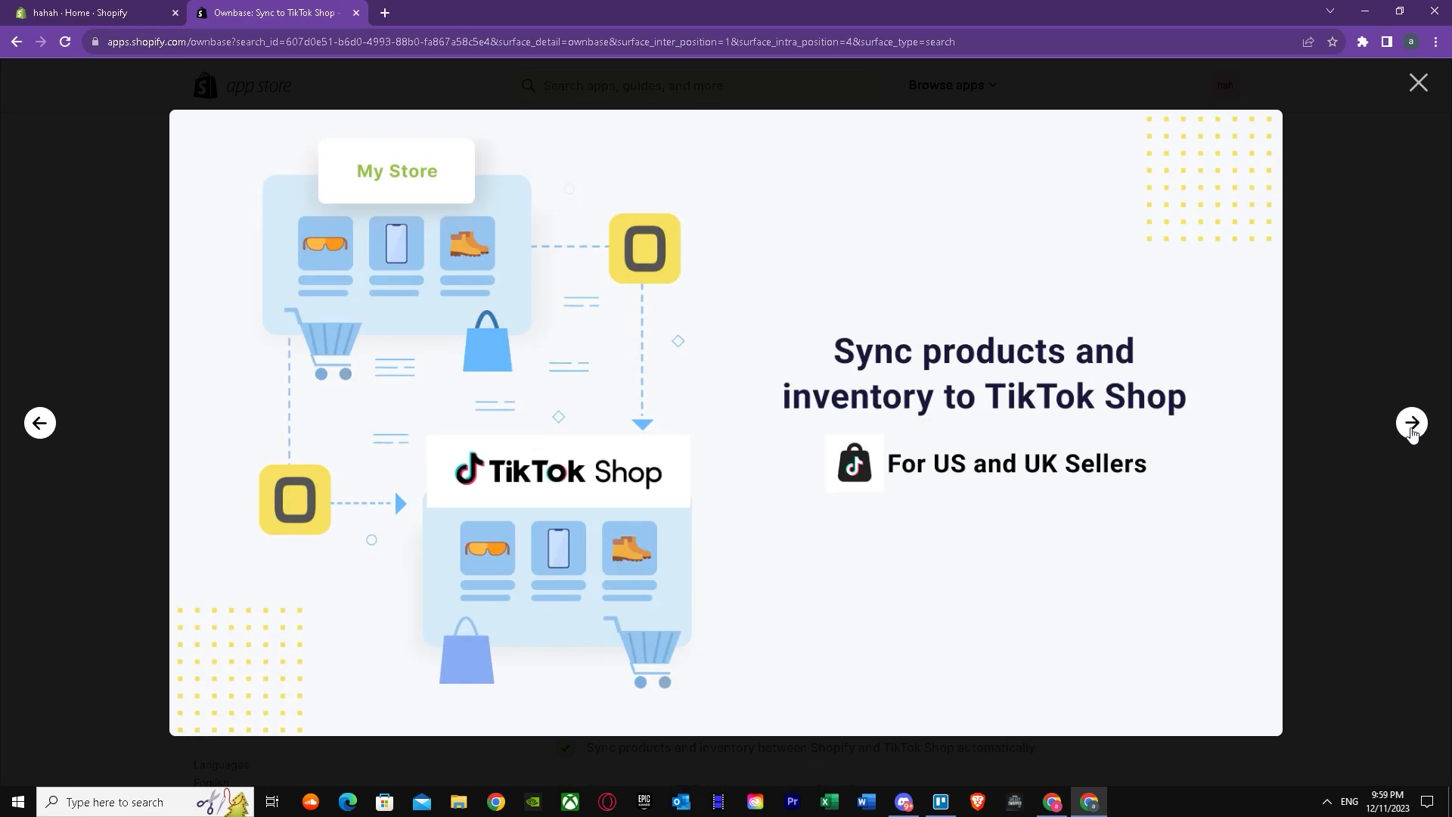
Advance the screenshot gallery to the Connect Your TikTok Shop slide with the Basic $15/month plan
left_click(1411, 422)
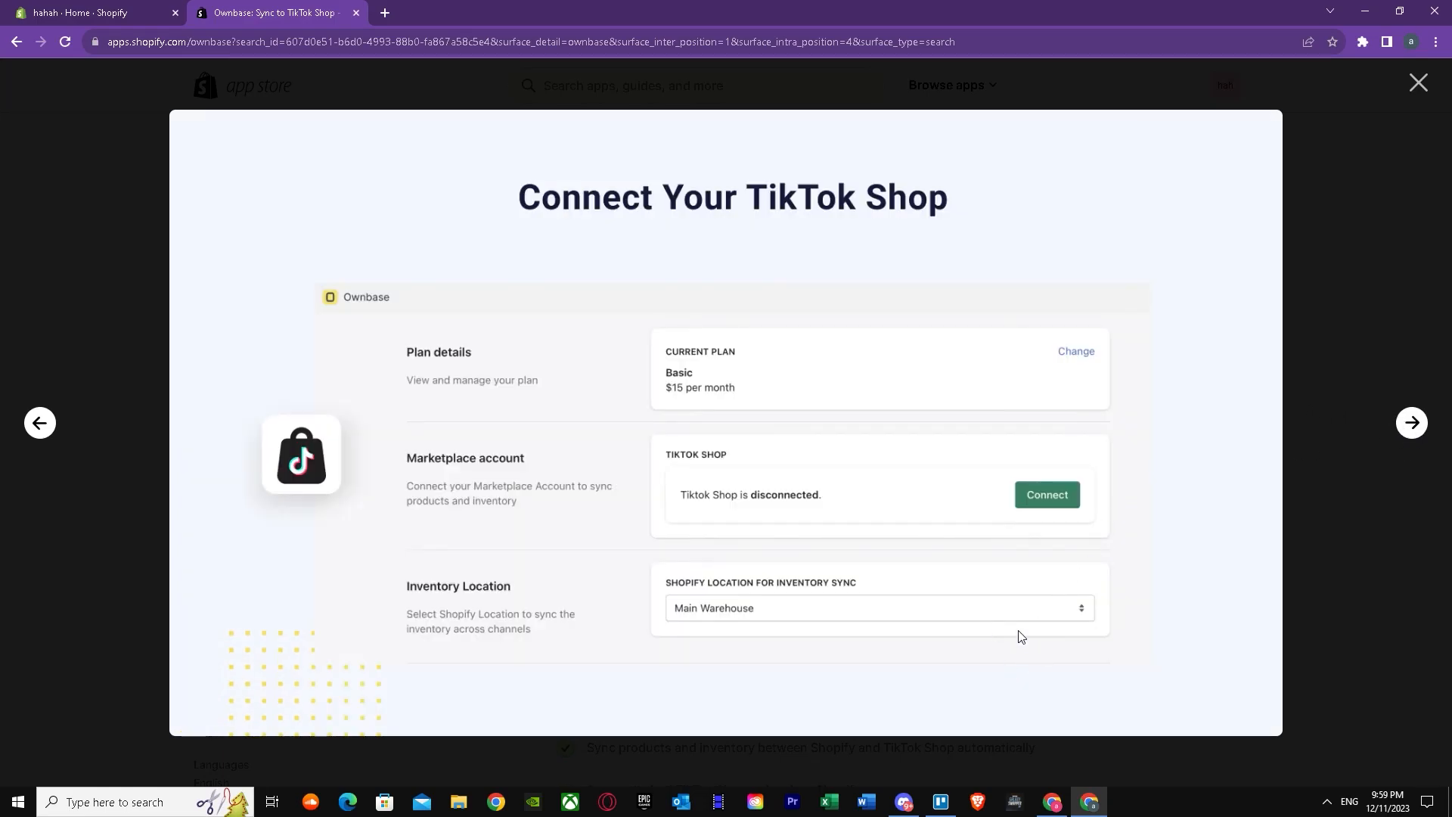
mouse_move(874, 475)
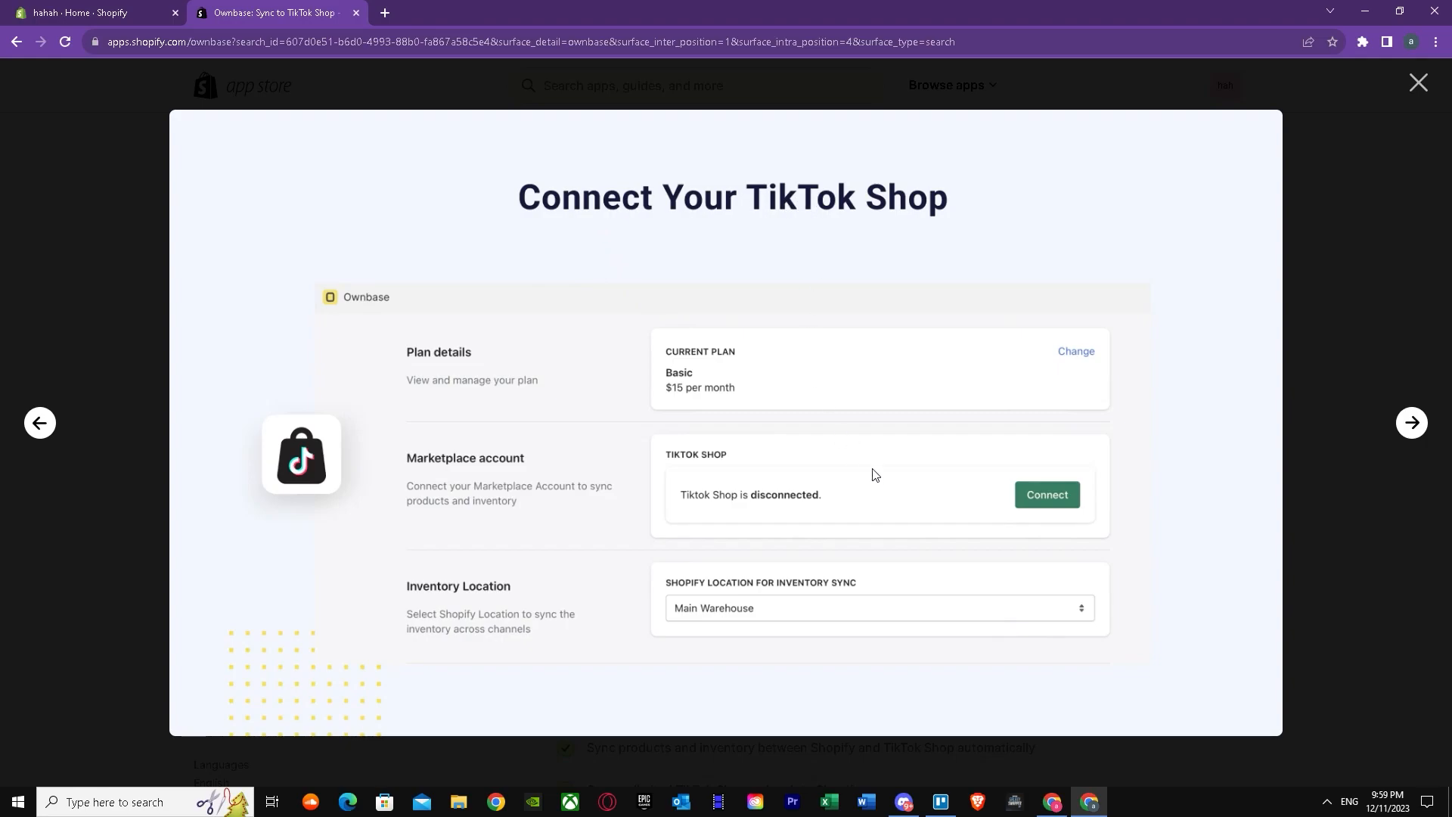
mouse_move(575, 405)
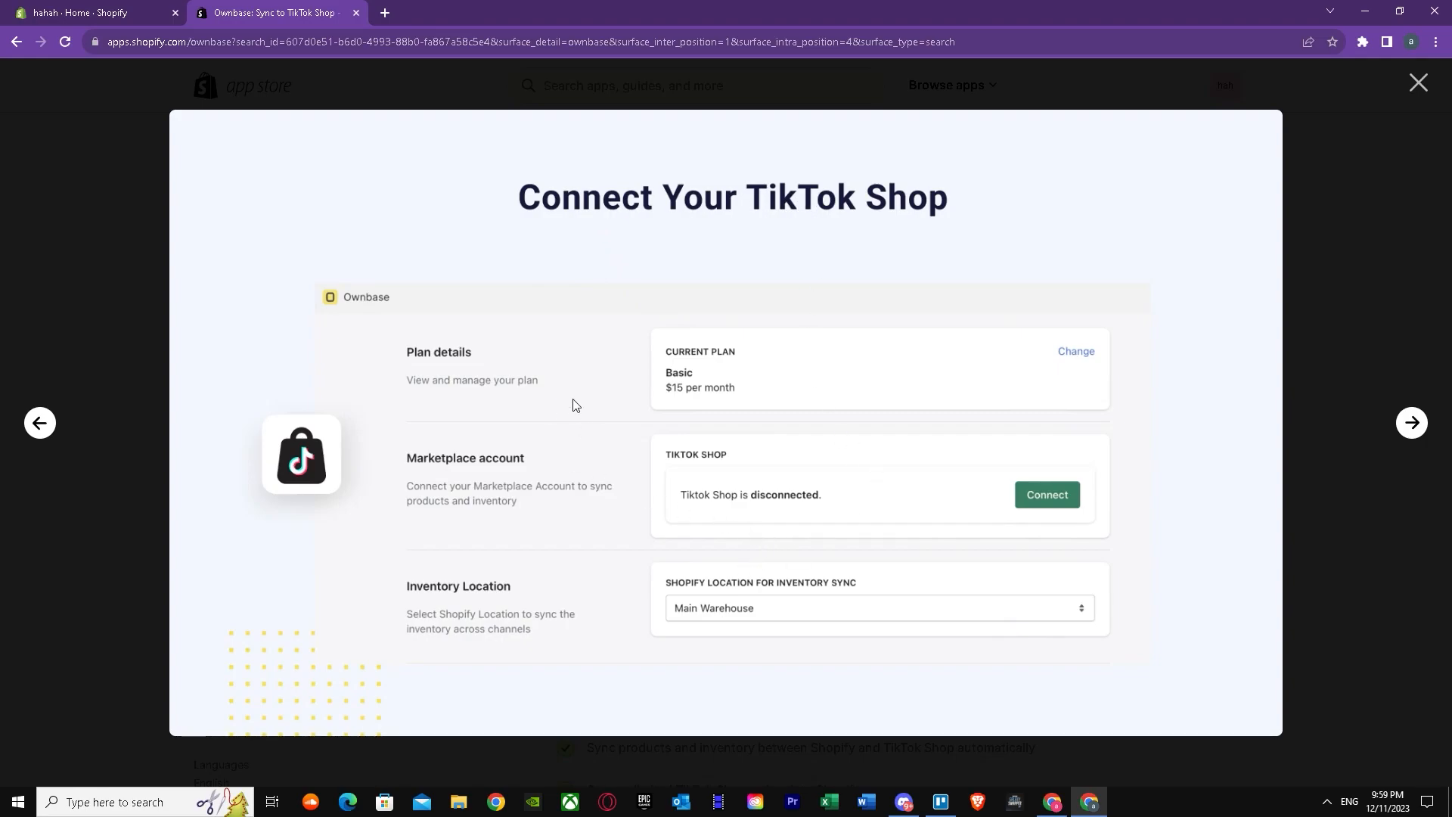
mouse_move(1419, 82)
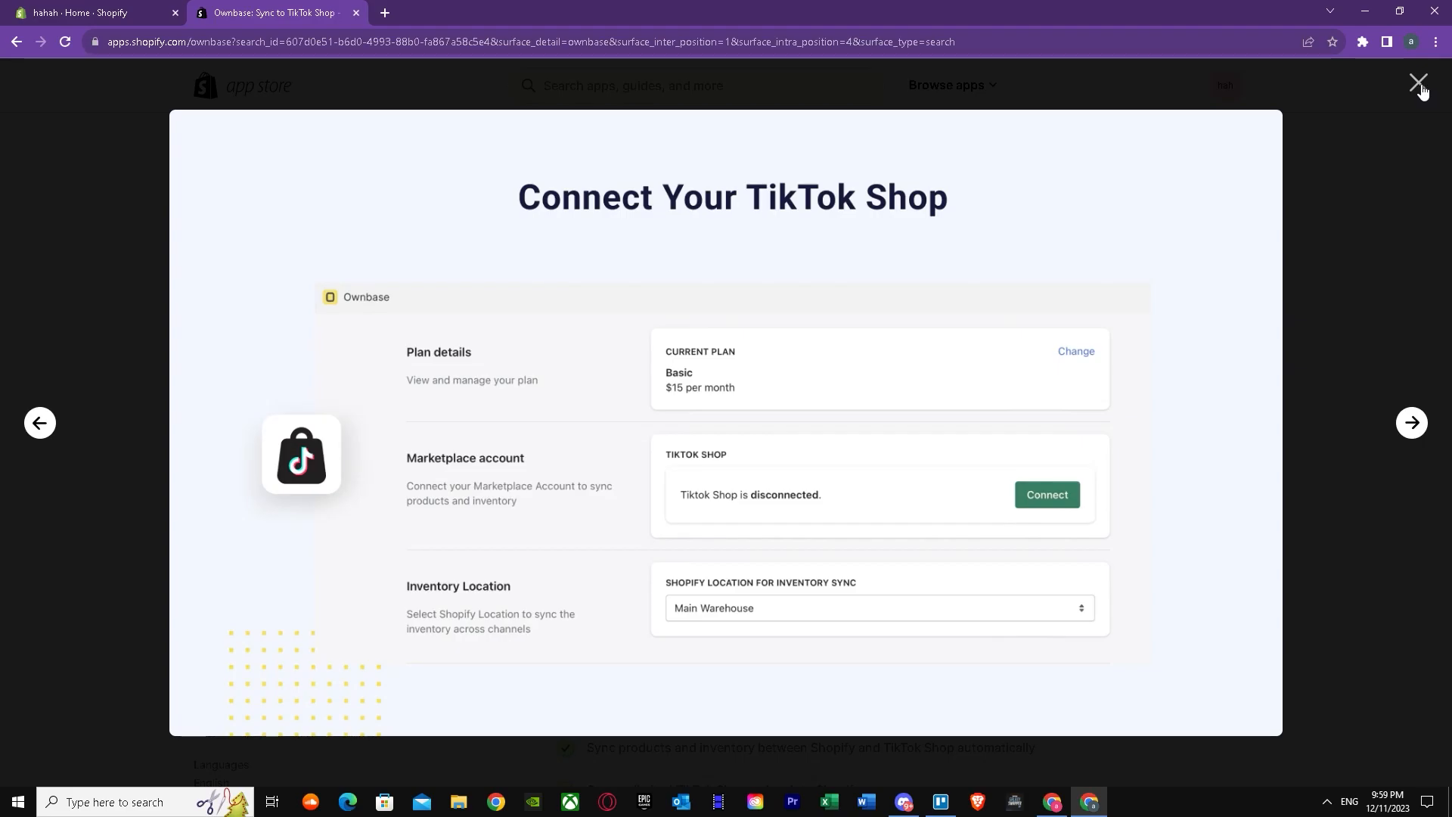
Close the screenshot gallery and start installing Ownbase on the store
left_click(1419, 82)
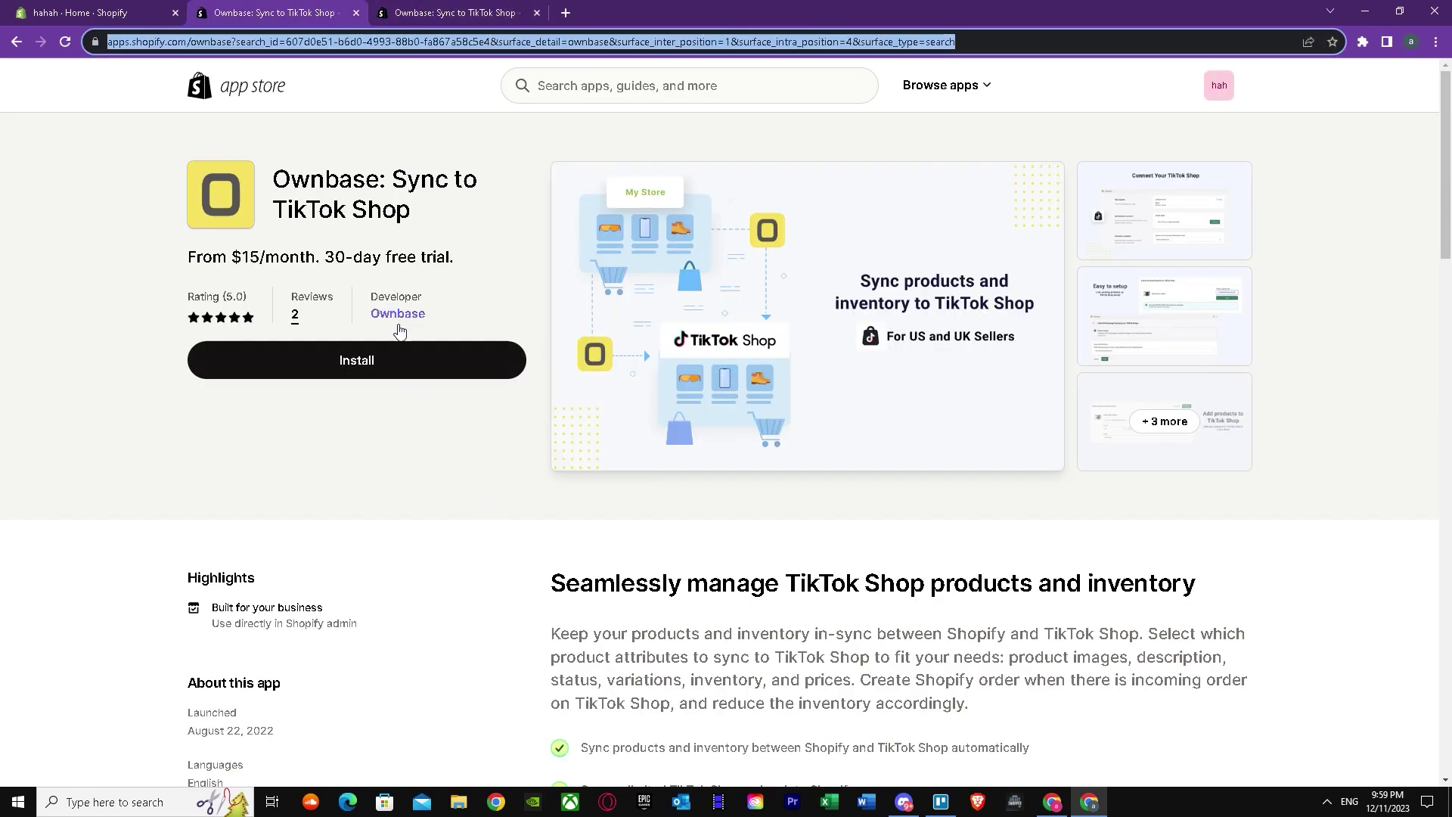
left_click(357, 360)
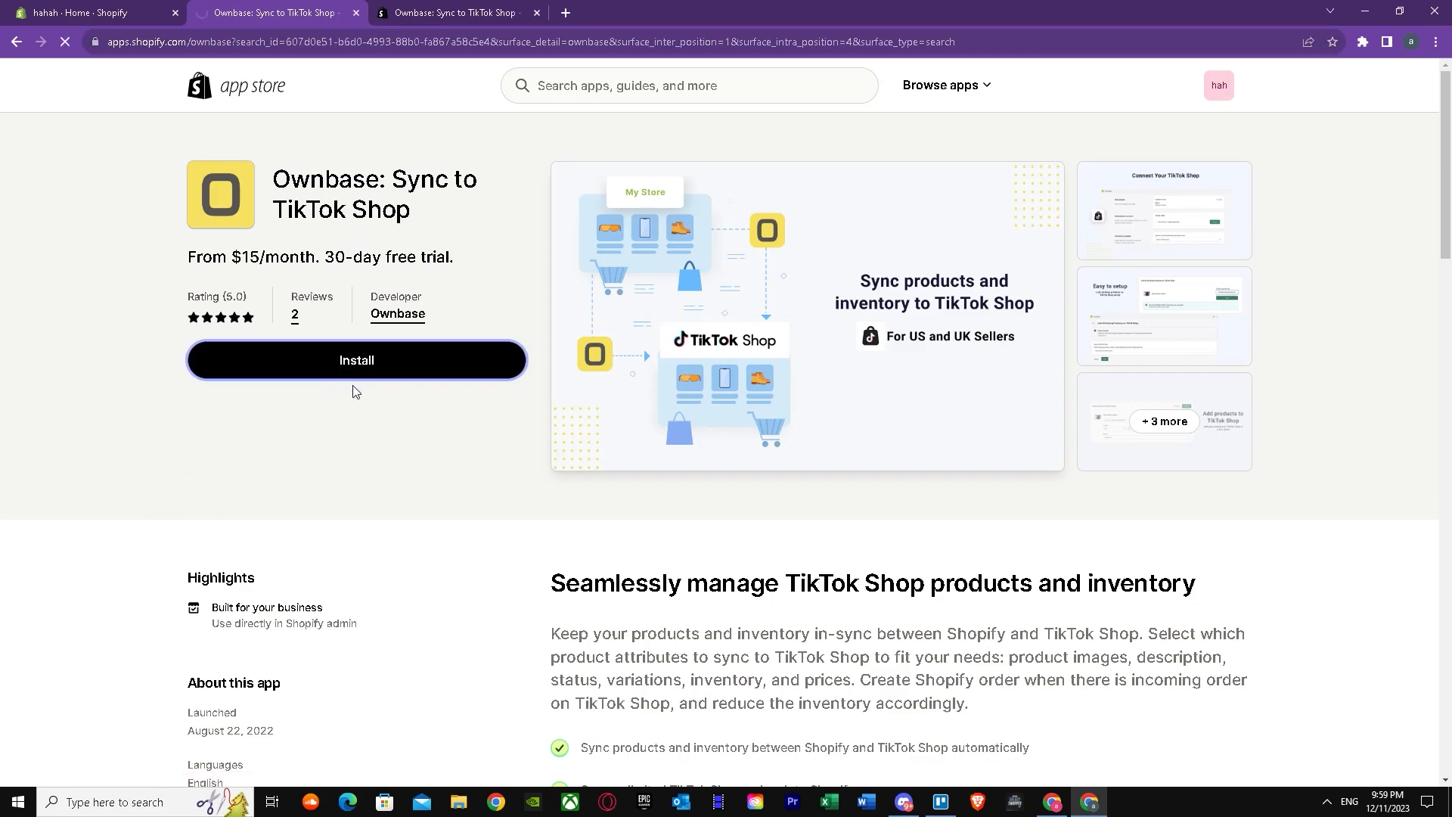
left_click(356, 360)
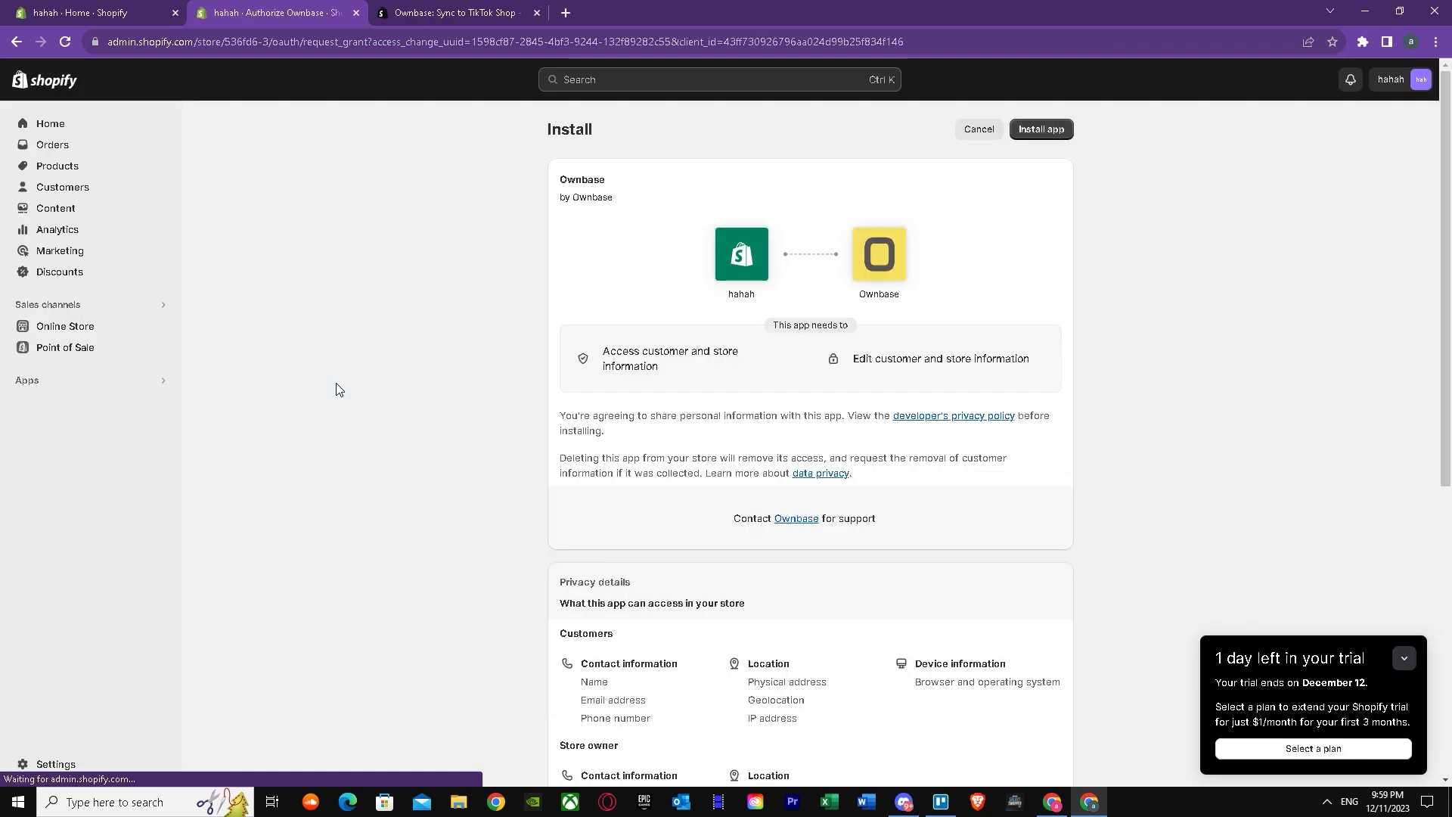
mouse_move(868, 250)
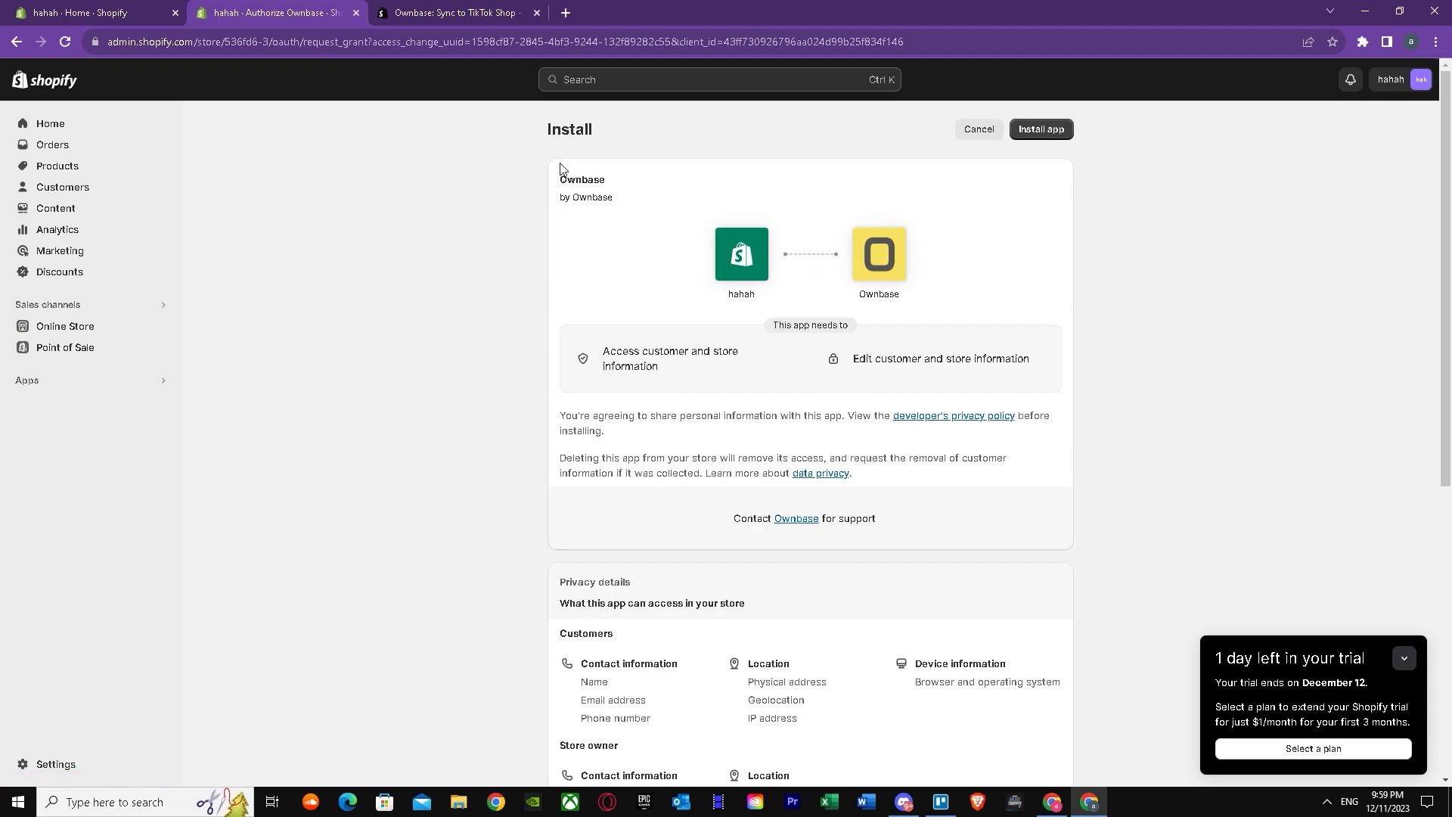
Accept the requested data access and install Ownbase, reaching the Basic $15 / Advanced $30 plan page
left_click(1041, 130)
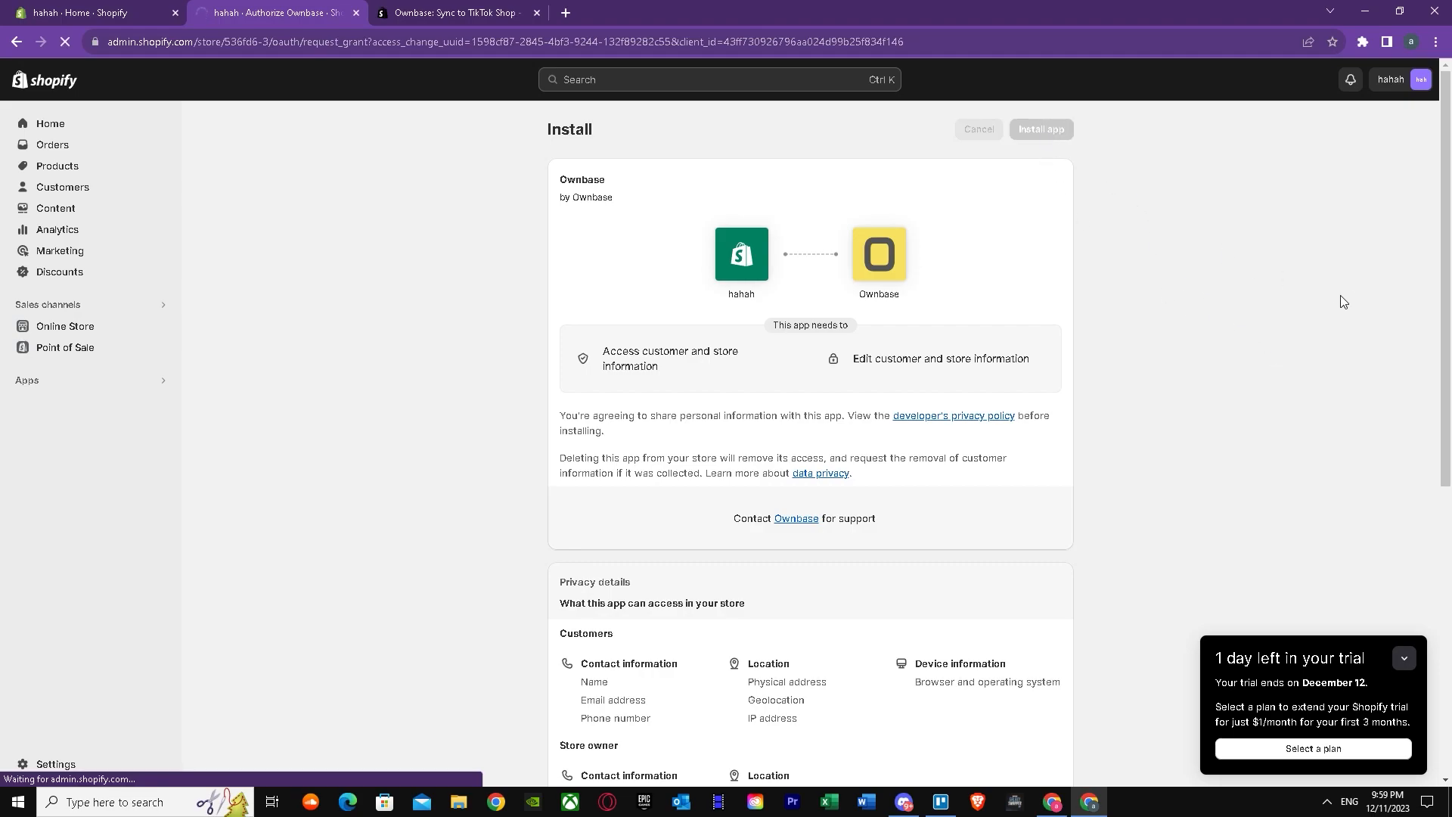
left_click(1040, 130)
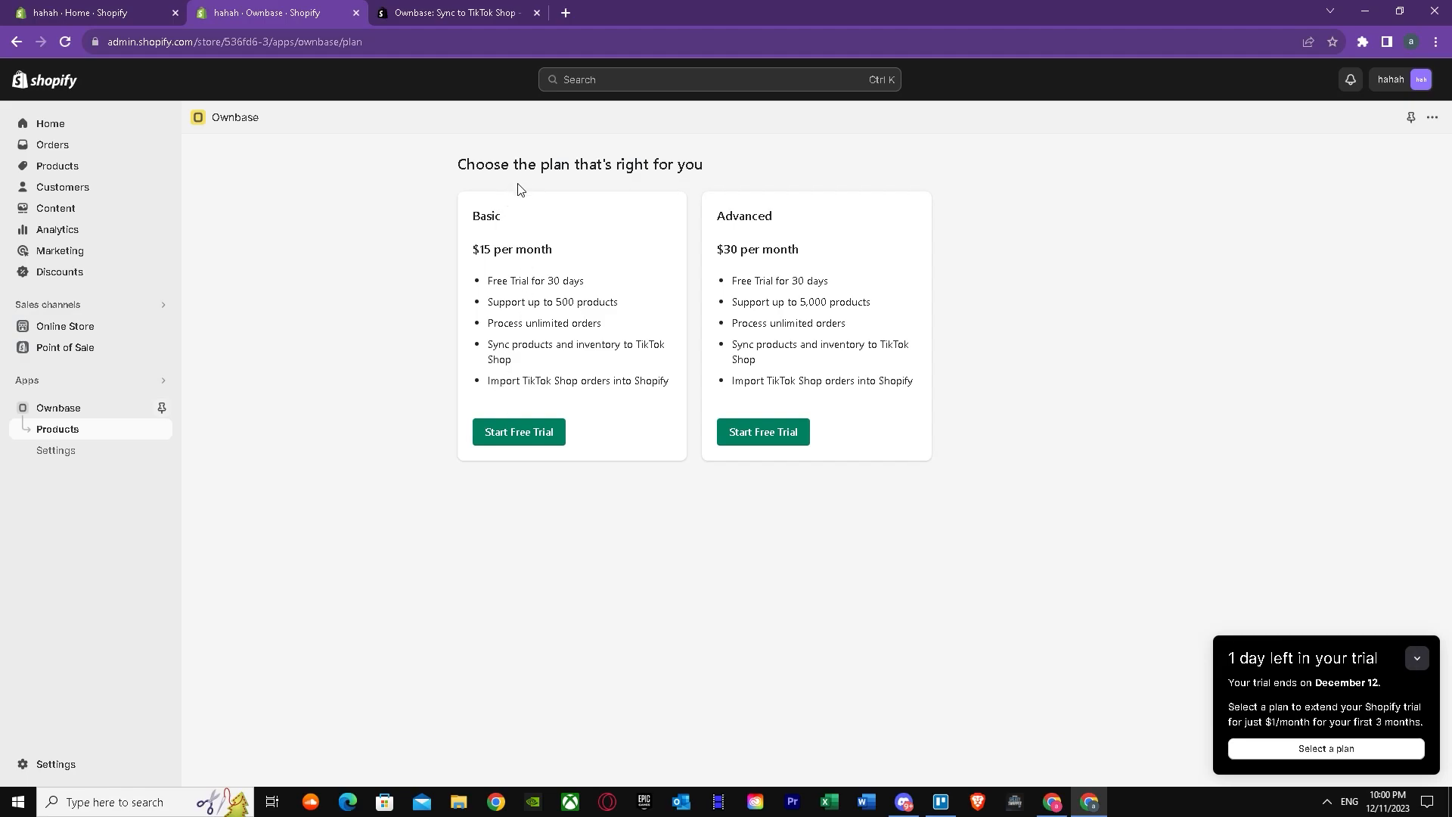
mouse_move(493, 230)
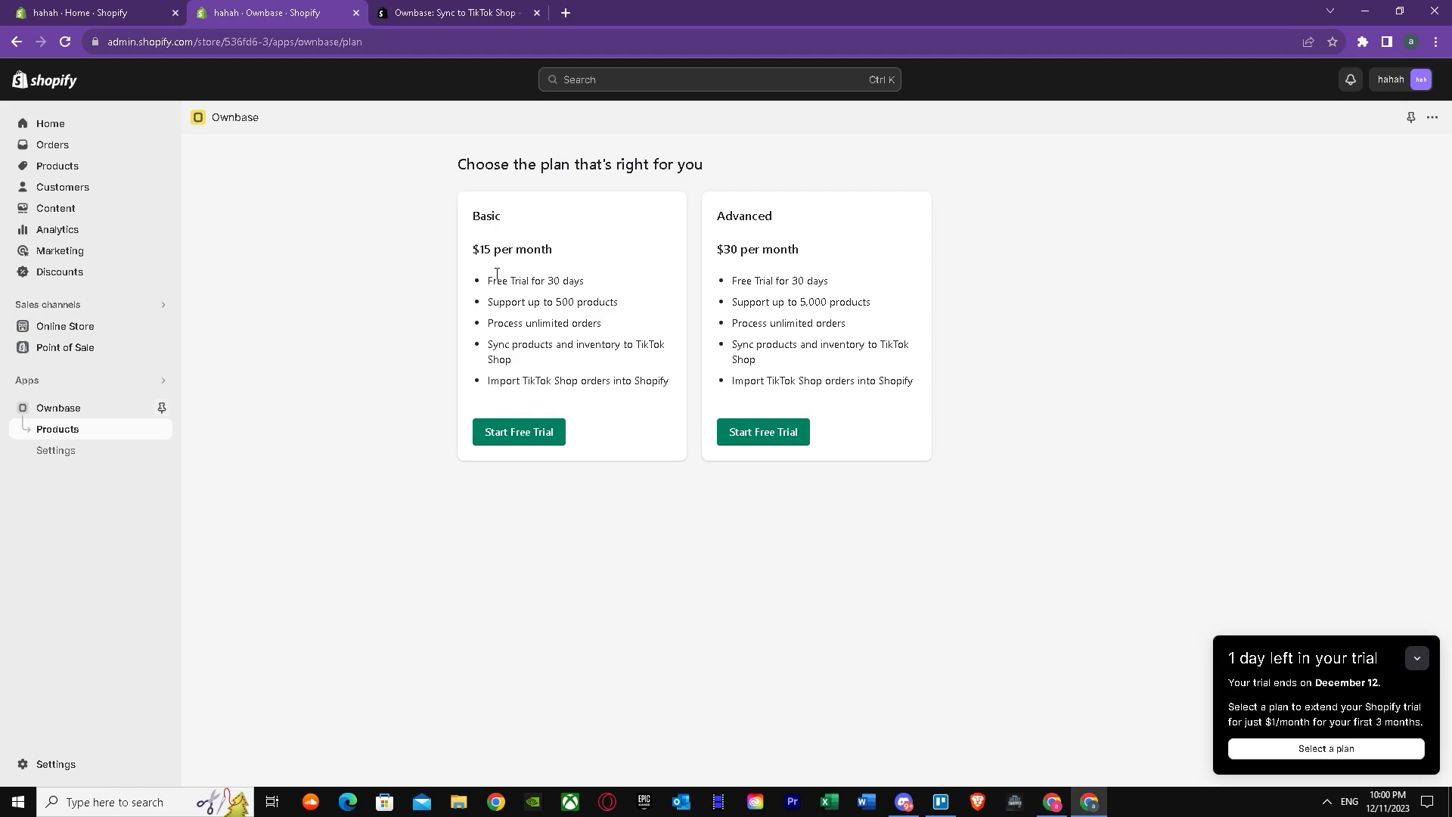
mouse_move(629, 230)
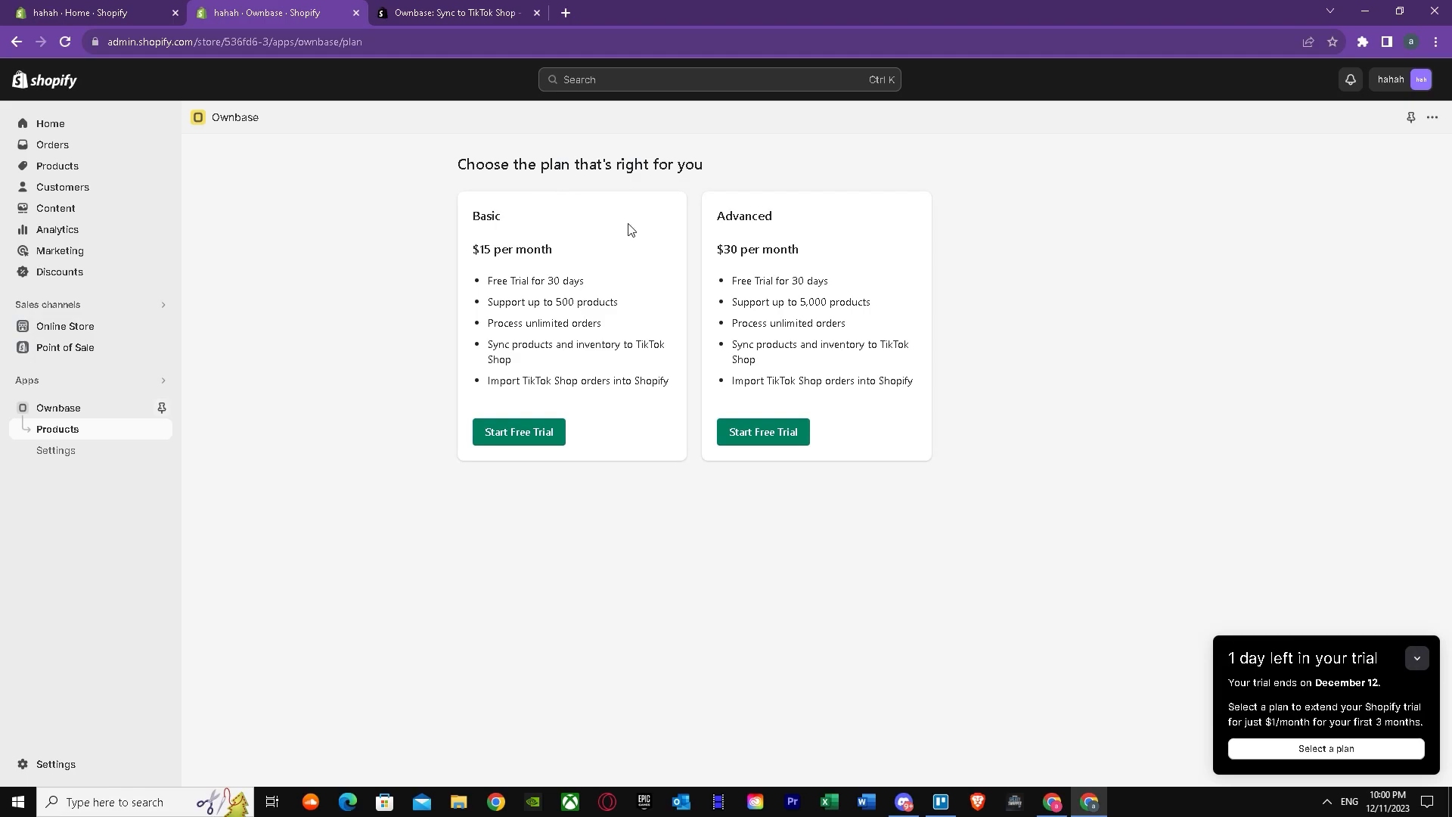
mouse_move(431, 265)
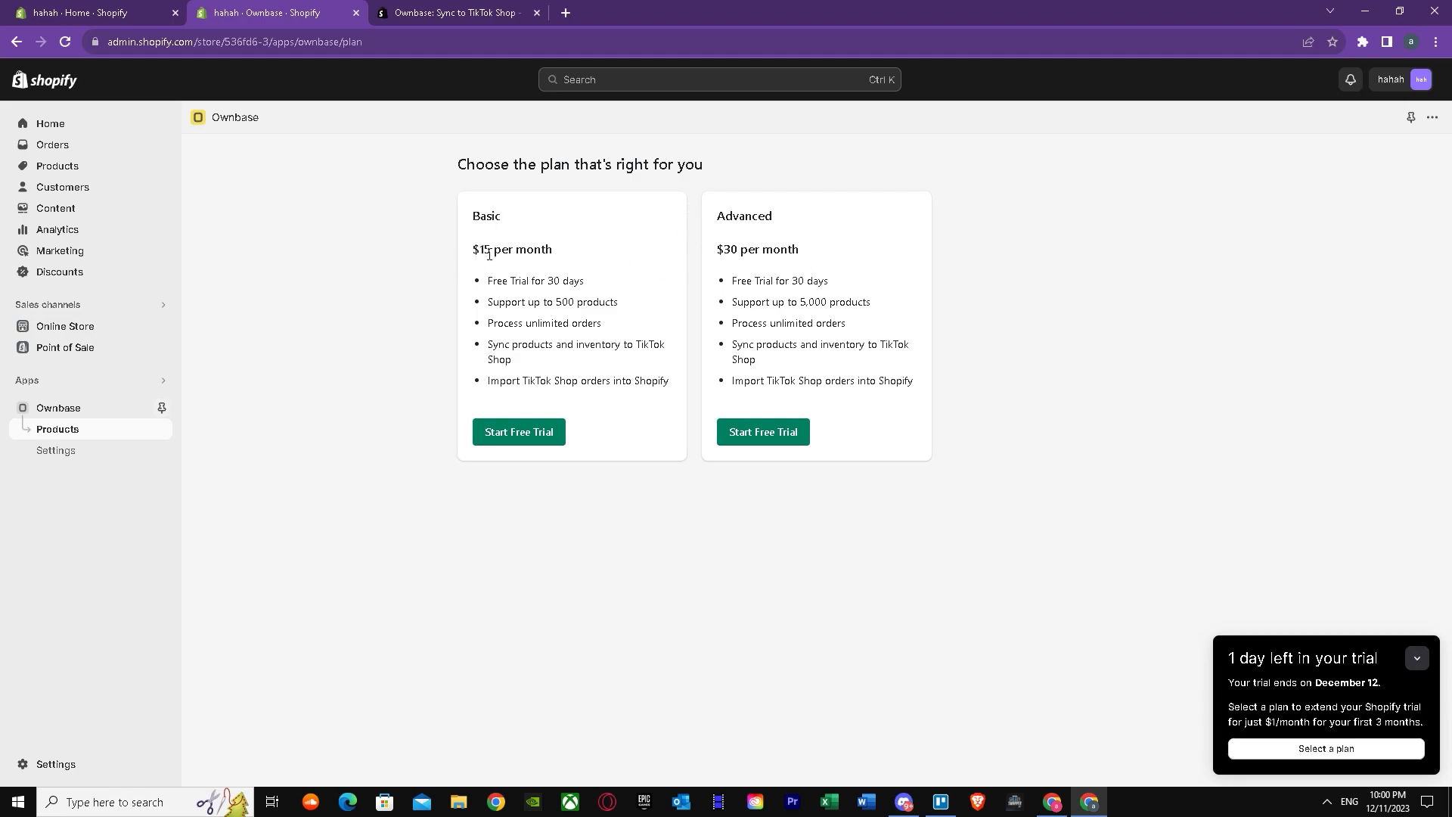
mouse_move(736, 254)
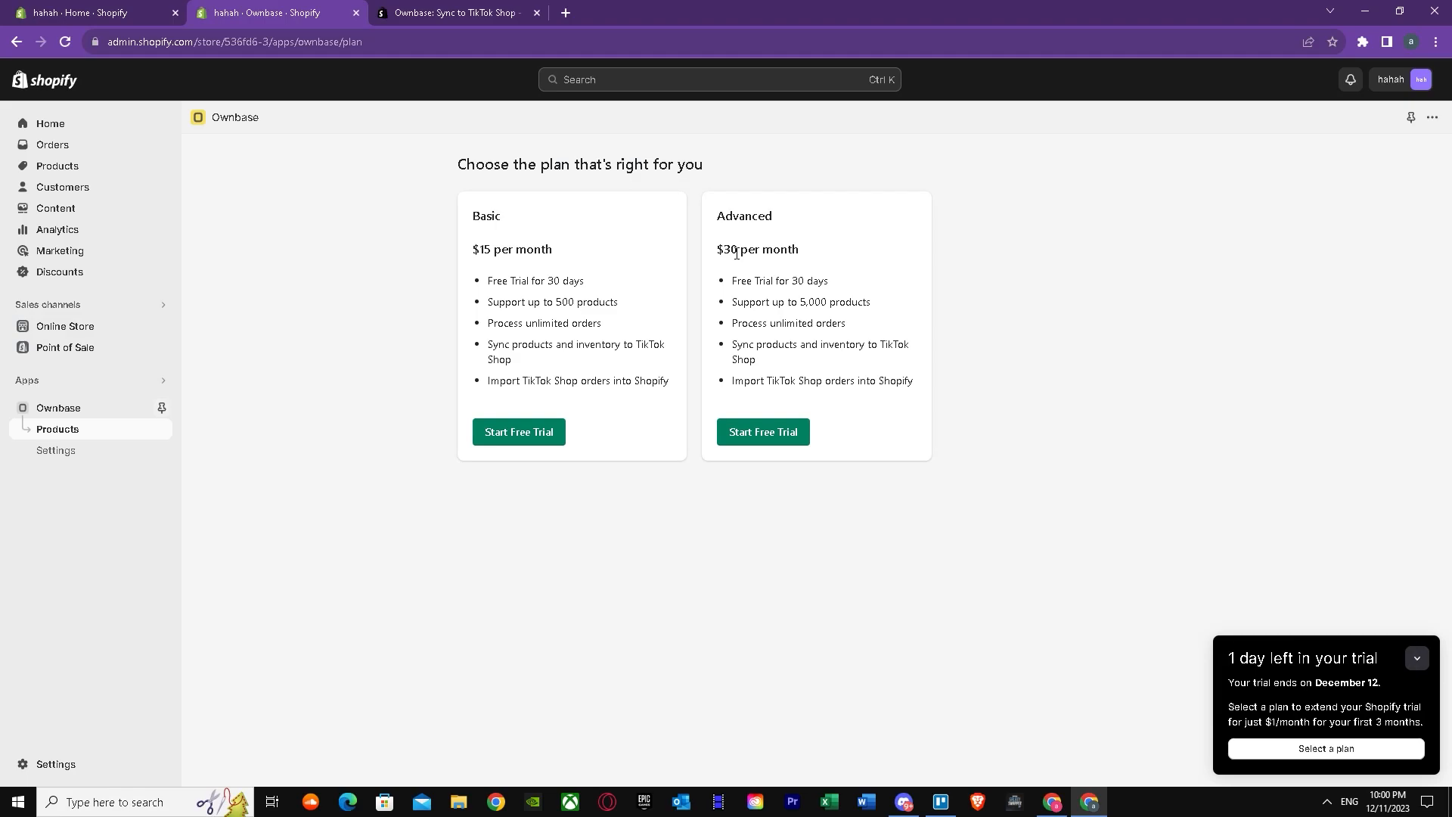
mouse_move(557, 293)
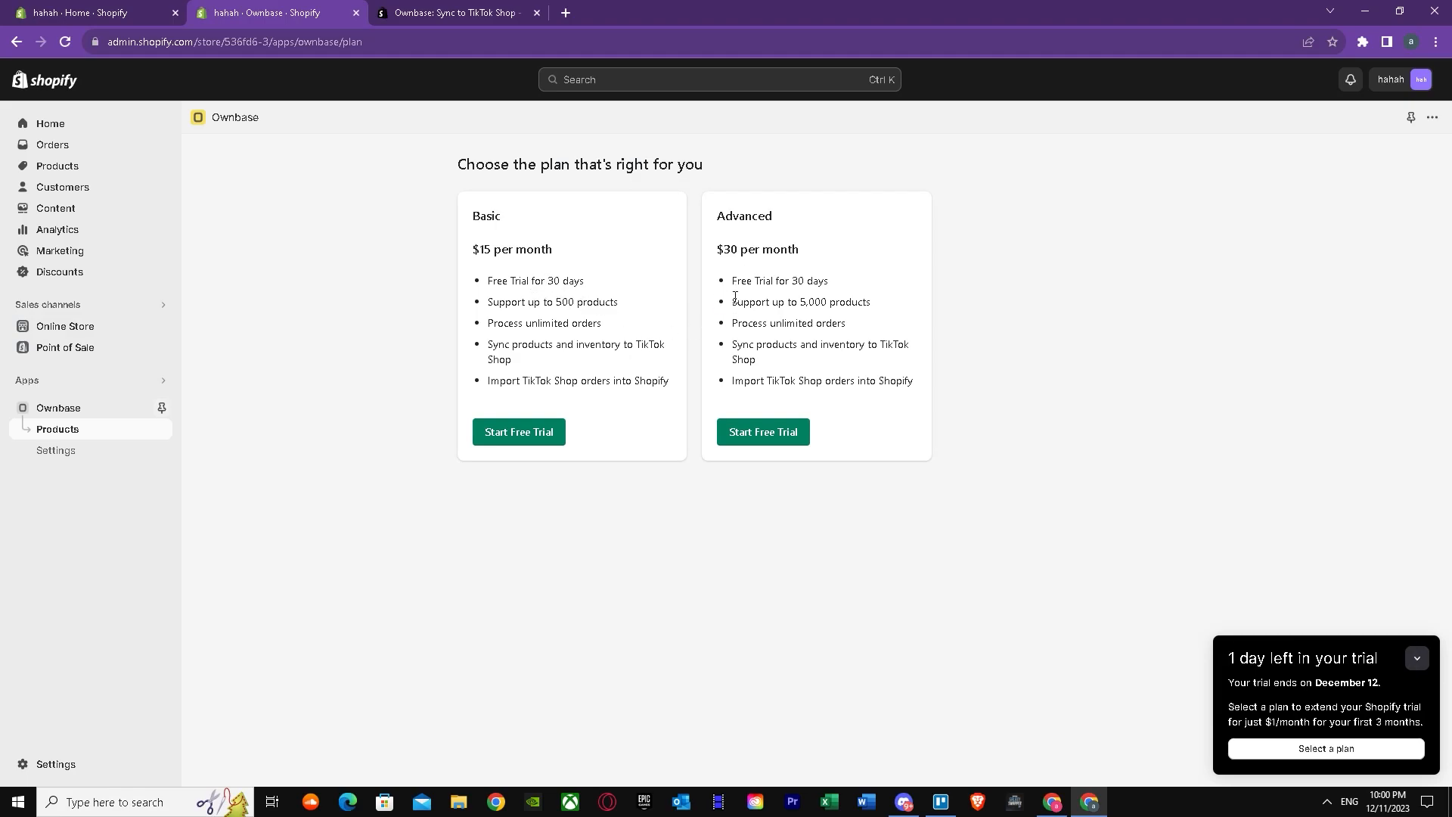
mouse_move(536, 314)
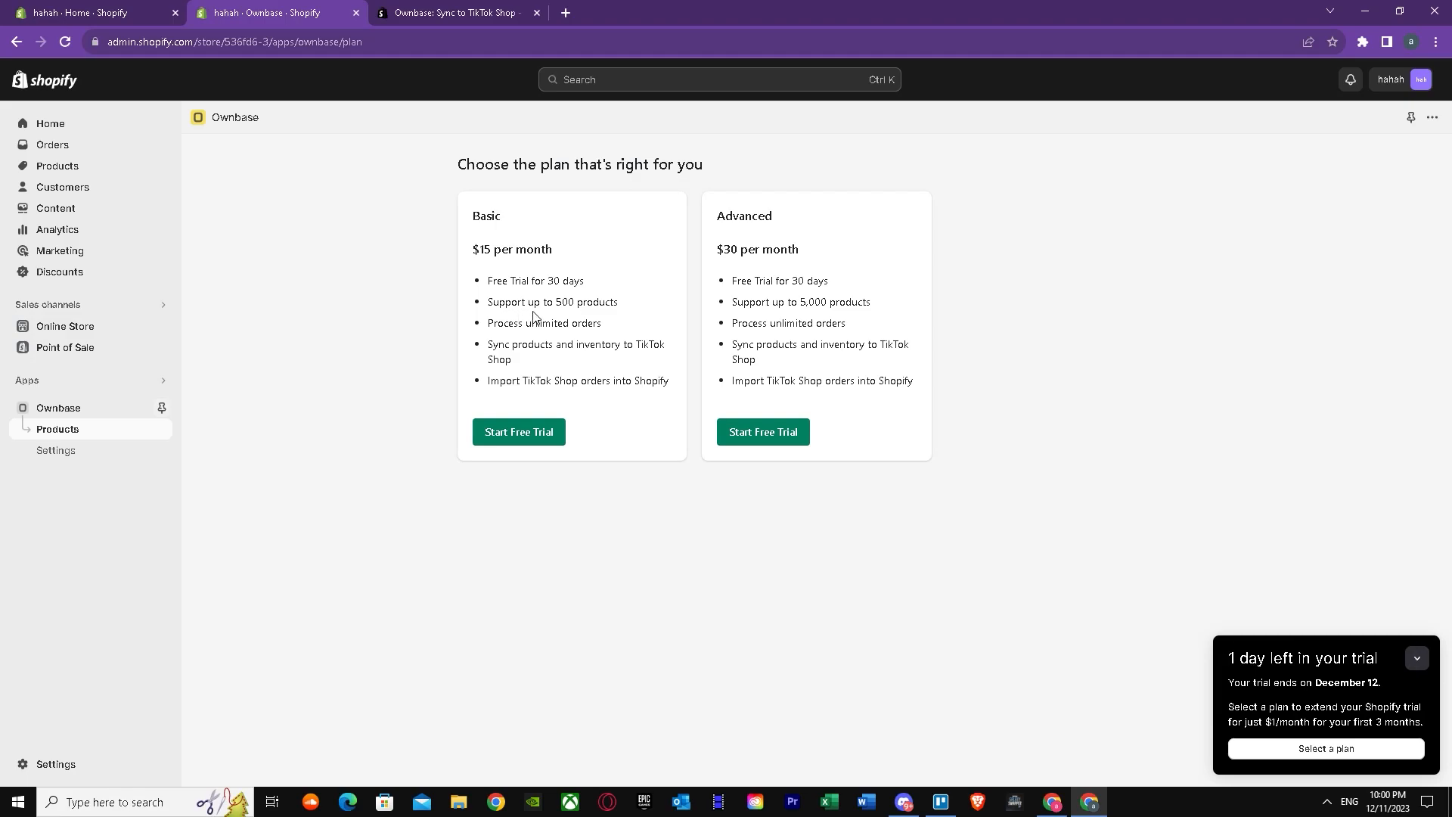
mouse_move(709, 316)
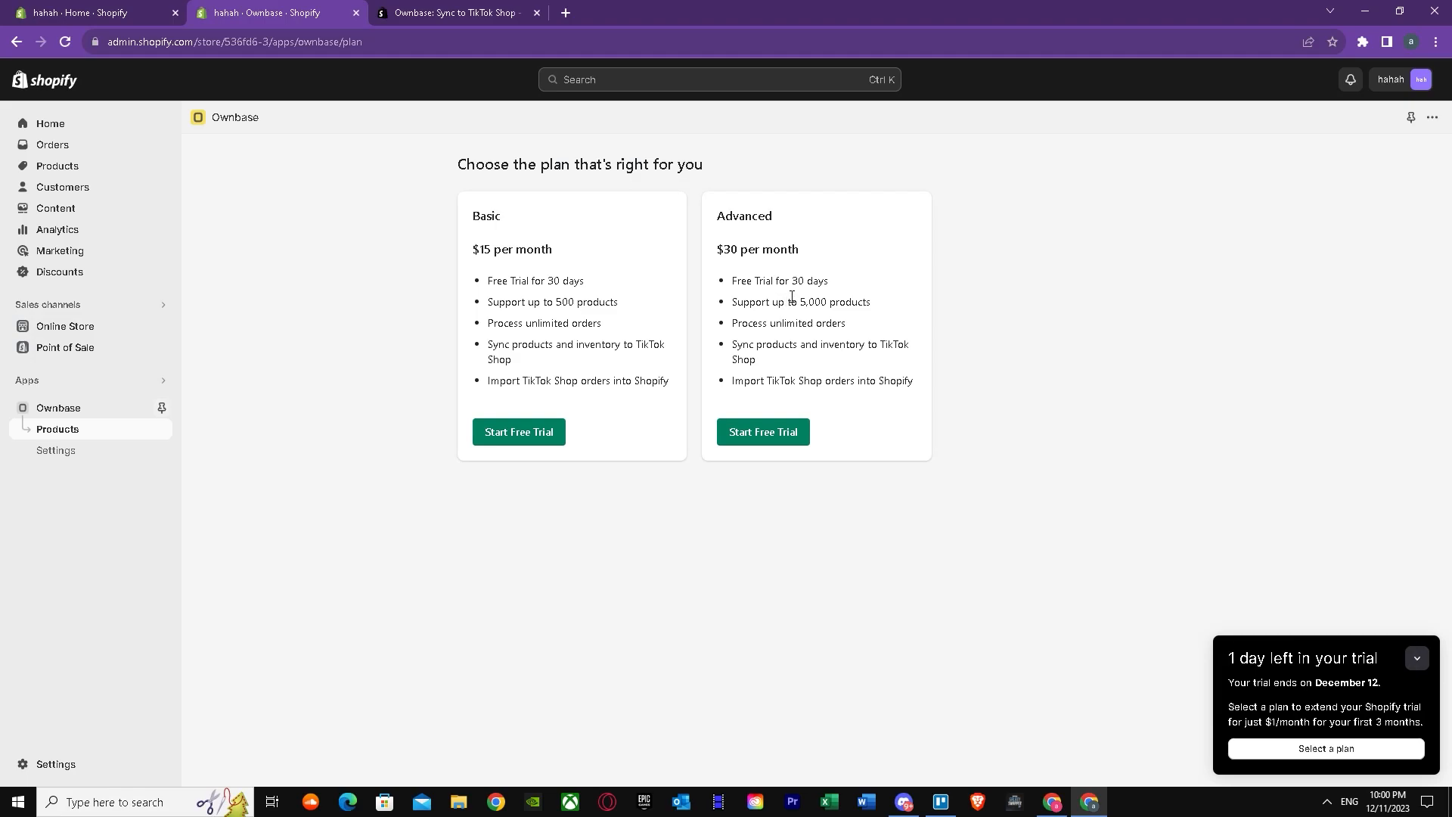
mouse_move(504, 327)
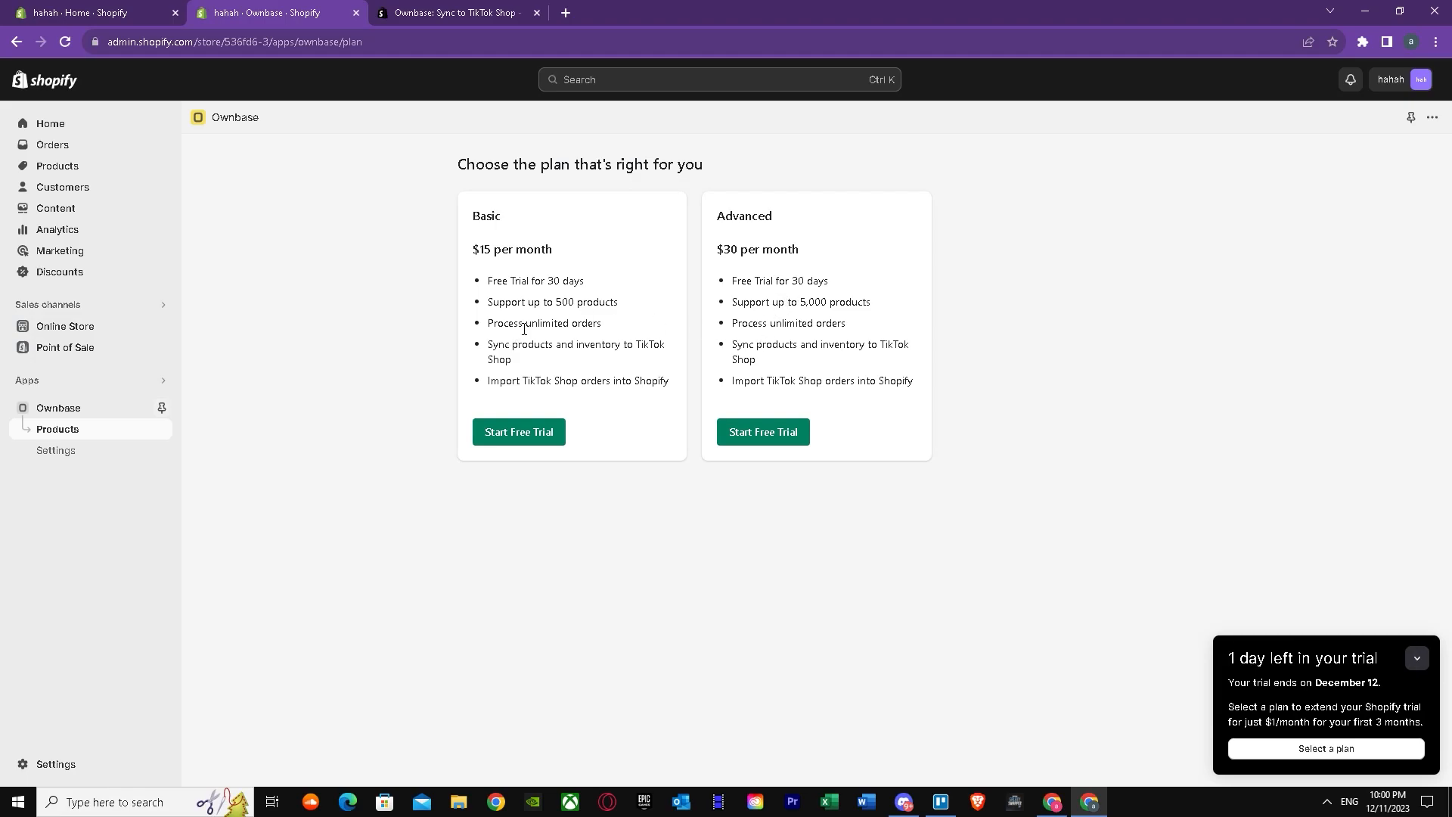
mouse_move(751, 321)
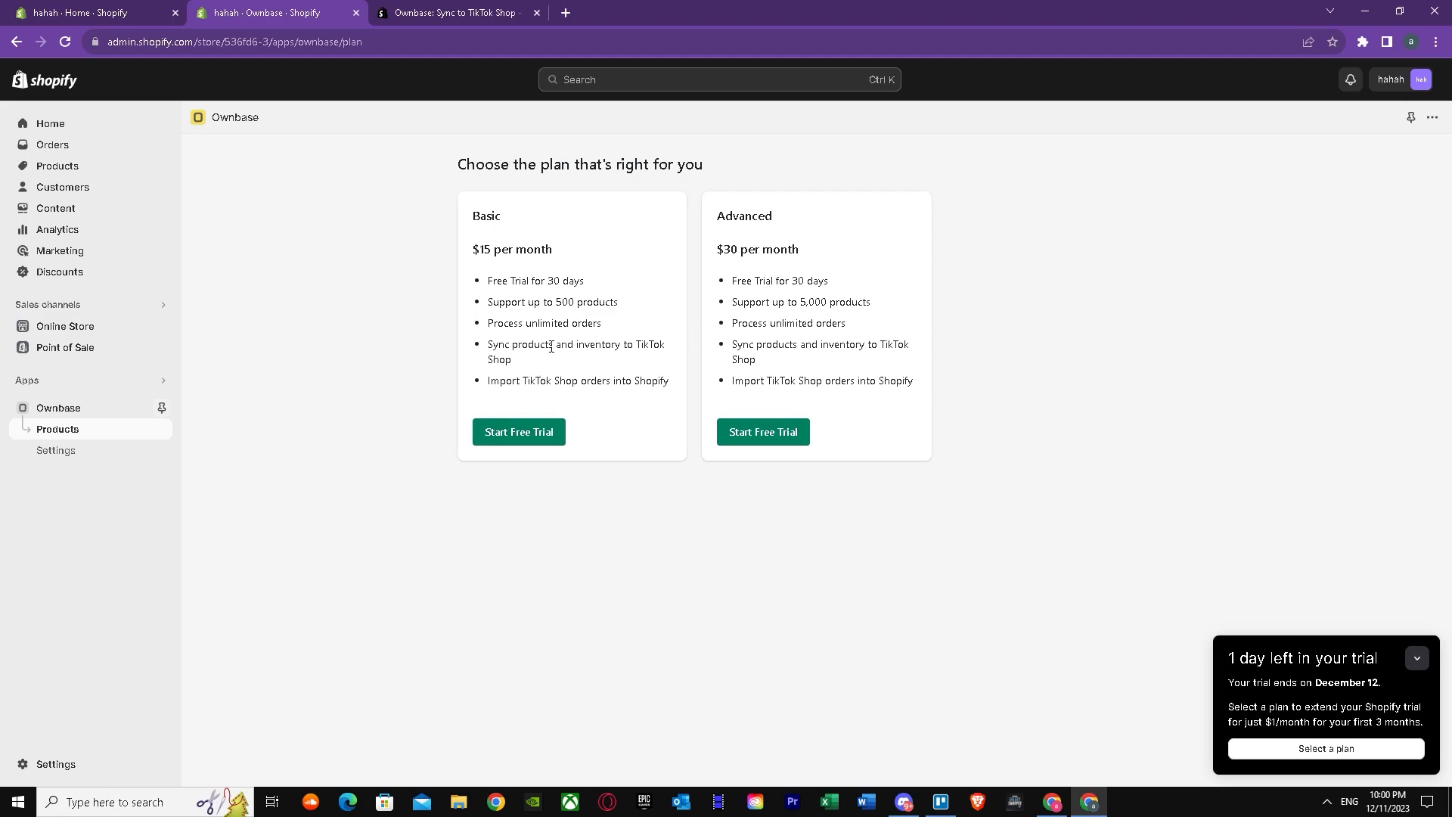
mouse_move(770, 343)
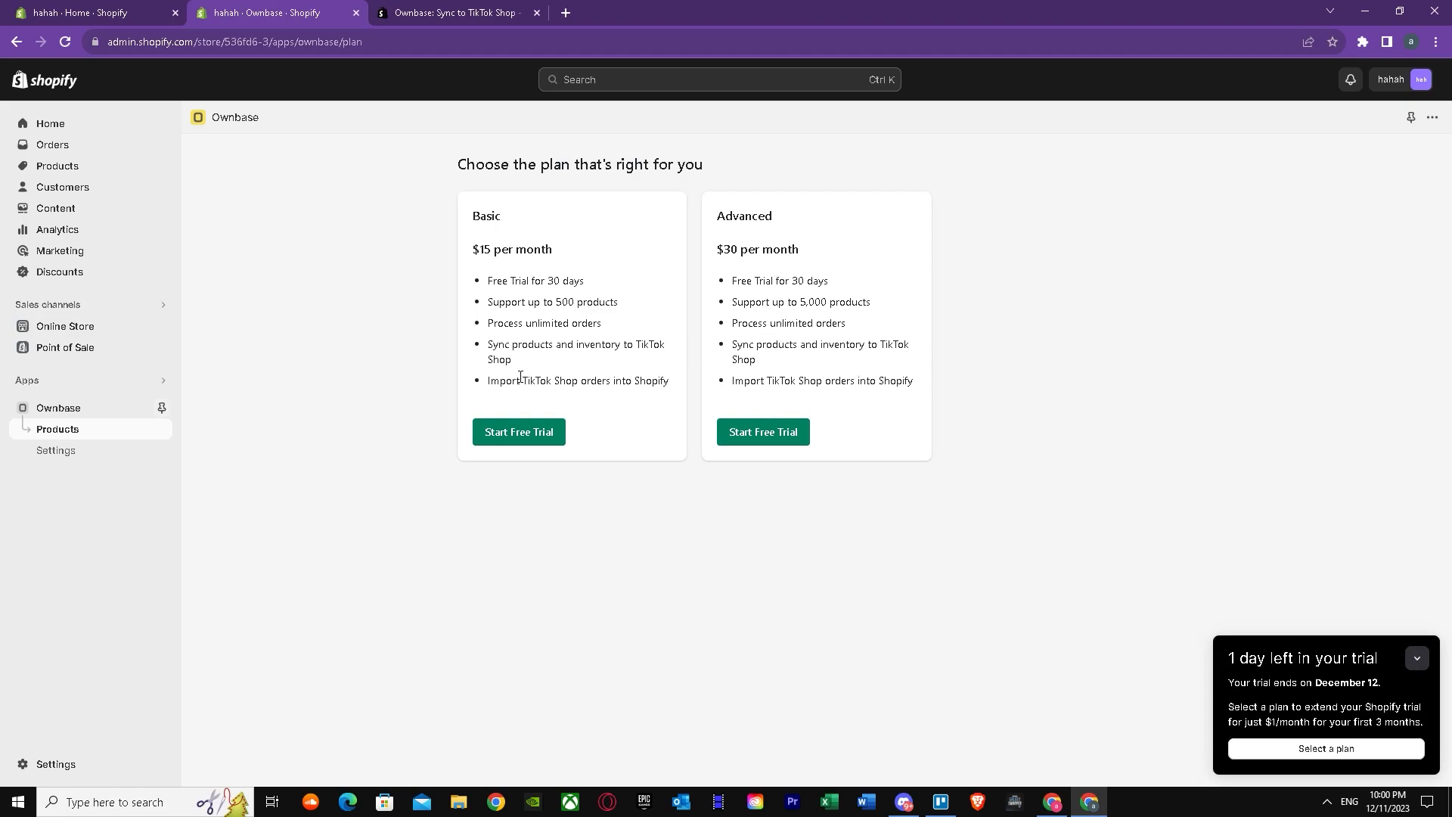
mouse_move(738, 399)
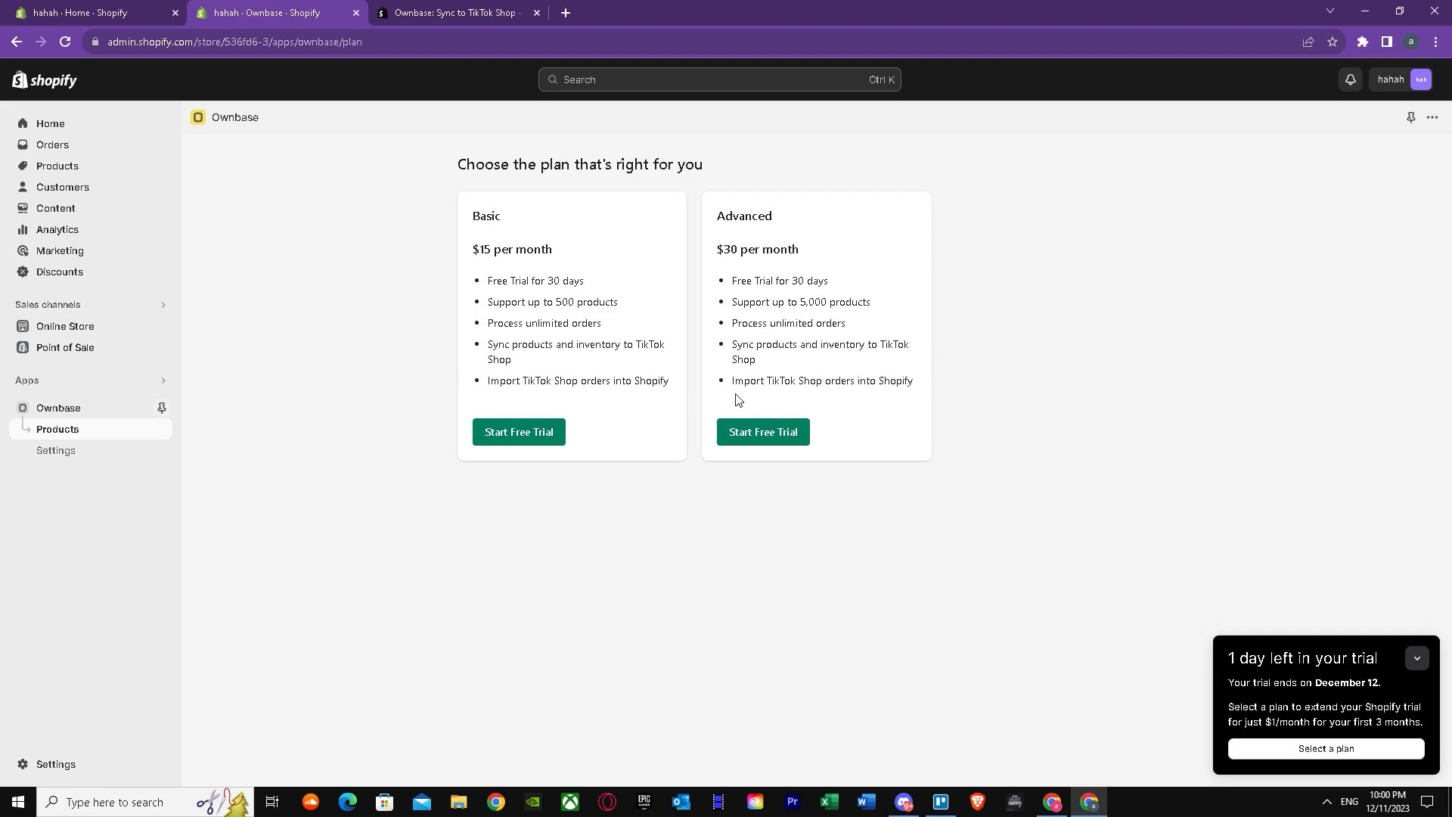
mouse_move(493, 301)
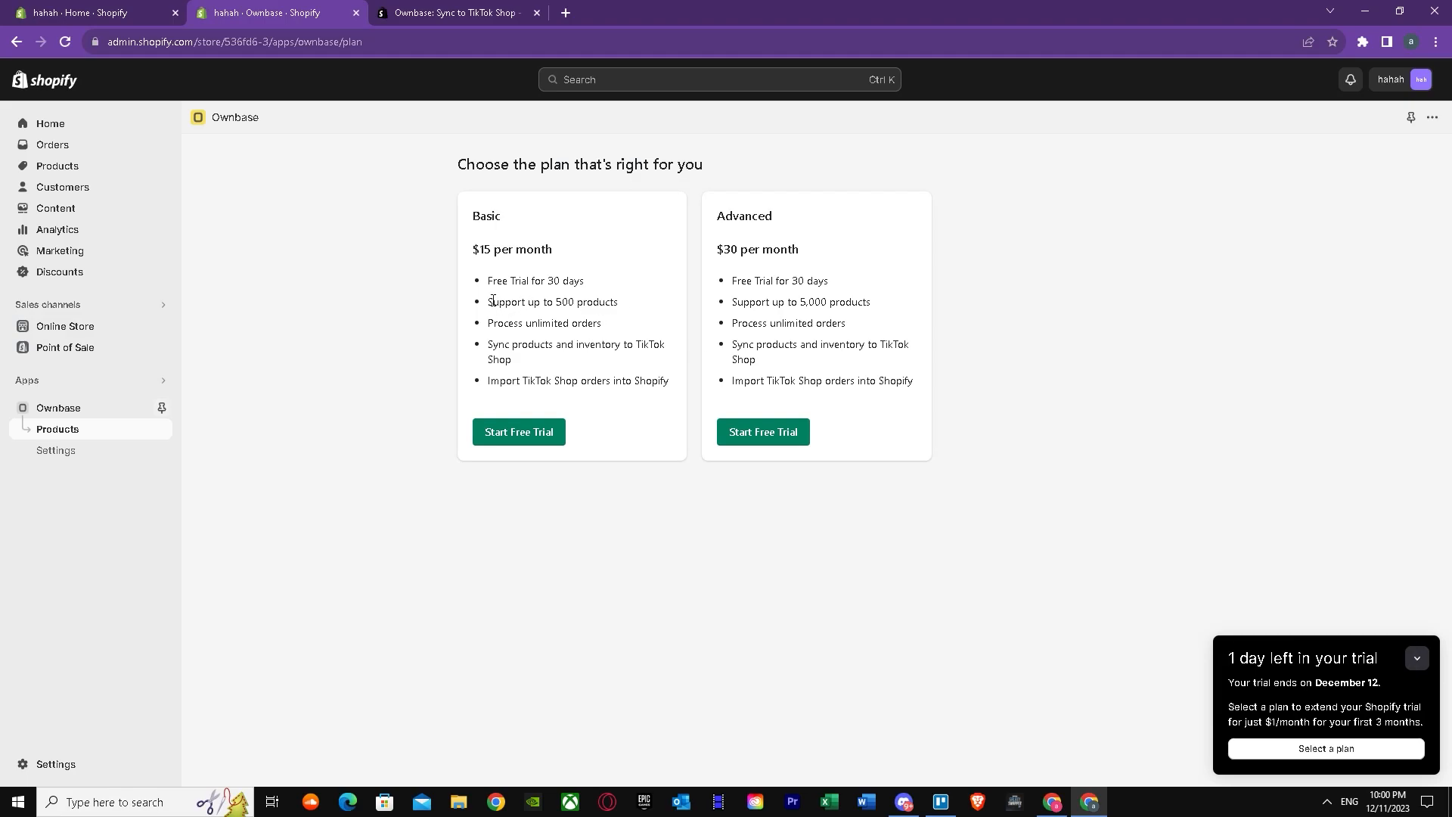
mouse_move(480, 298)
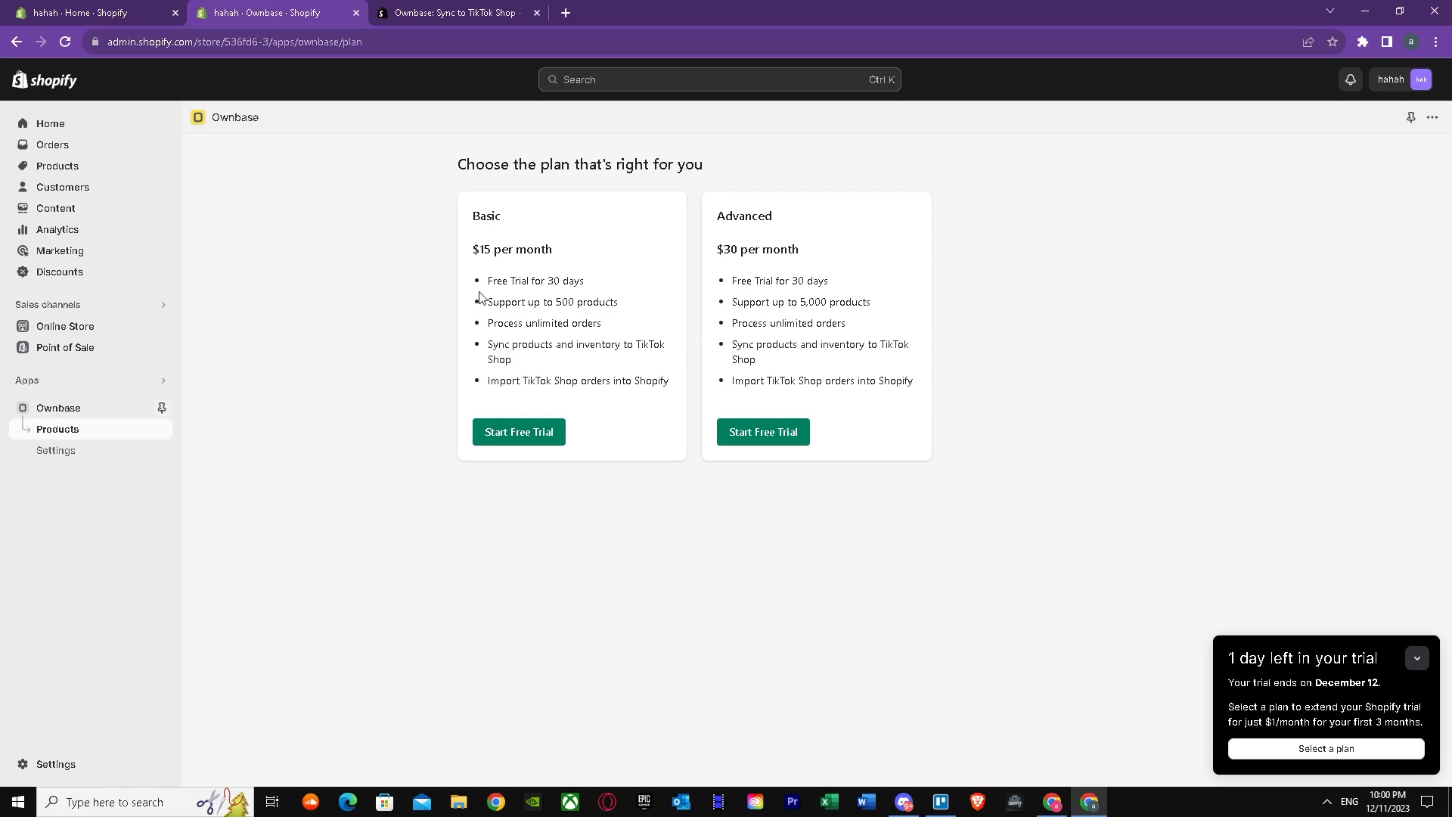
mouse_move(583, 418)
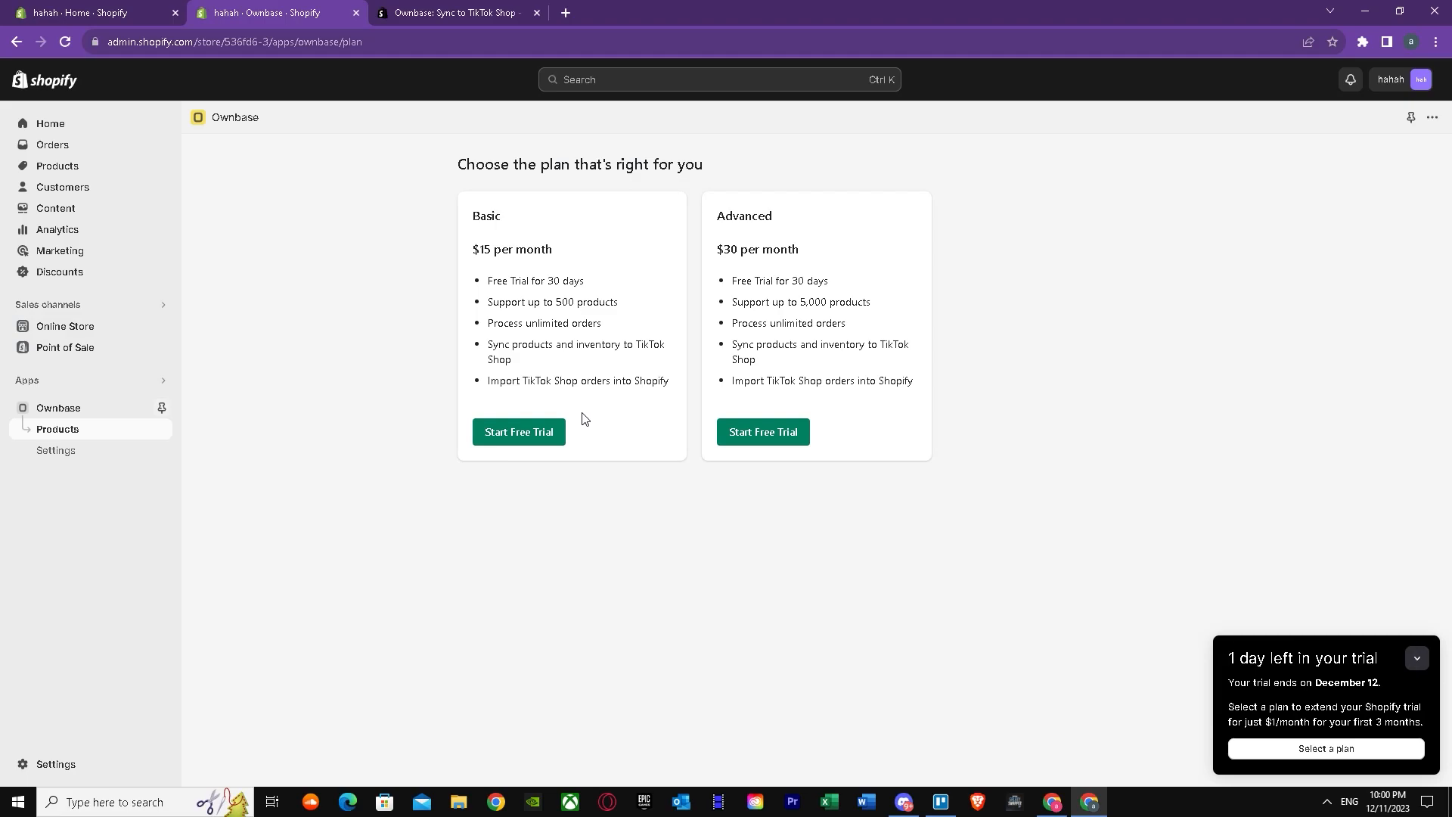
mouse_move(794, 405)
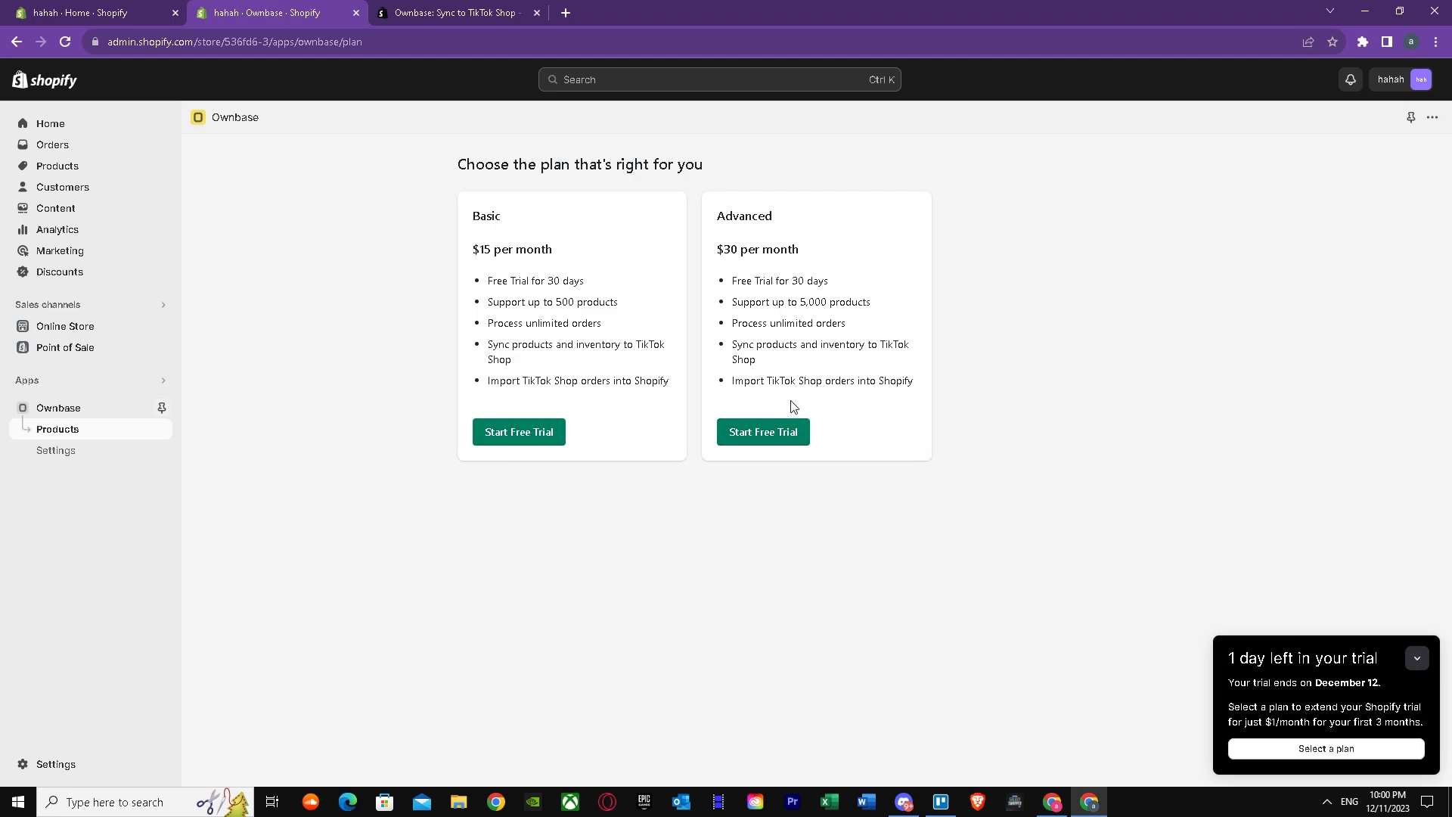
Start the Advanced plan free trial, opening approval for $30 every 30 days after Jan 10
left_click(762, 432)
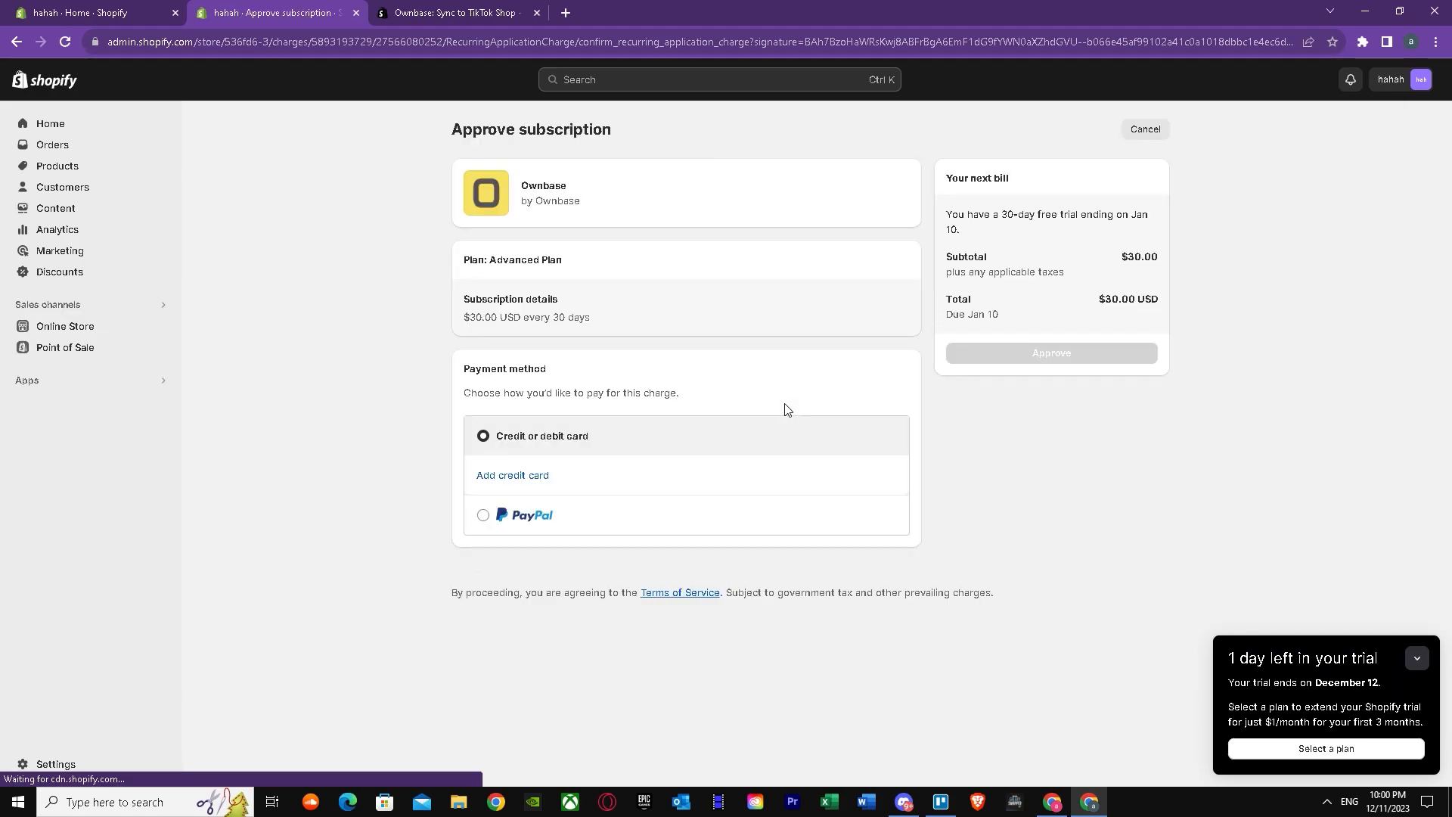
mouse_move(735, 359)
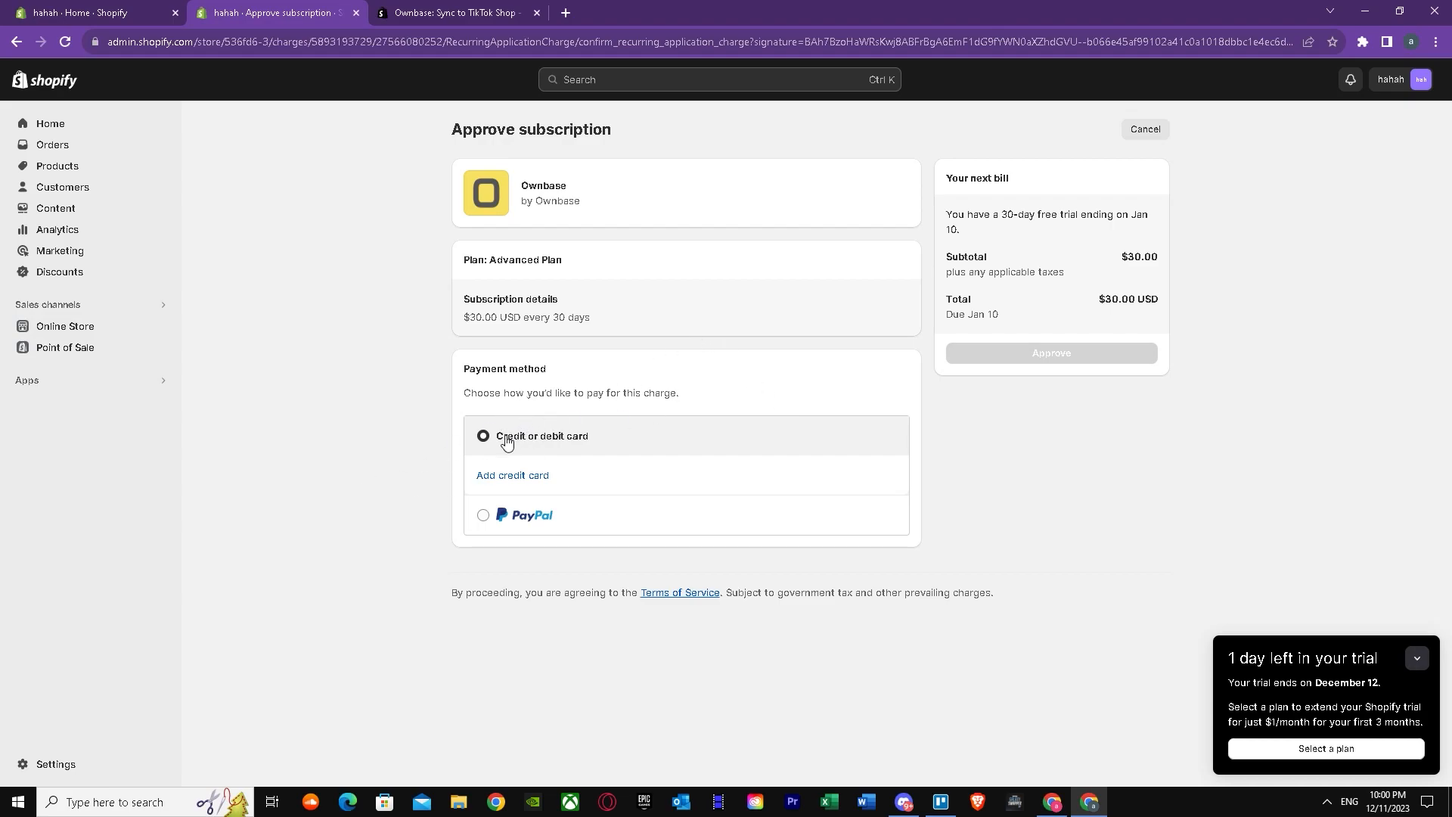
mouse_move(531, 463)
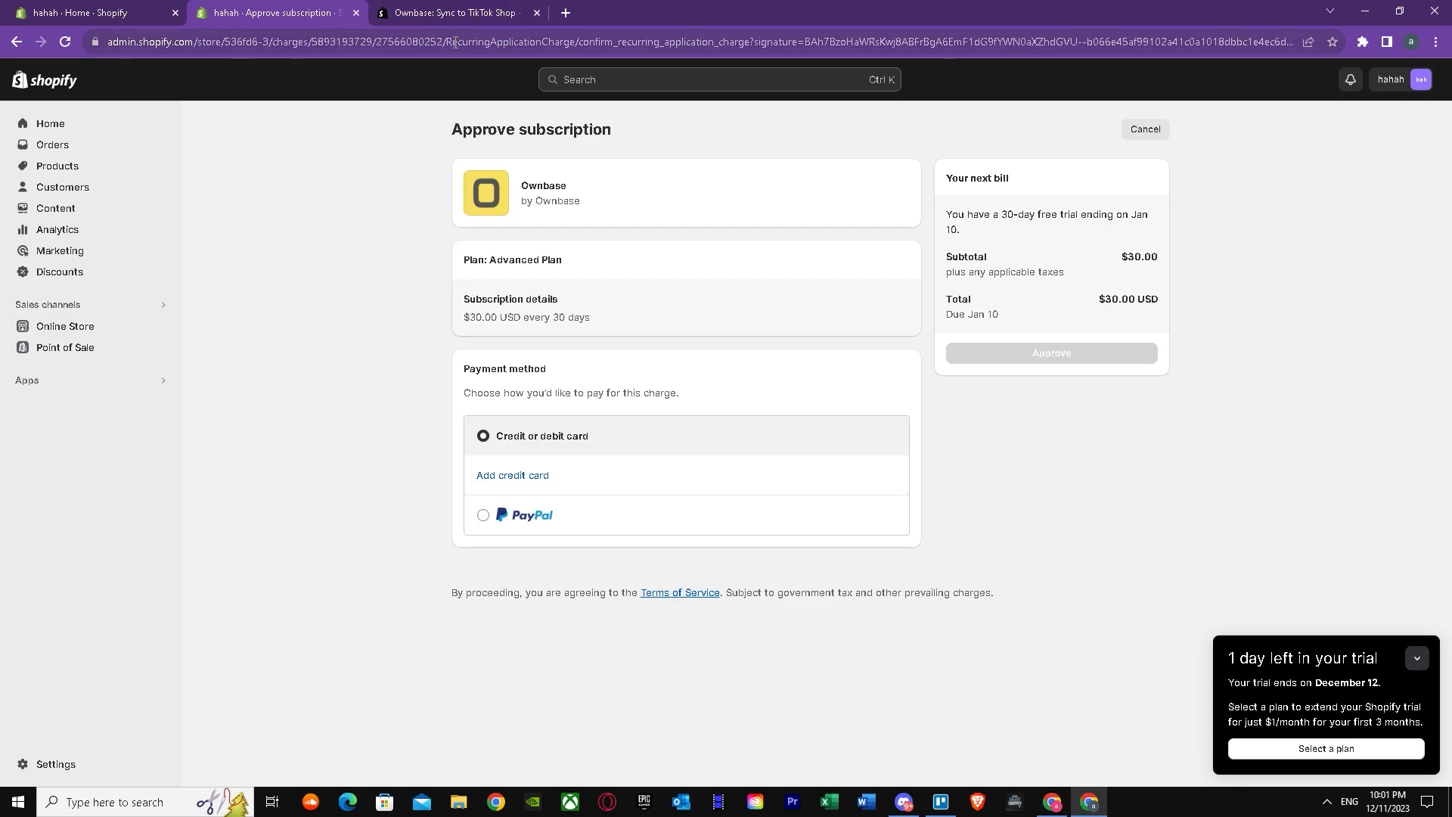
mouse_move(576, 520)
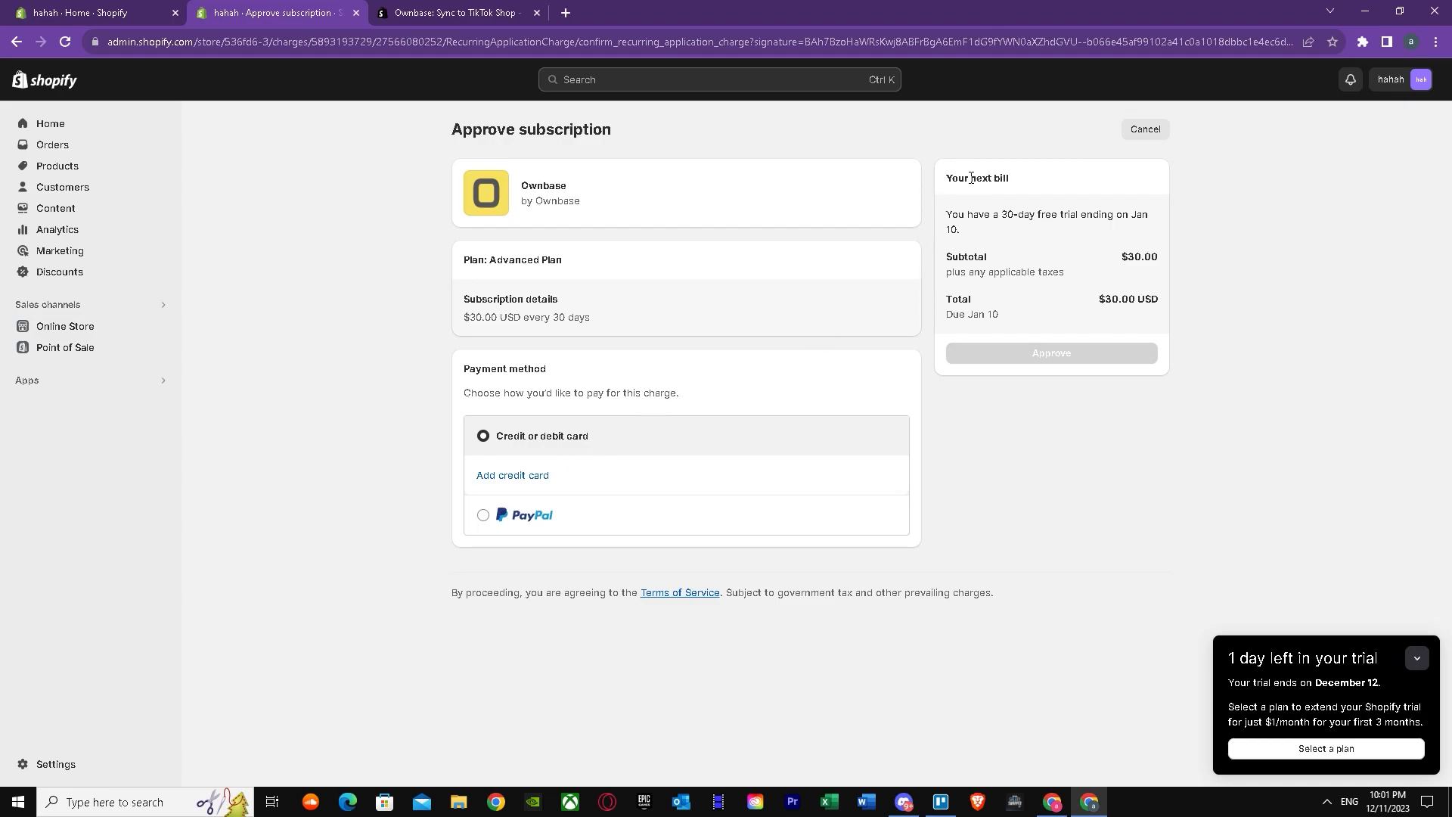
mouse_move(656, 251)
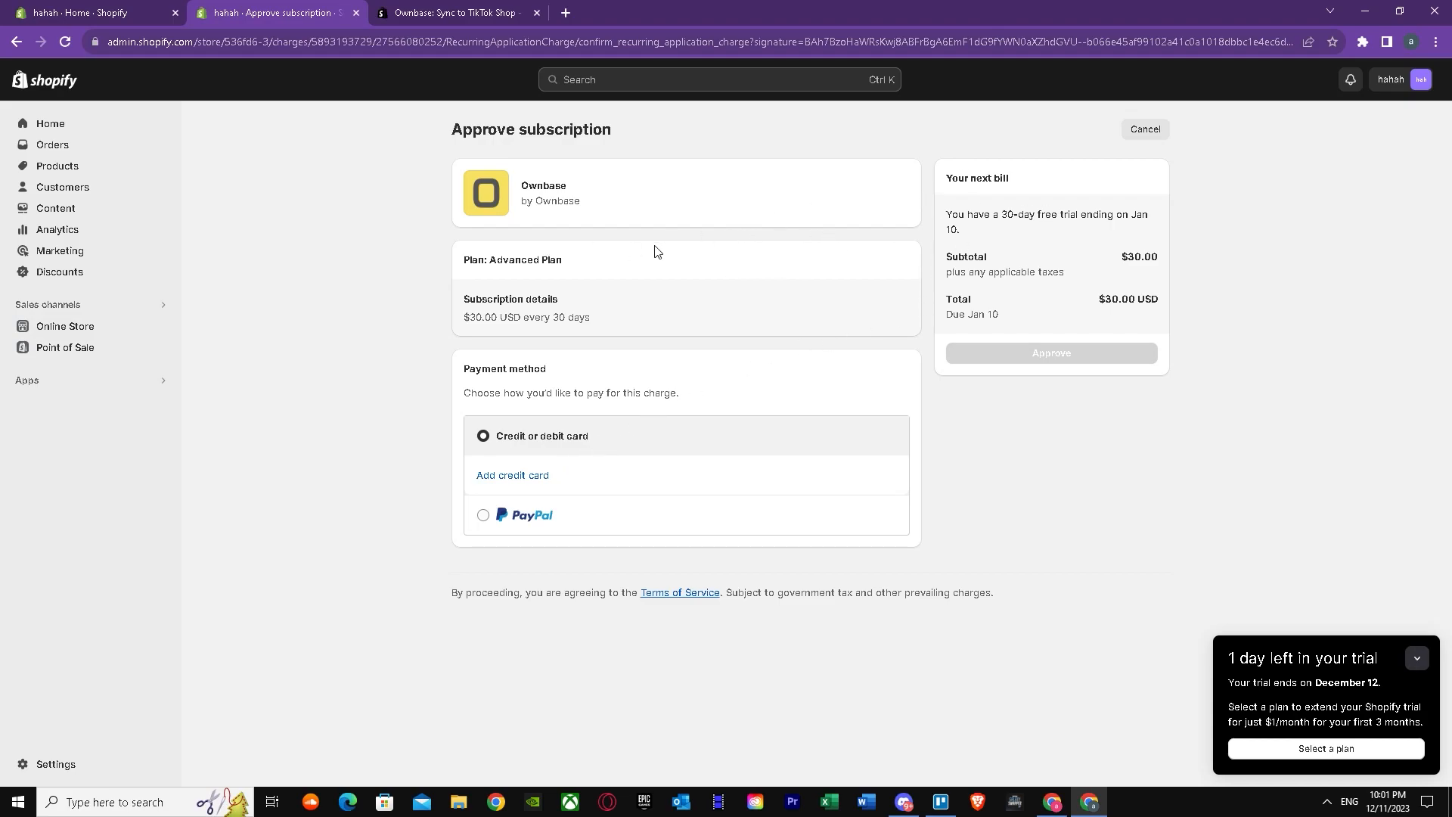
mouse_move(589, 245)
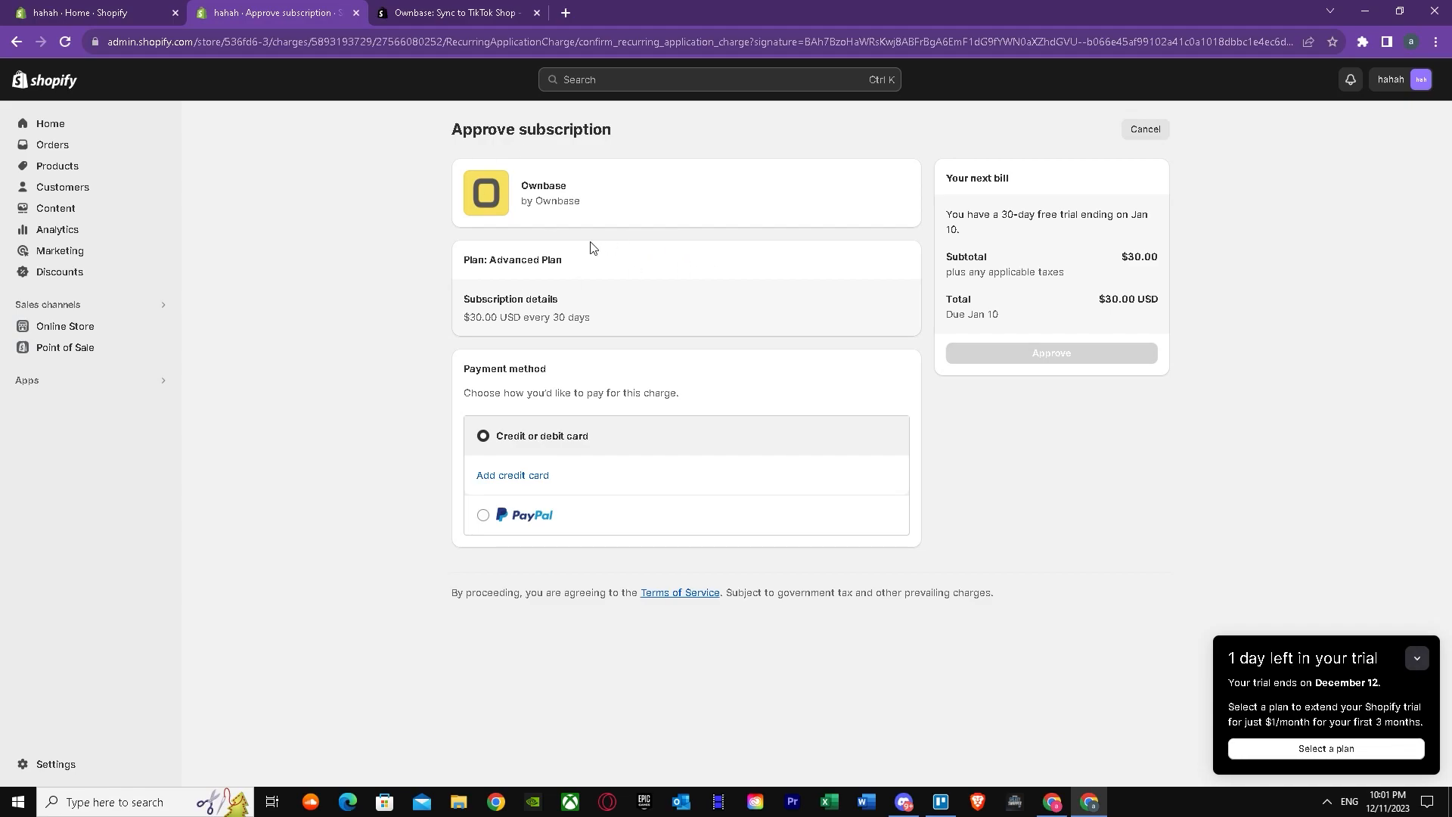
mouse_move(522, 281)
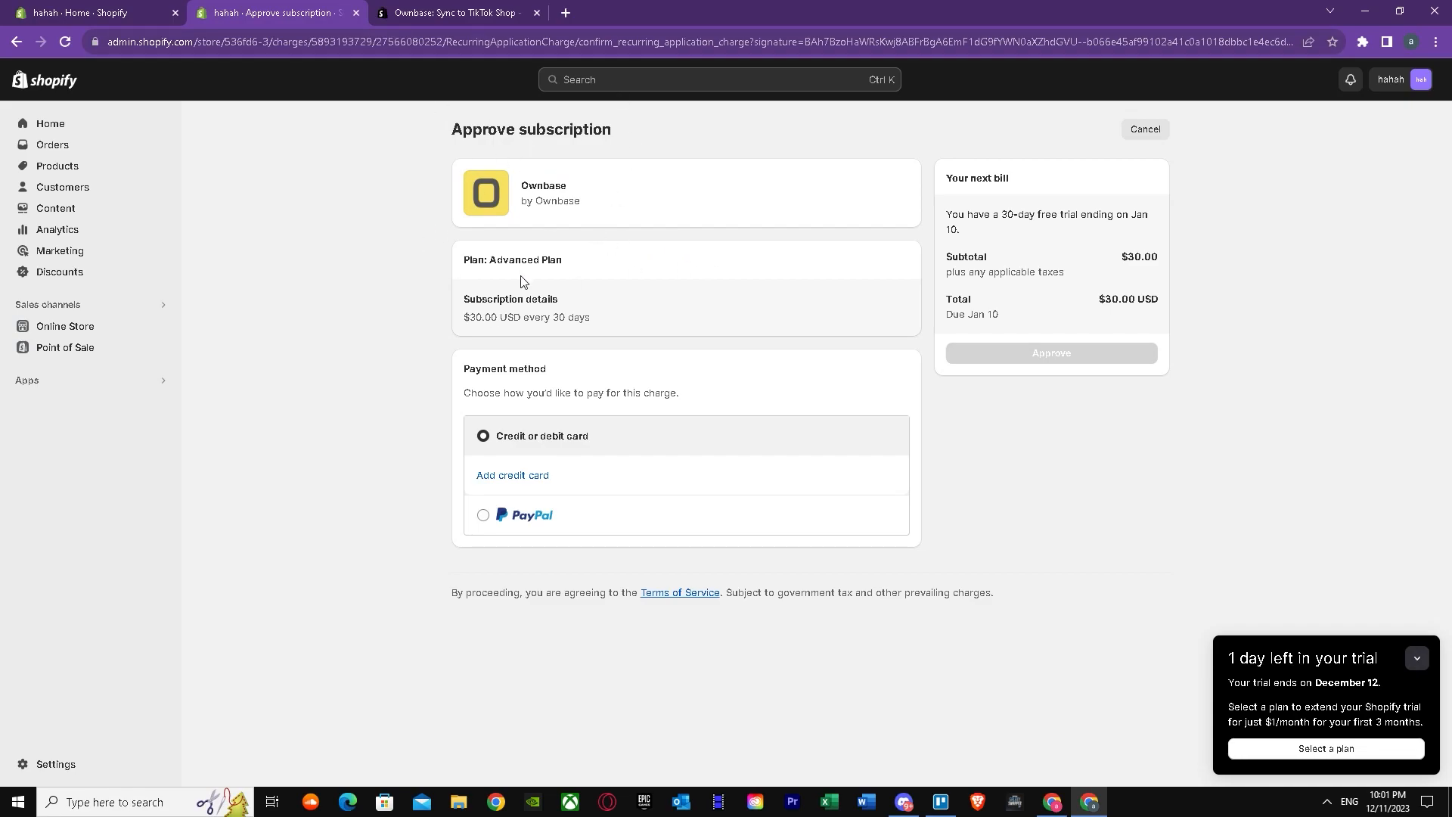
mouse_move(422, 9)
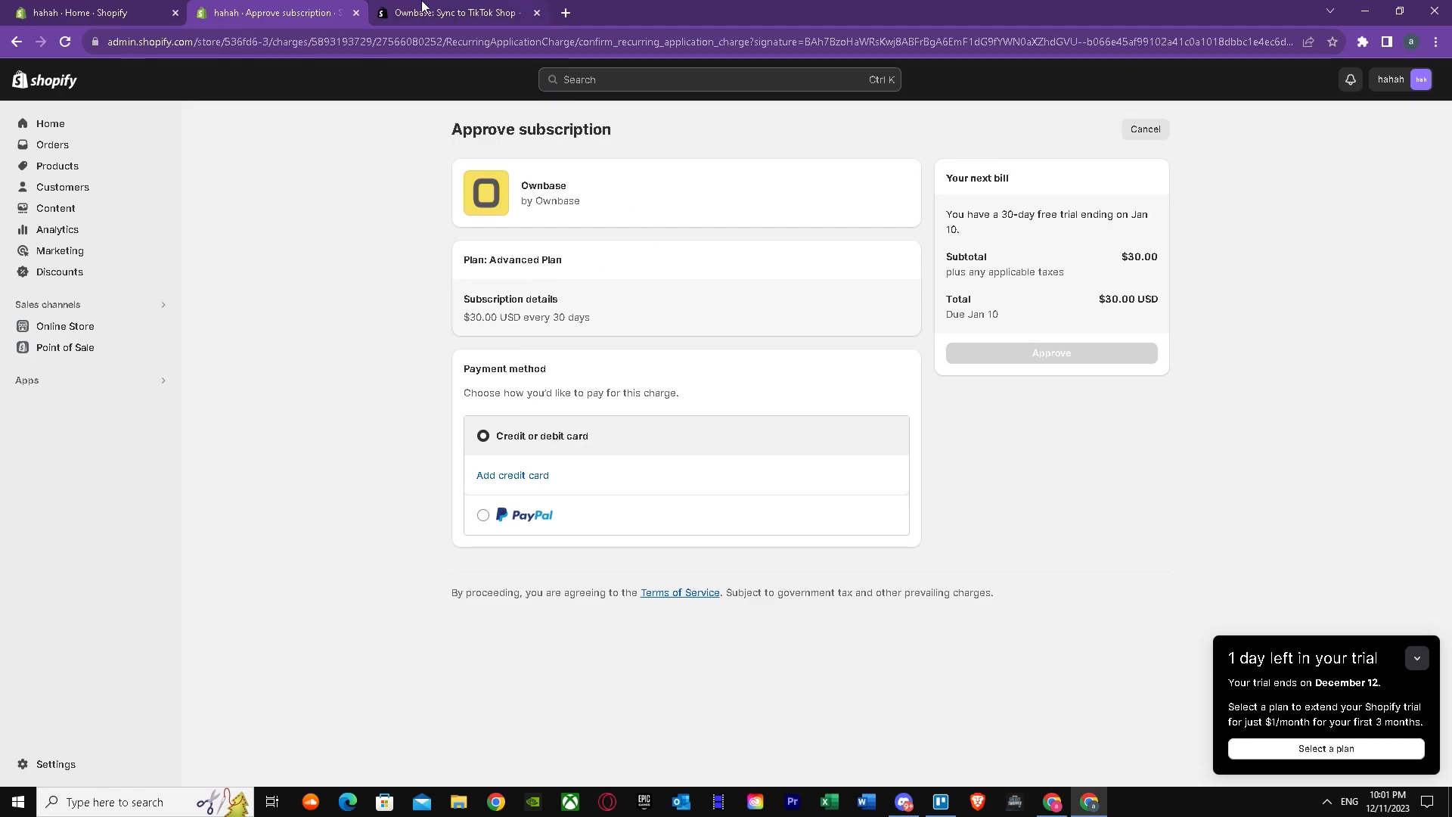
left_click(463, 12)
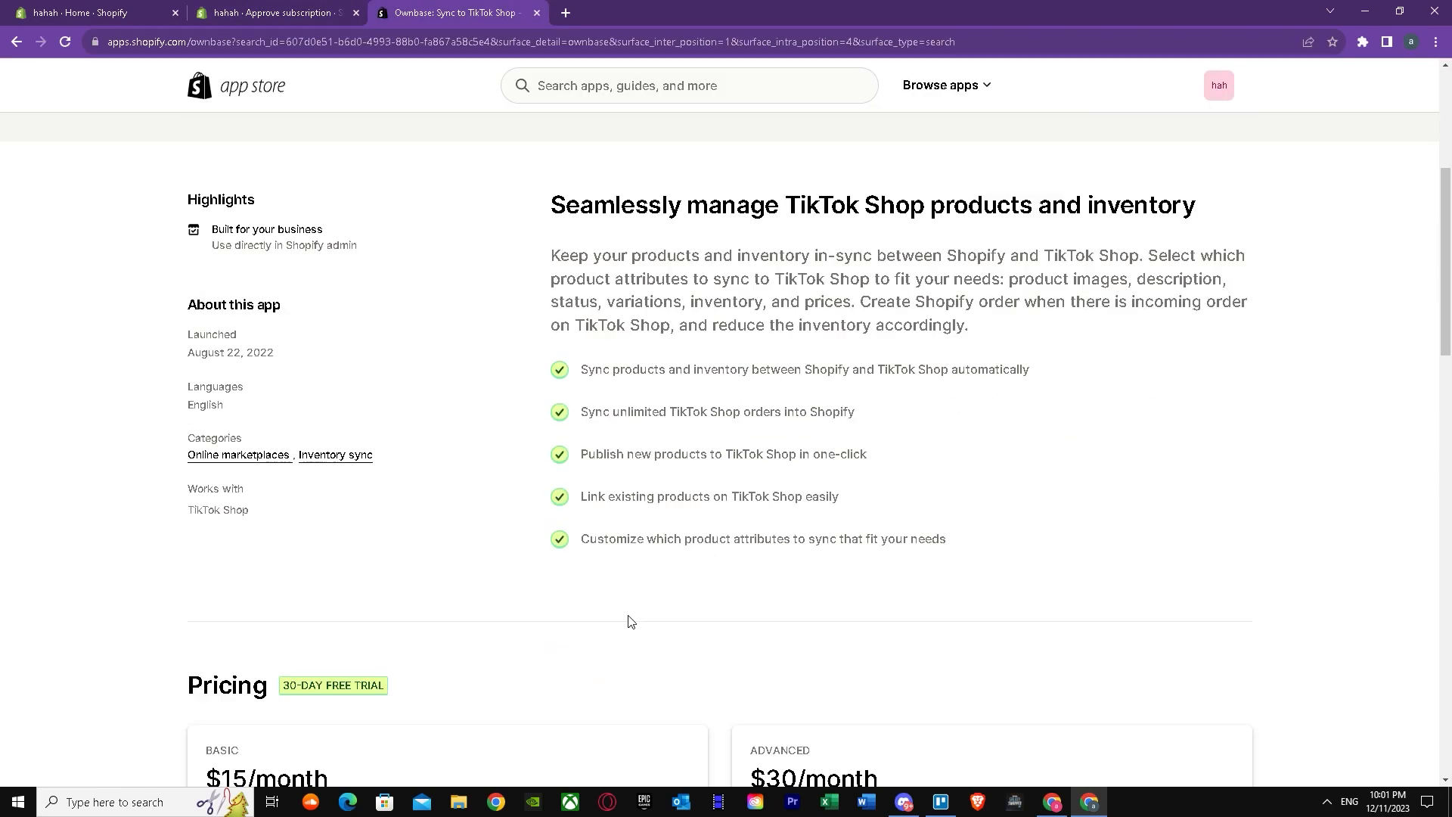
scroll("down", 3)
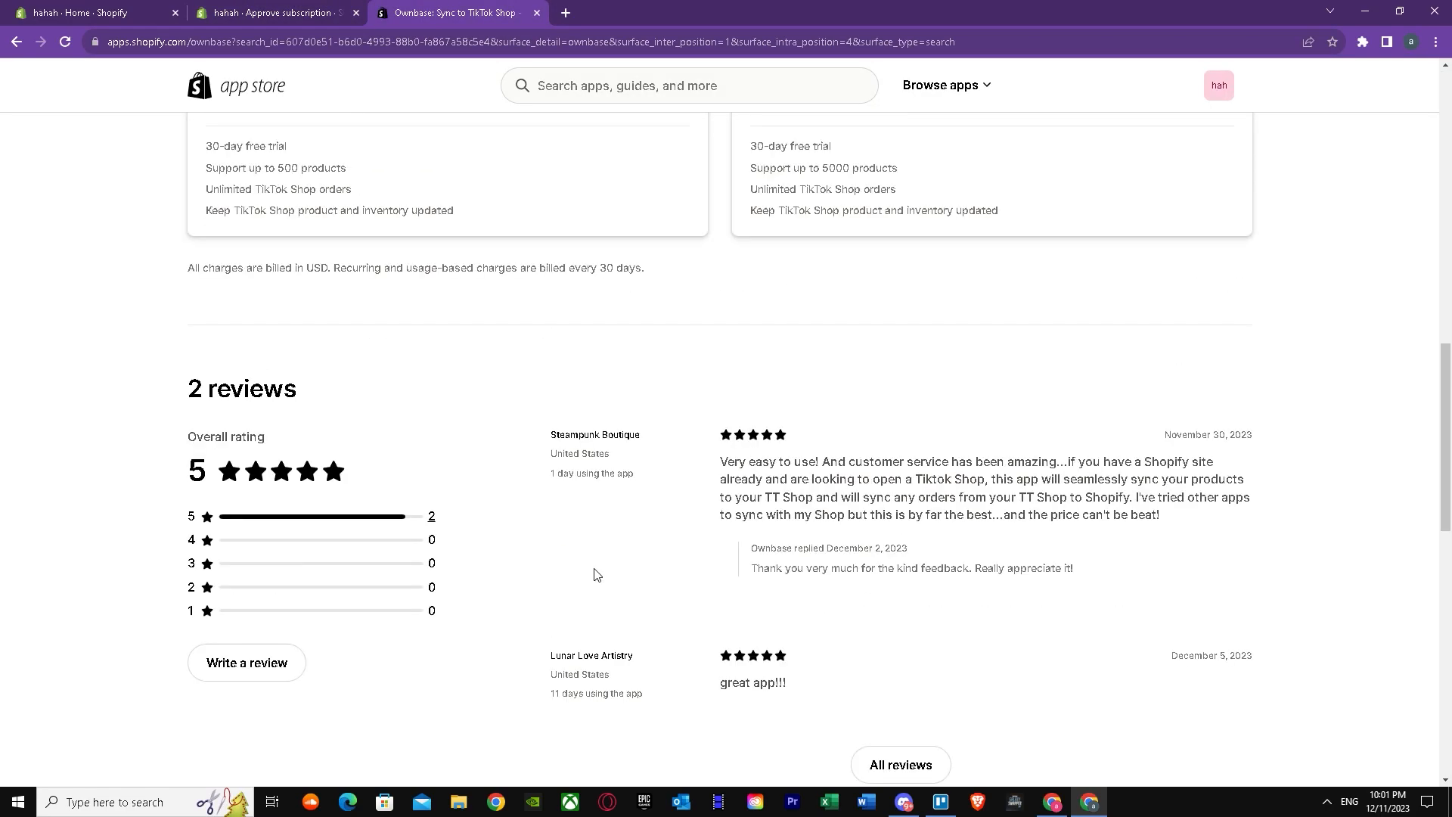
scroll("up", 3)
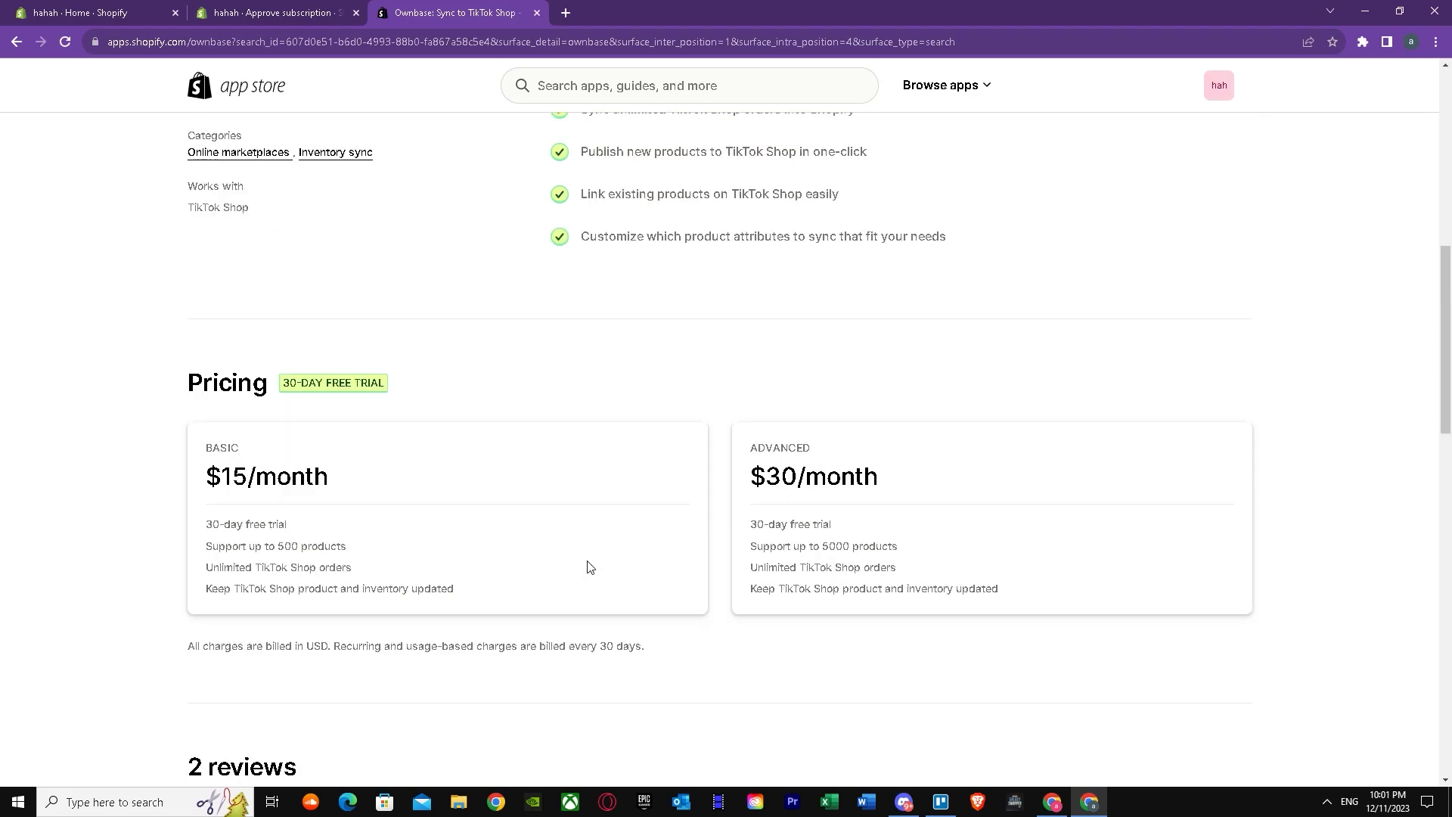
scroll("up", 3)
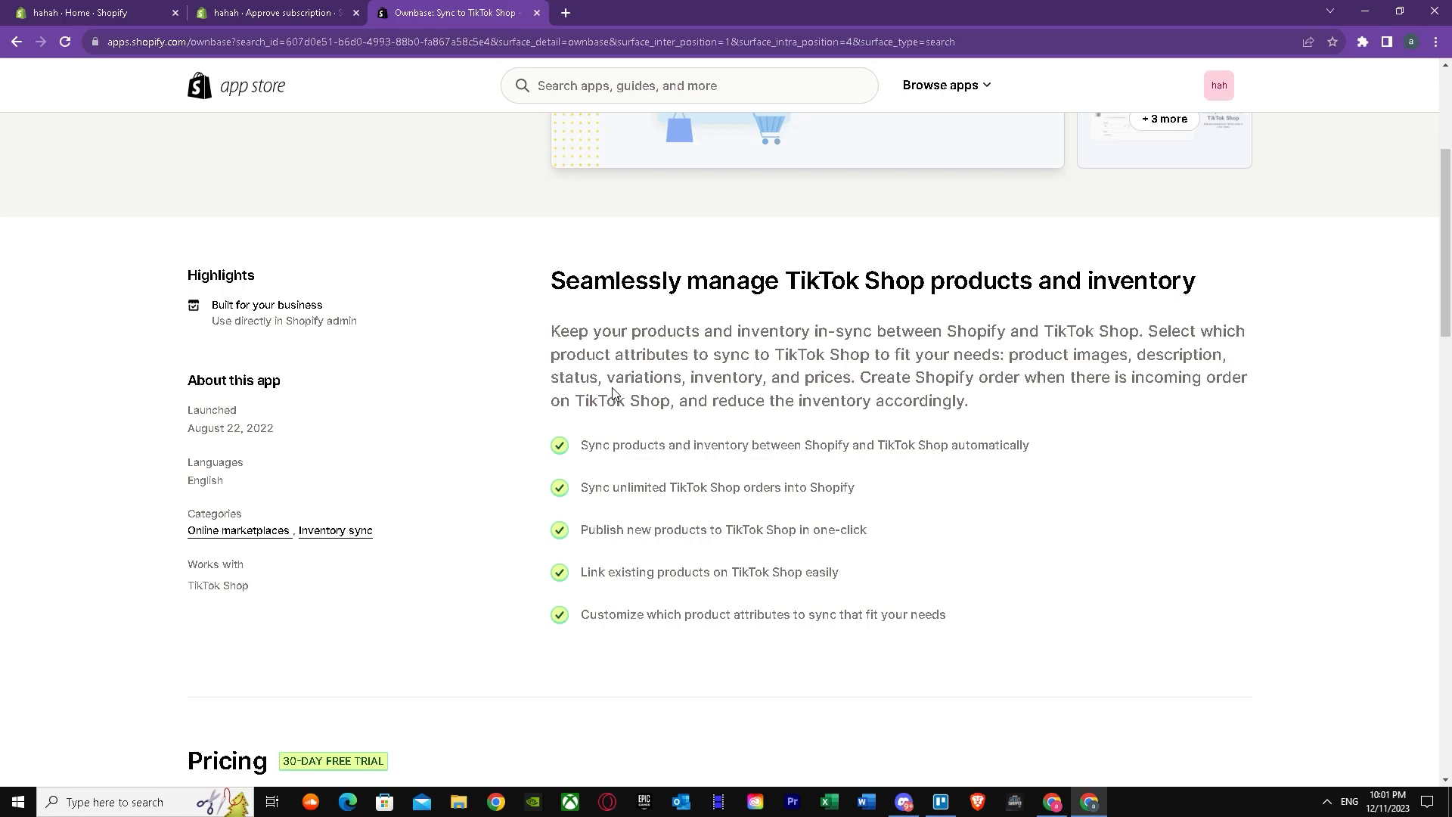
mouse_move(753, 348)
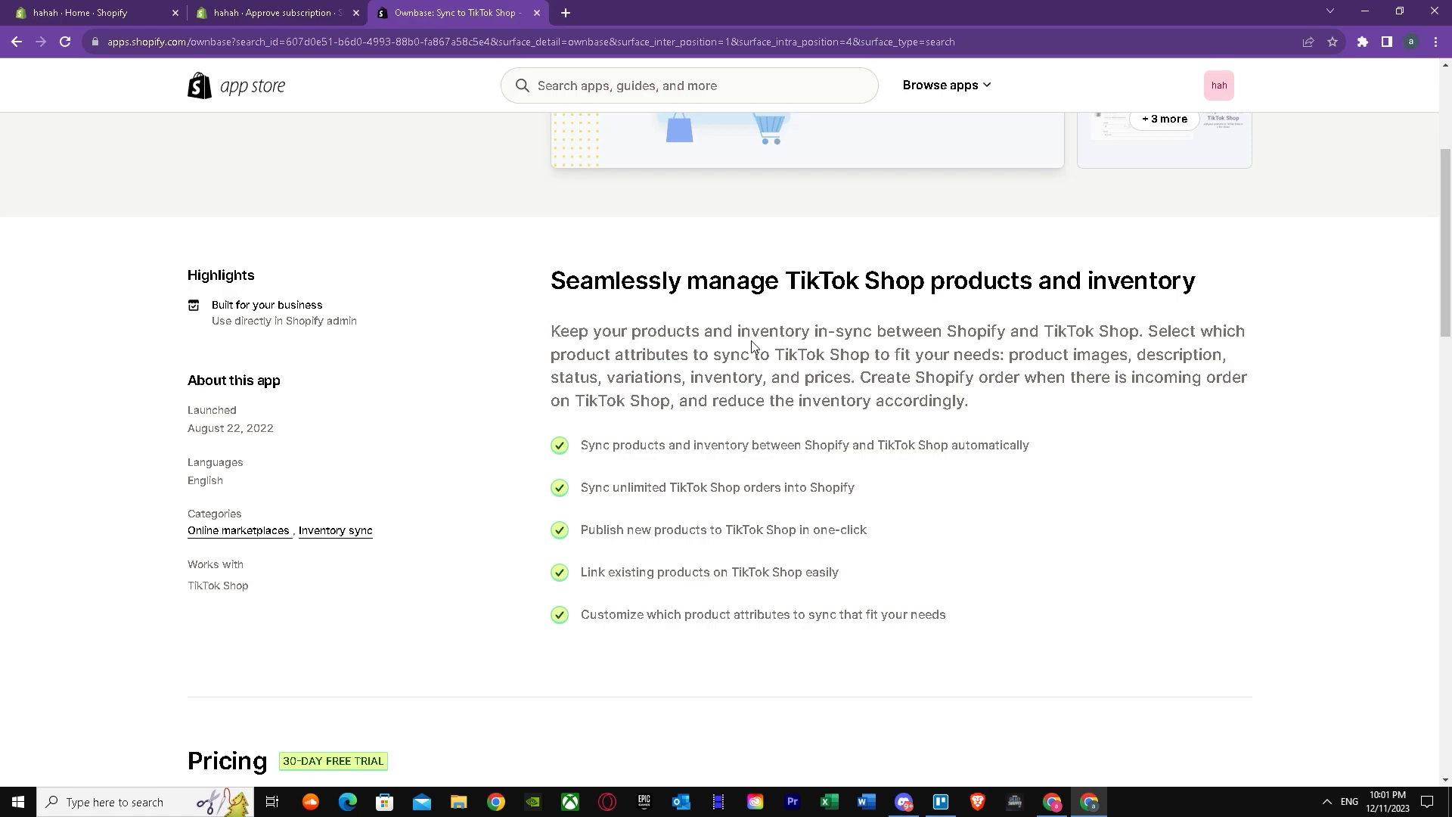
mouse_move(848, 351)
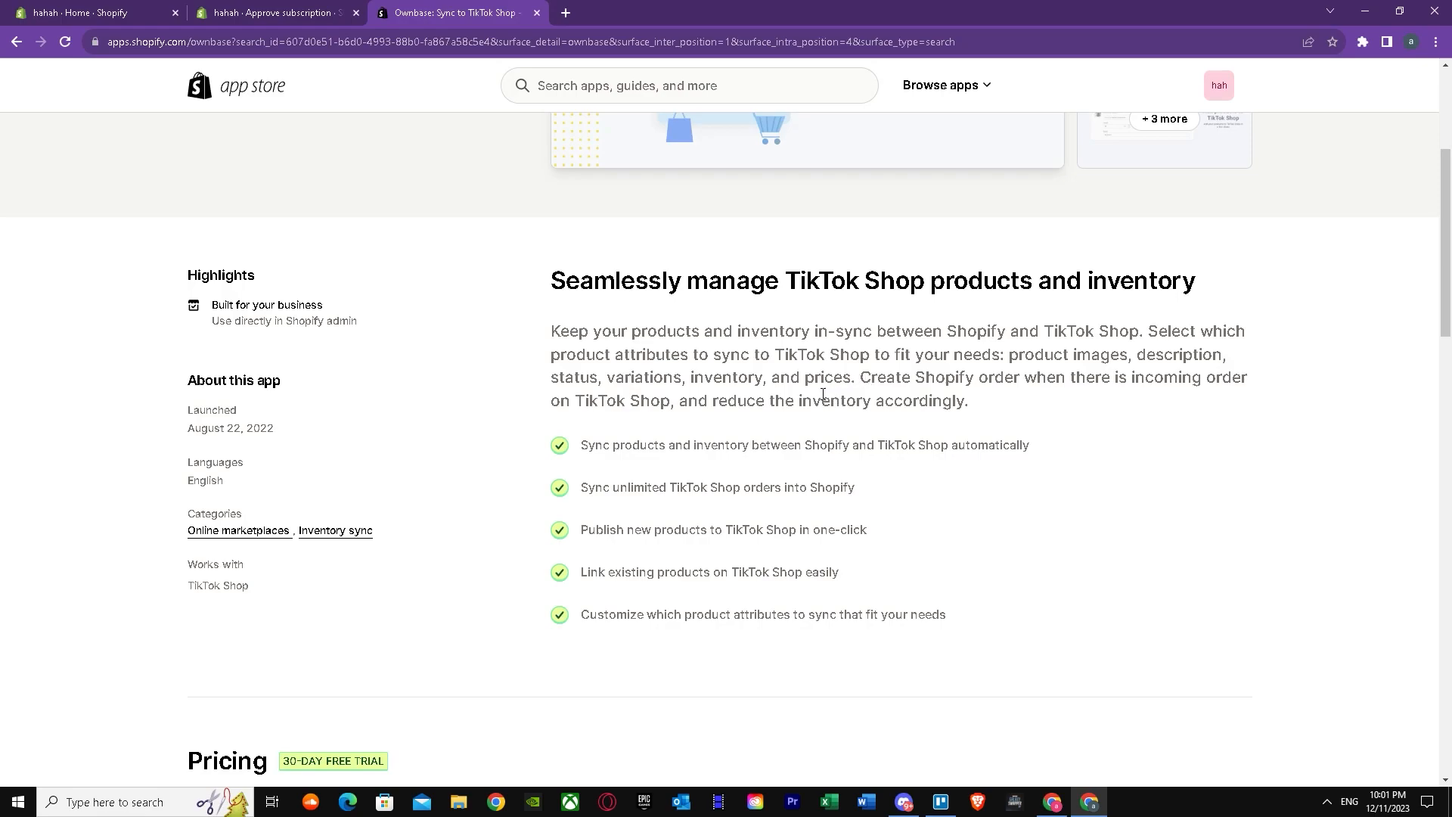
mouse_move(560, 607)
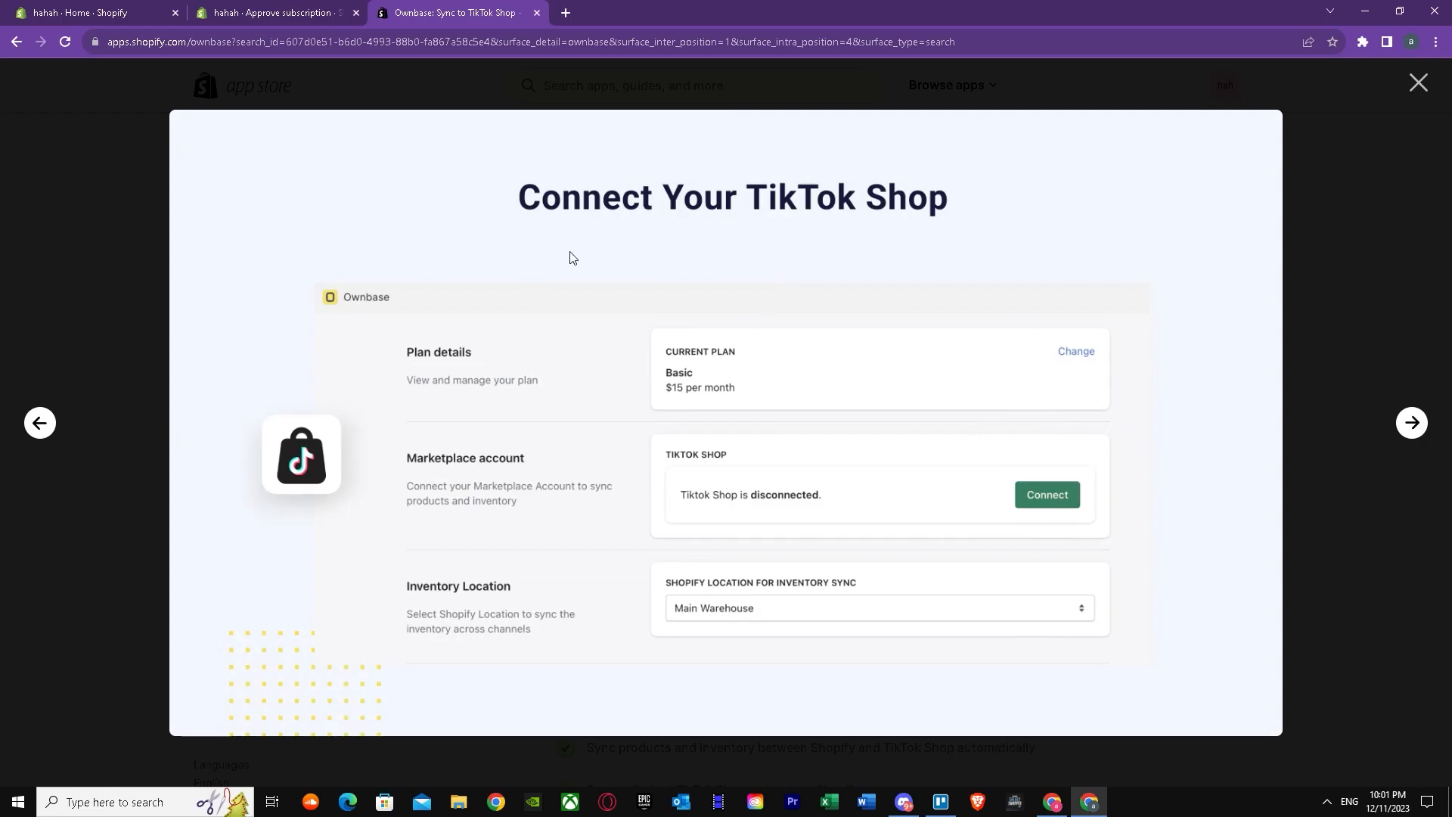
mouse_move(711, 422)
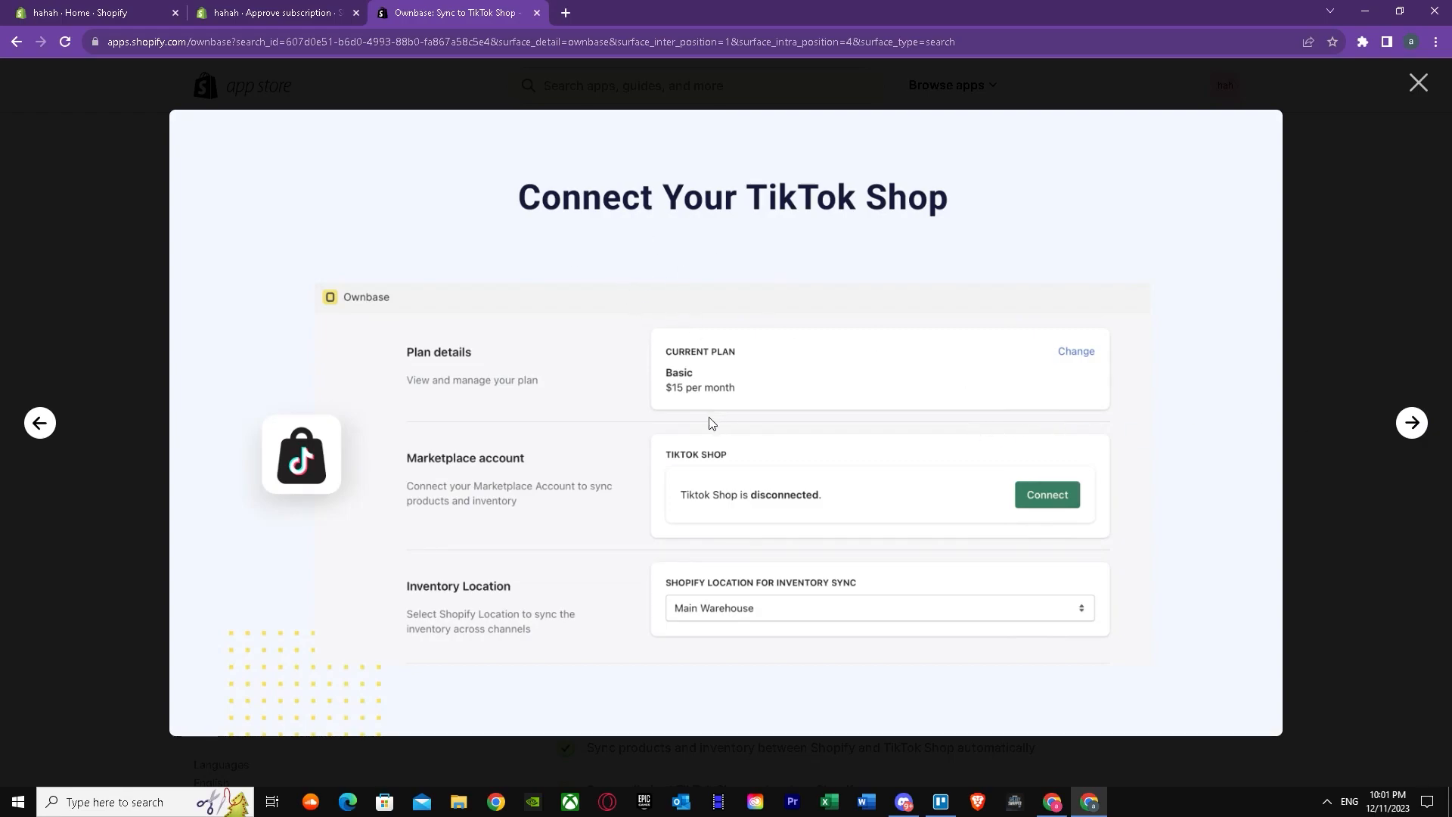
mouse_move(953, 489)
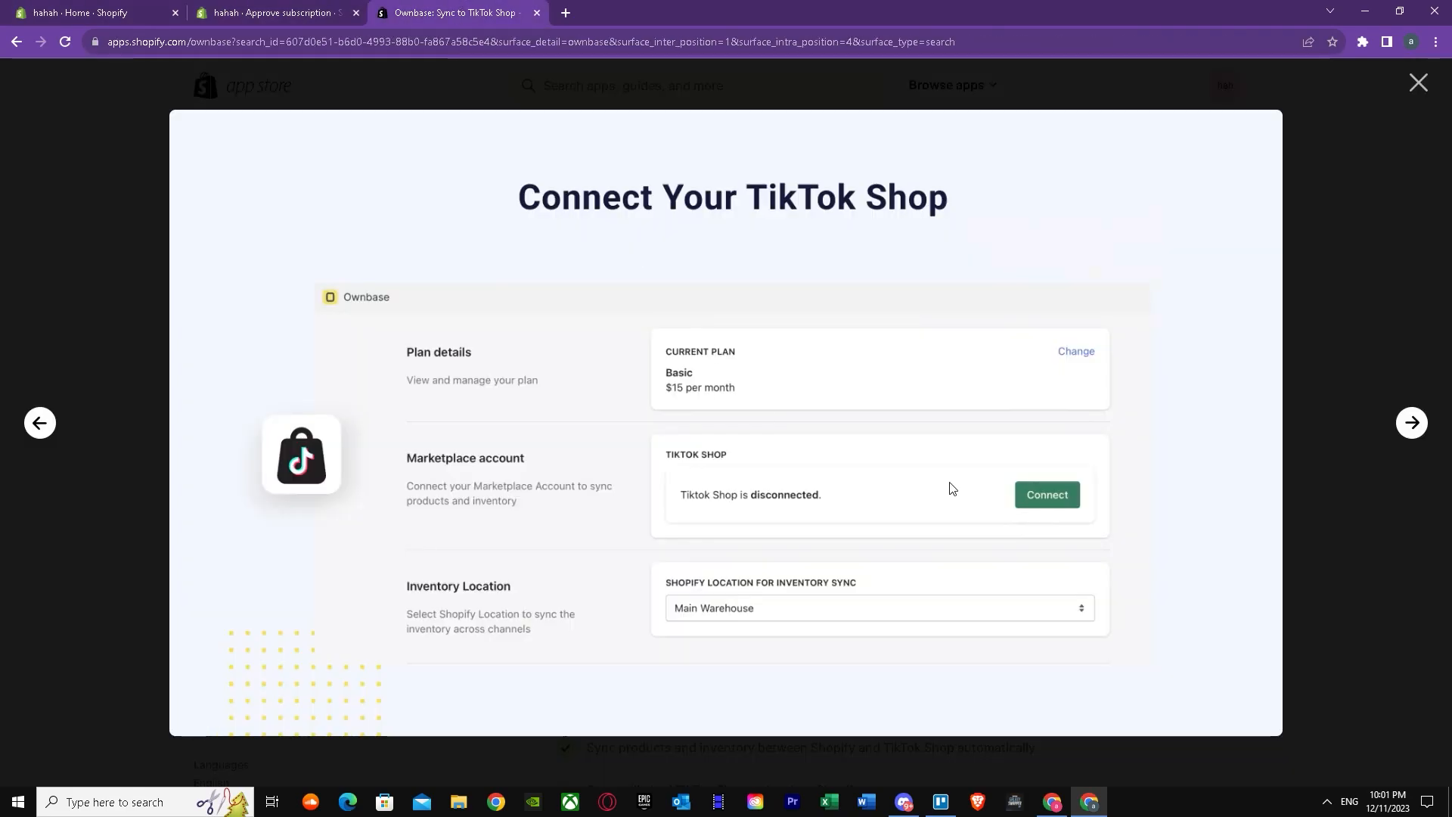
mouse_move(571, 464)
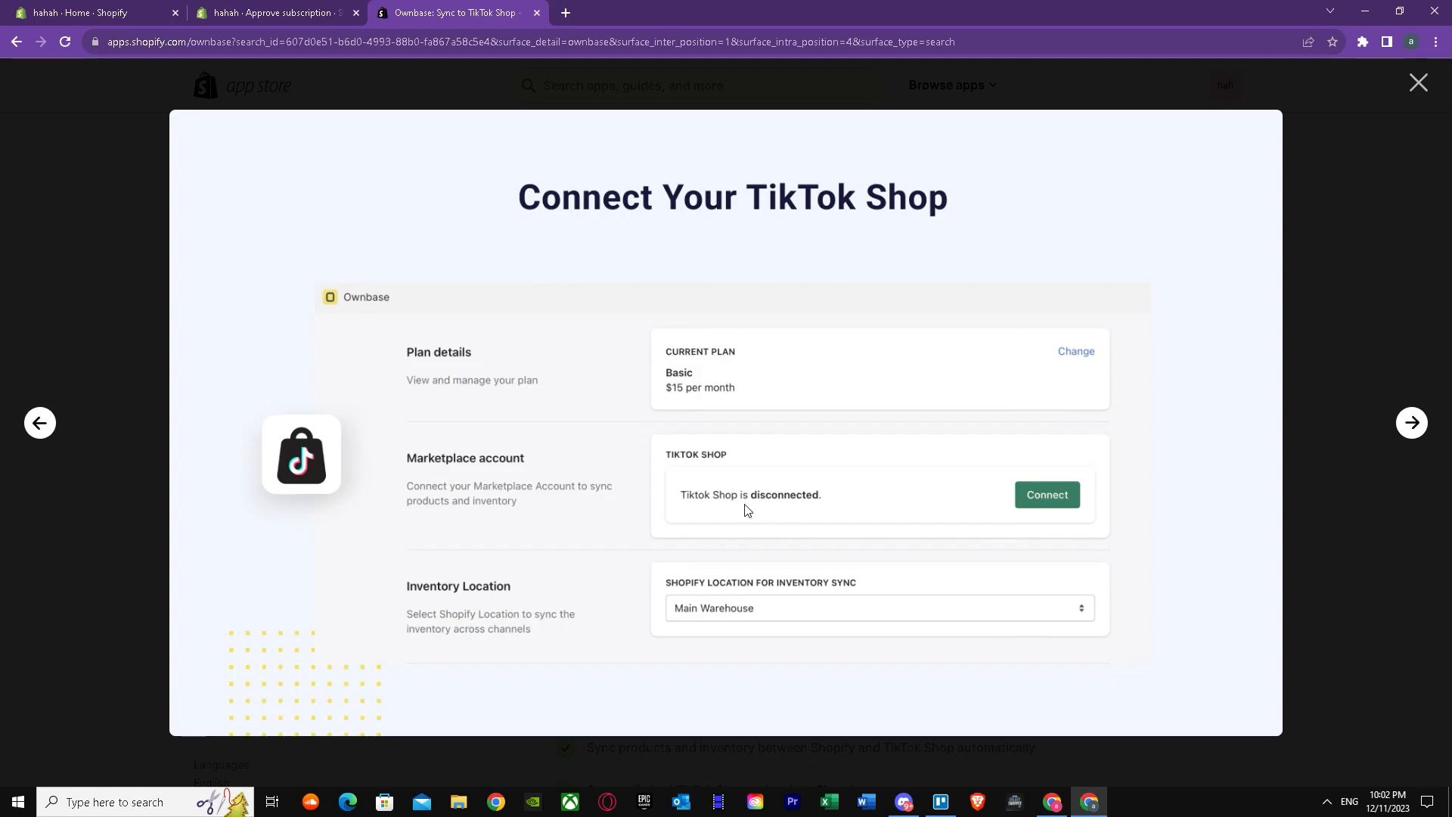
mouse_move(1015, 529)
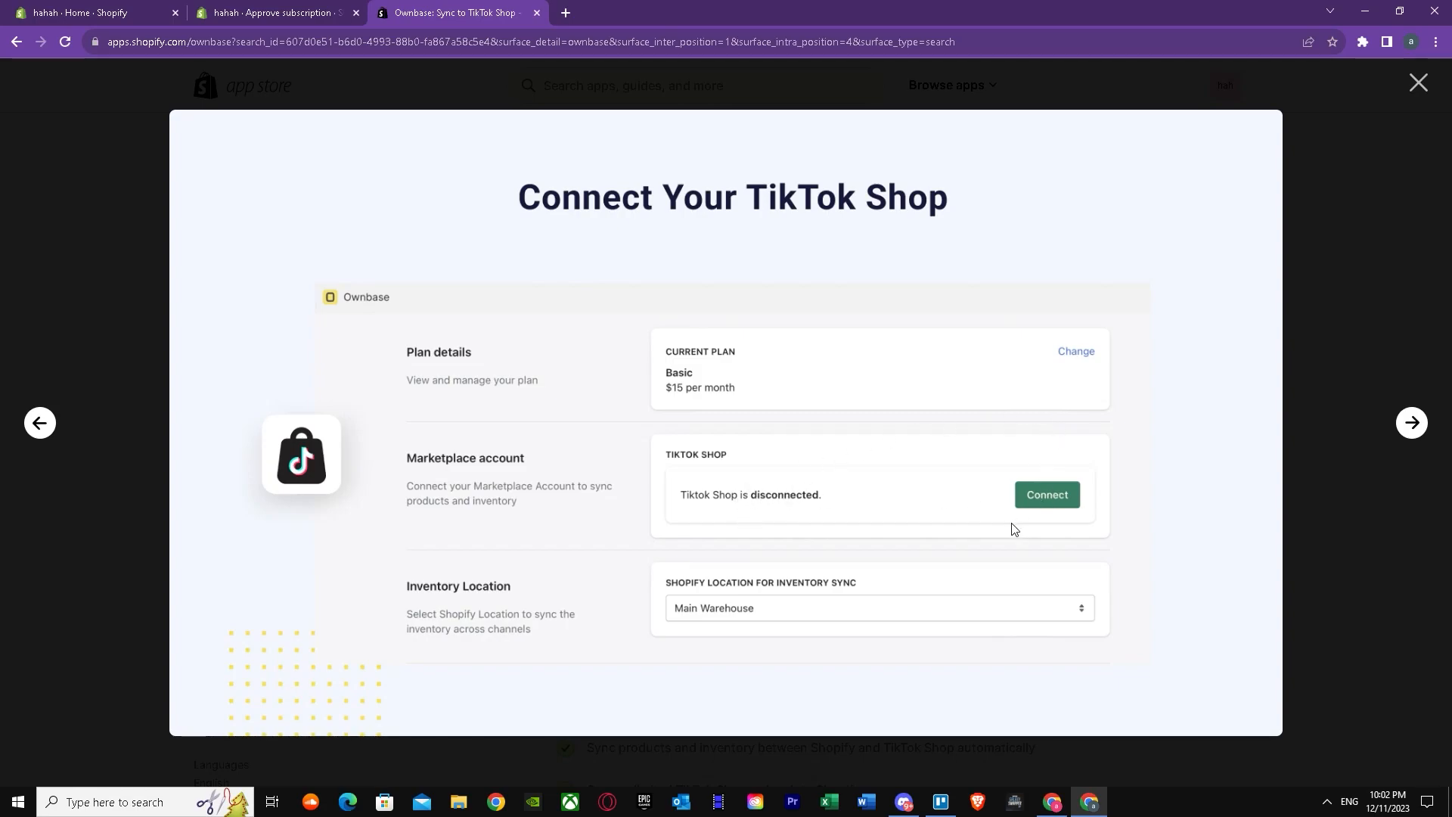
mouse_move(992, 526)
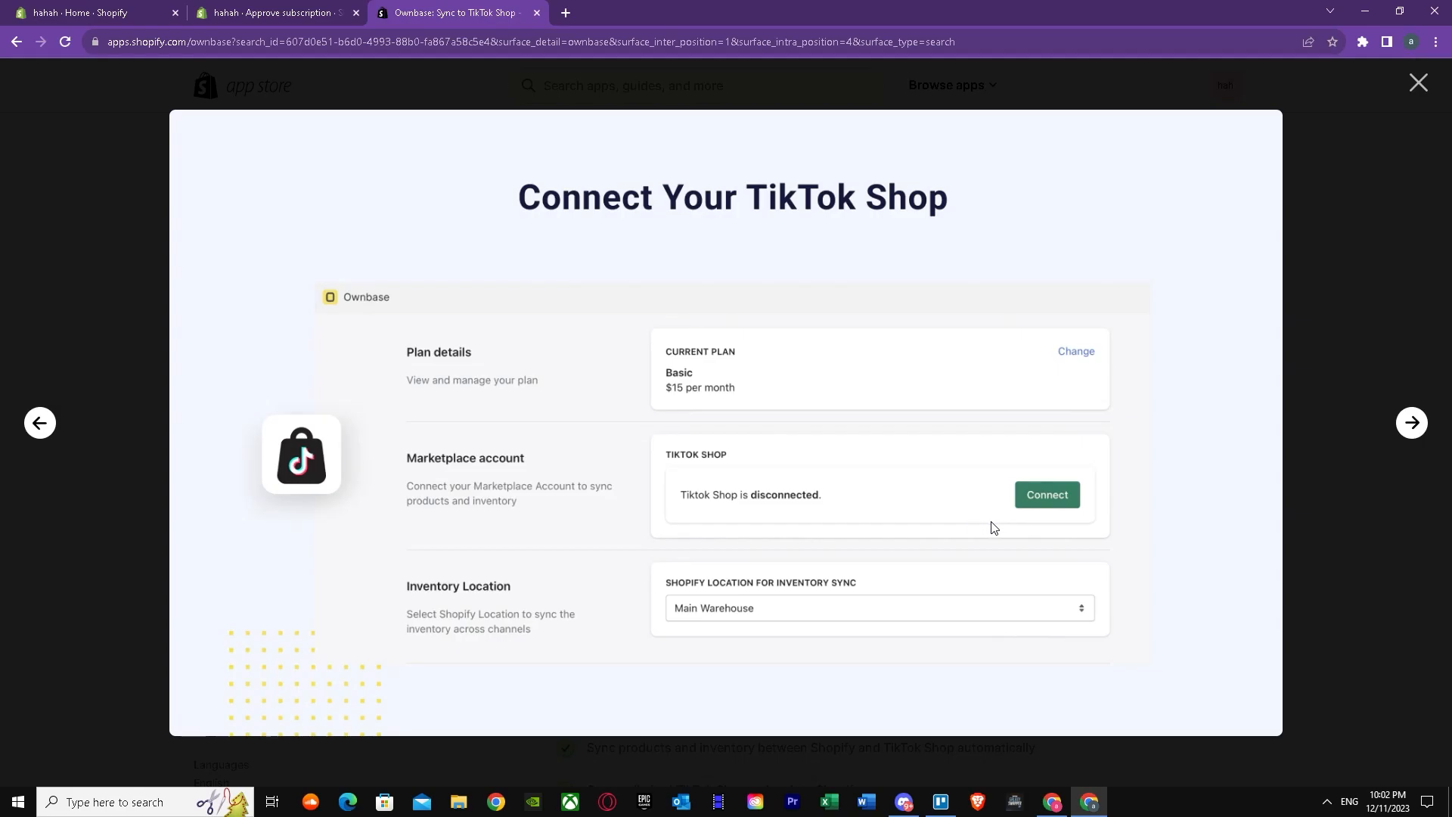
mouse_move(1051, 375)
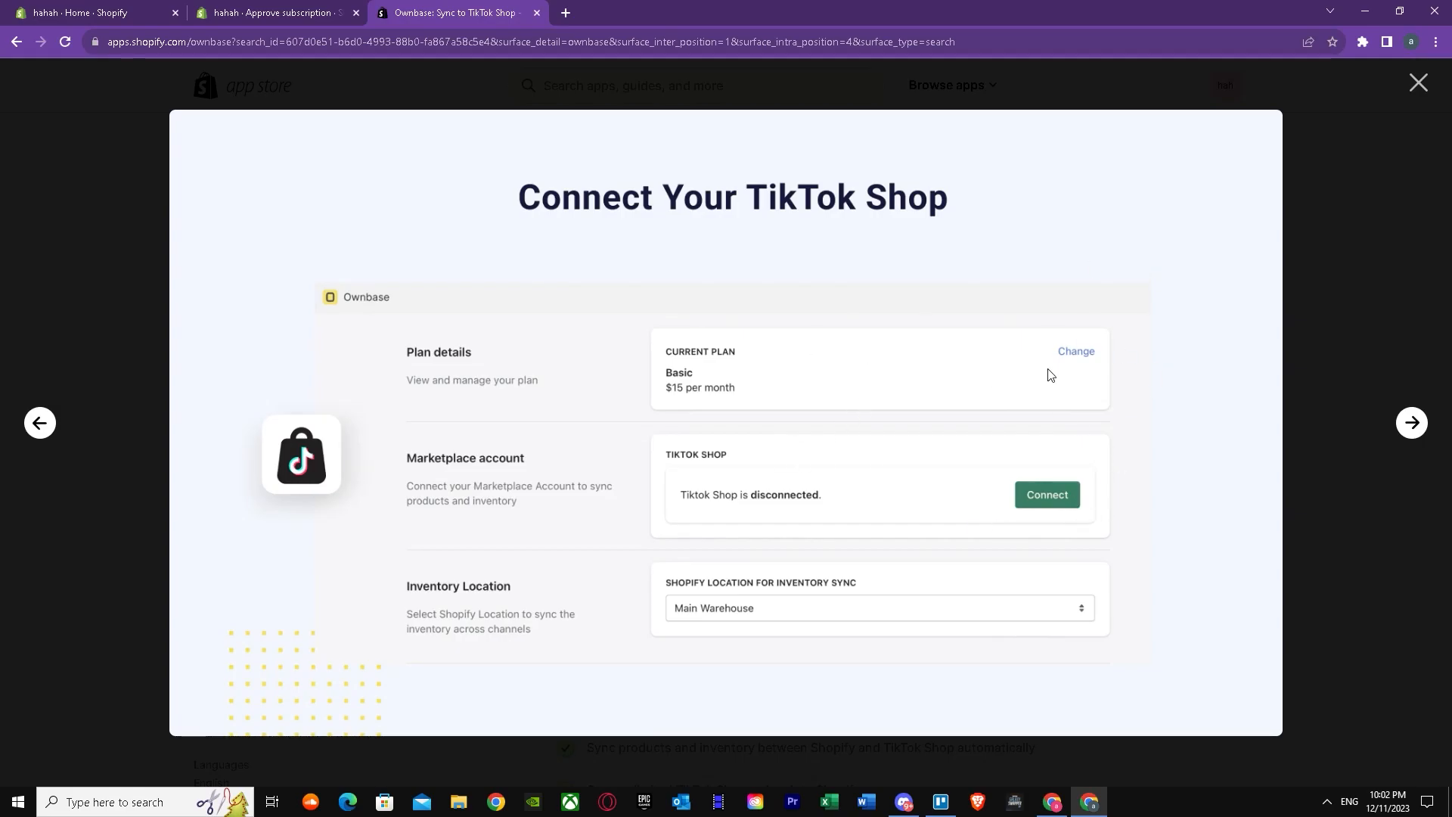
mouse_move(1418, 407)
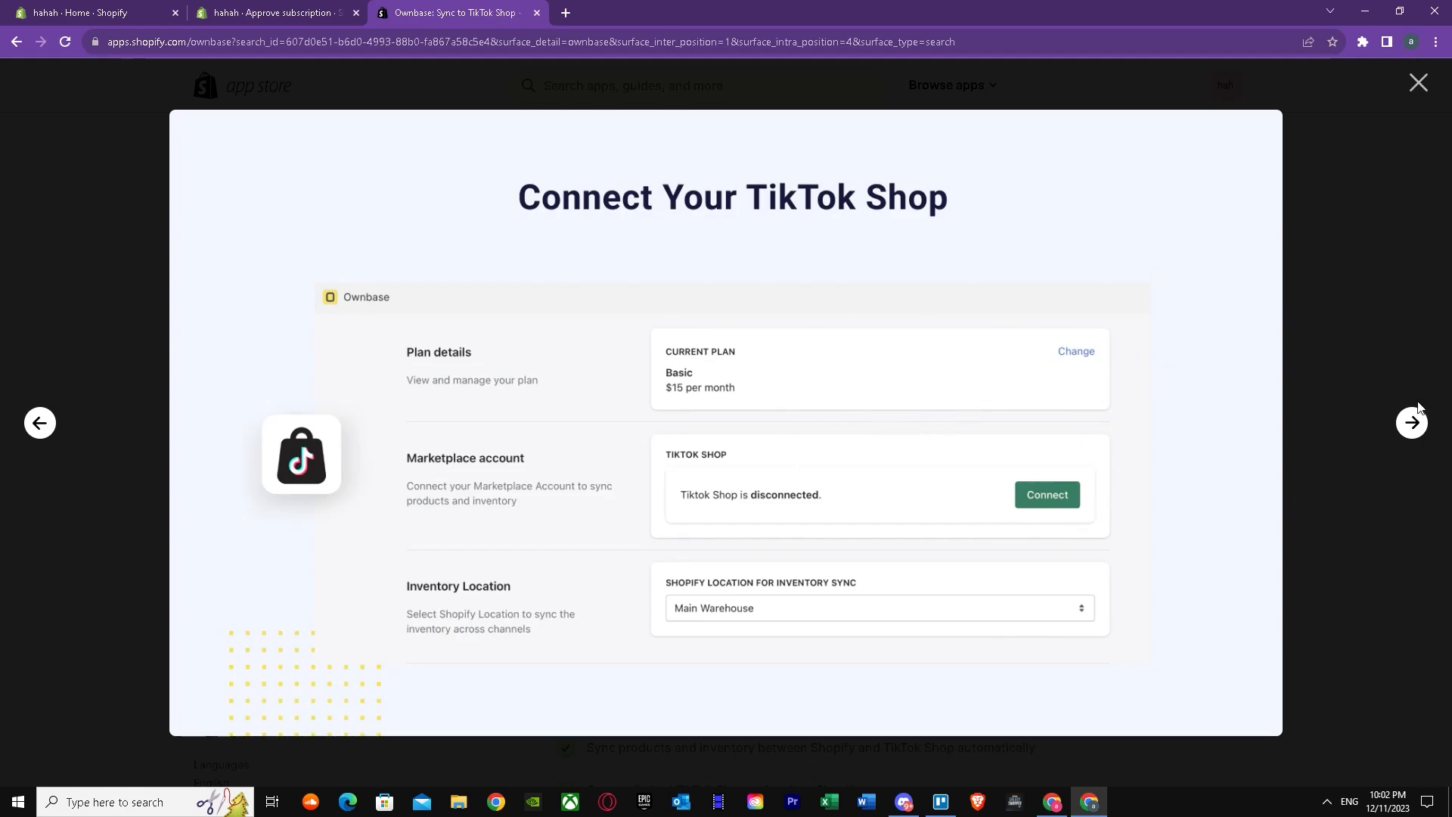
Advance the gallery to the Easy to setup slide about linking existing products to TikTok Shop
left_click(1412, 422)
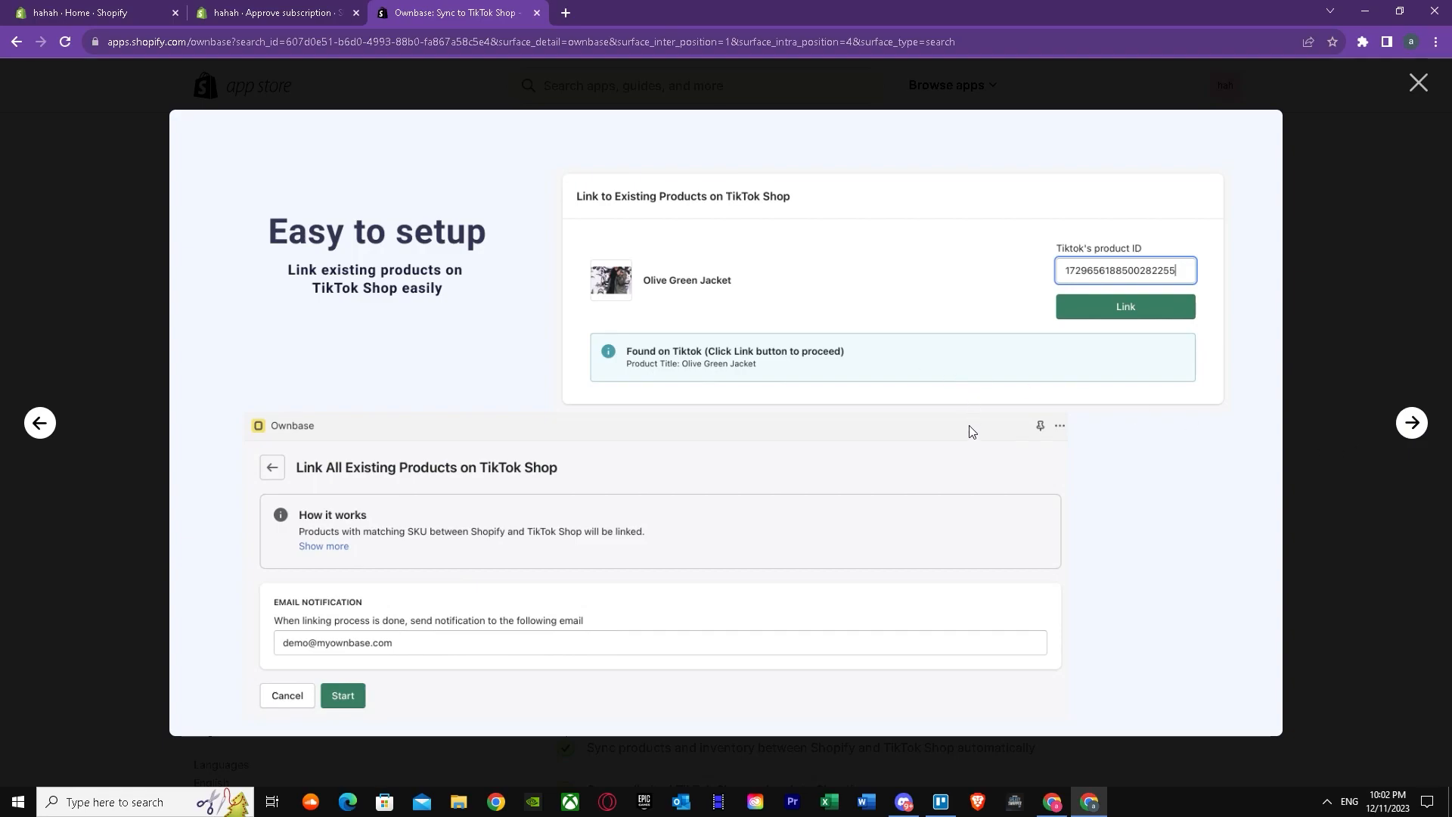
mouse_move(679, 312)
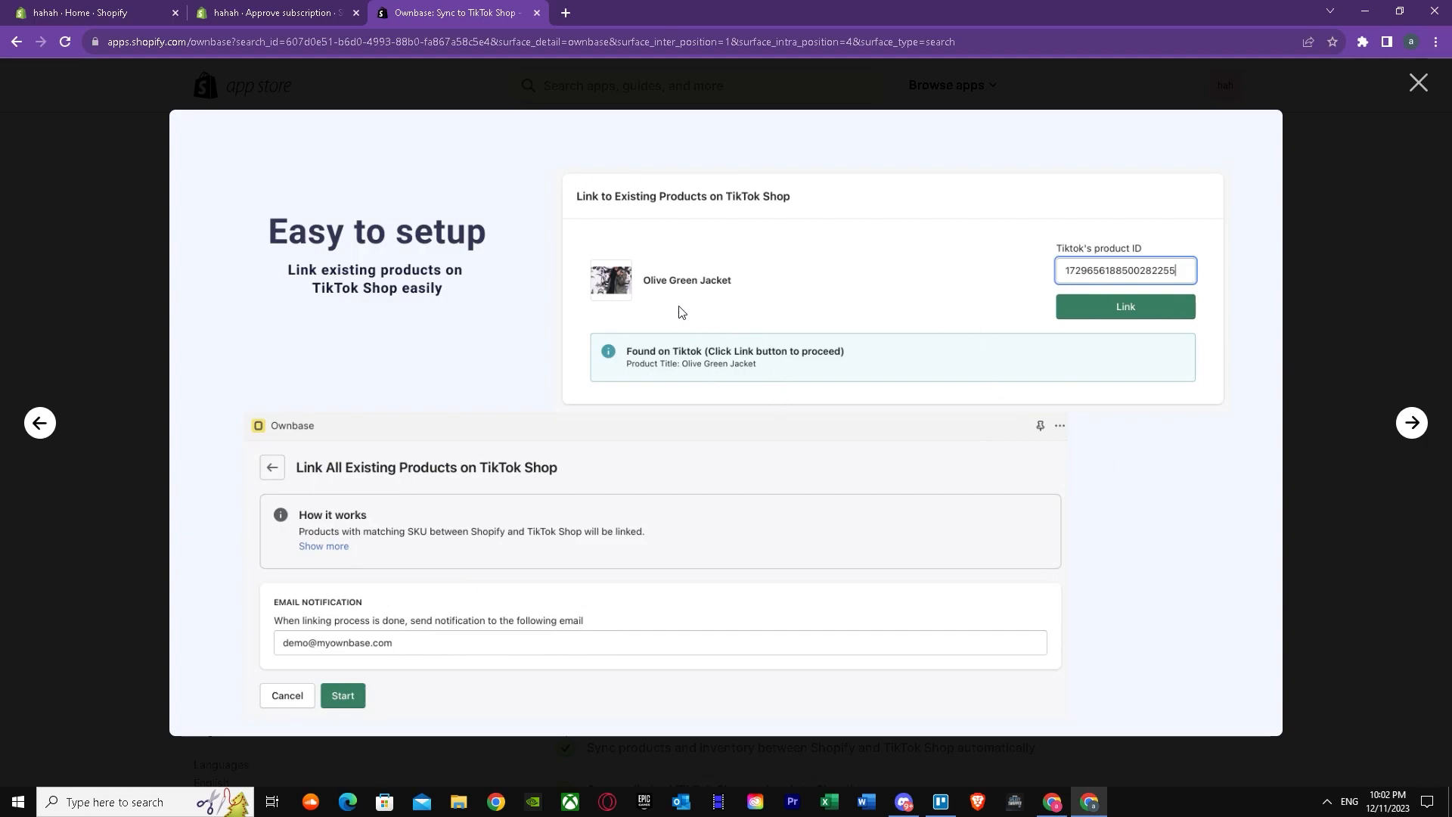
mouse_move(1113, 305)
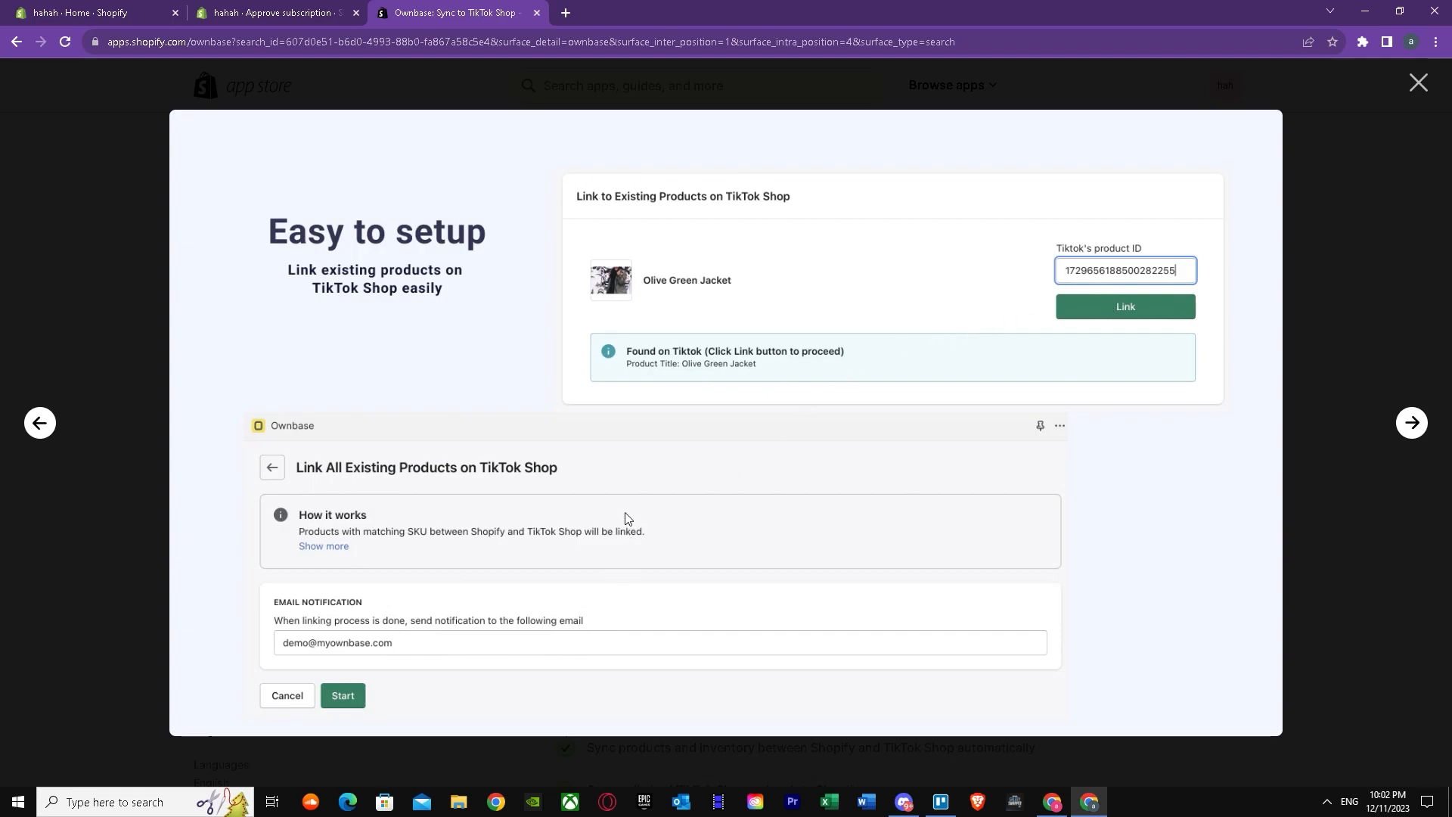
mouse_move(1078, 296)
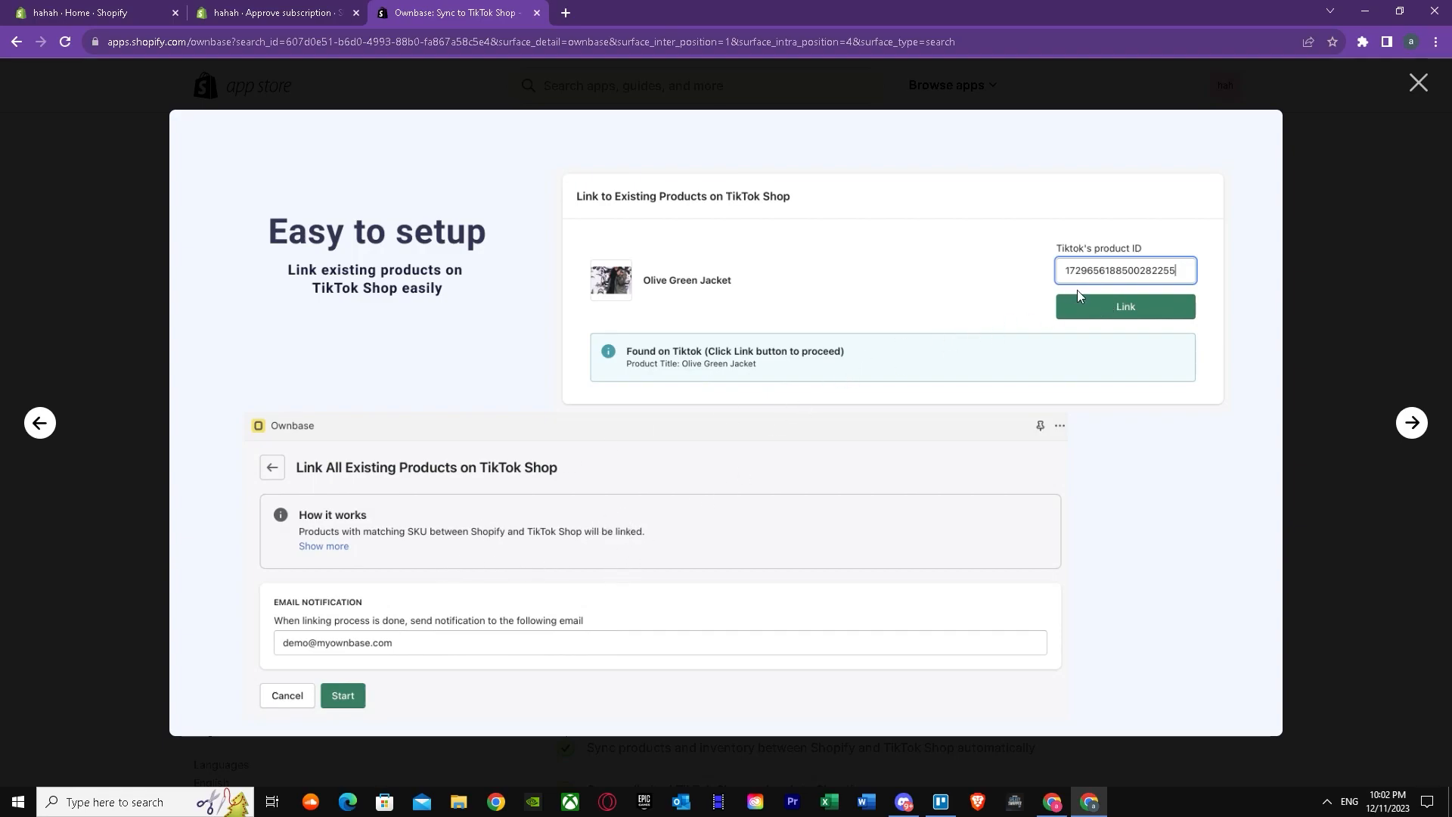
mouse_move(1156, 271)
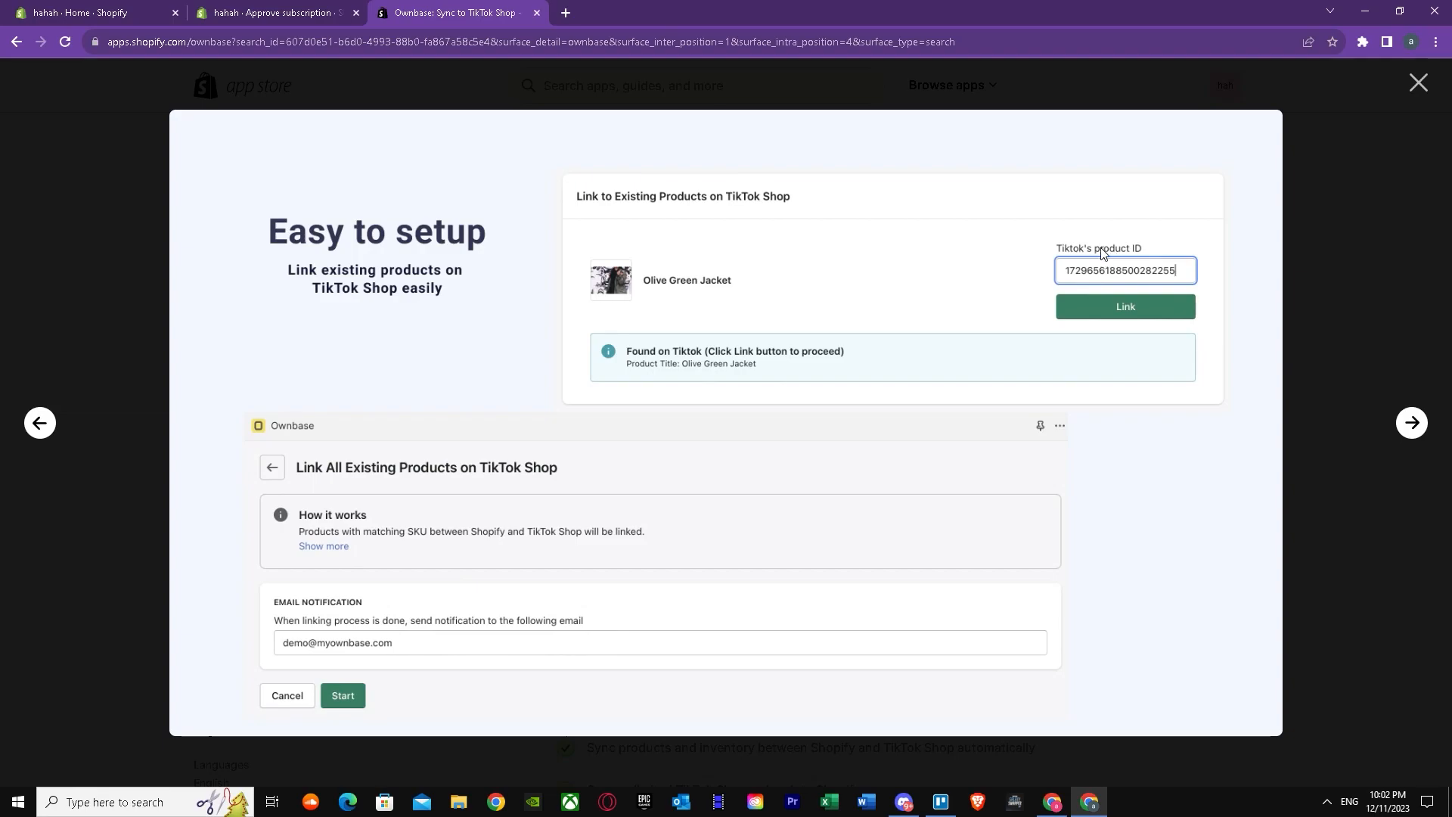
mouse_move(455, 542)
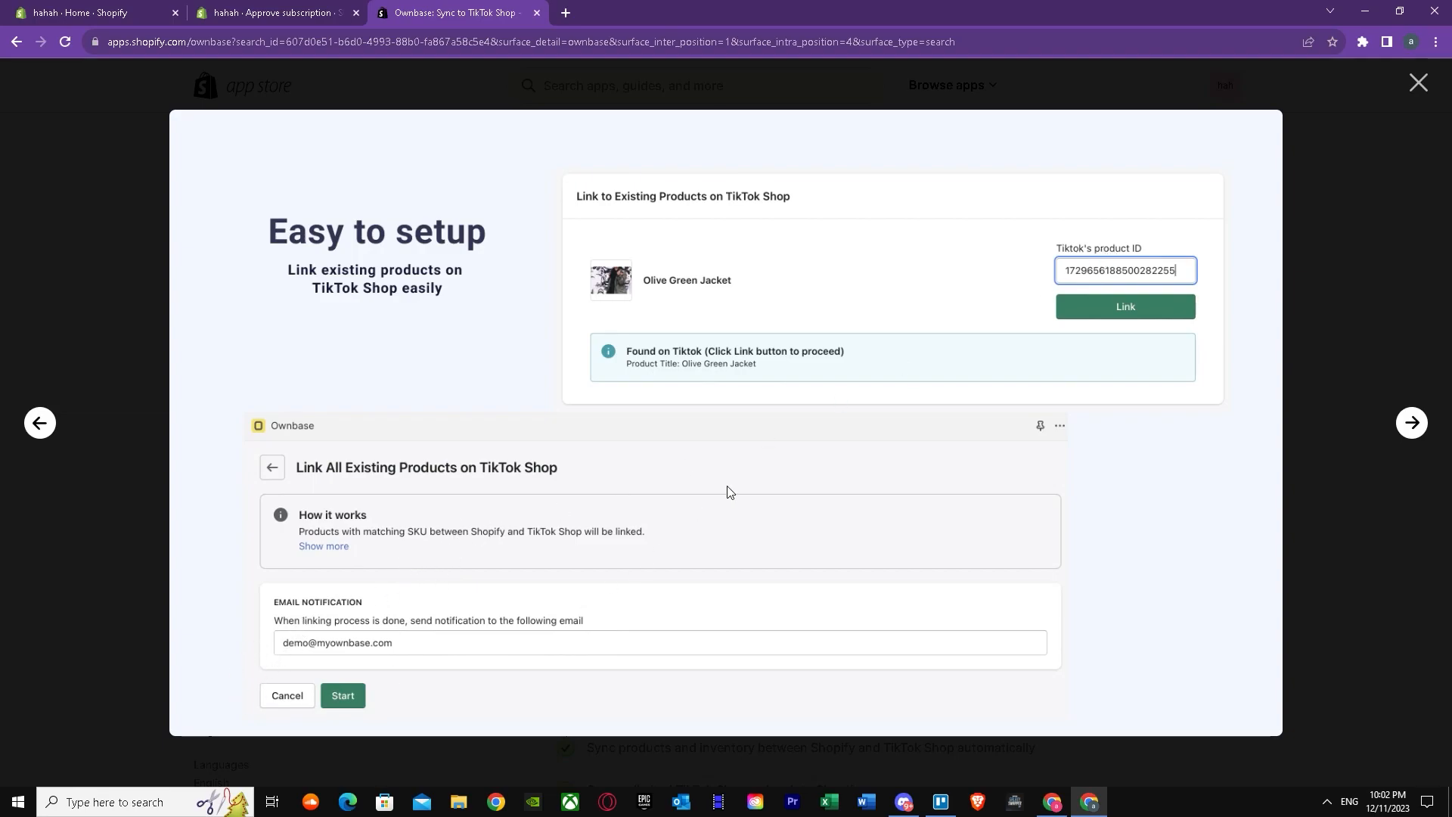
mouse_move(1411, 423)
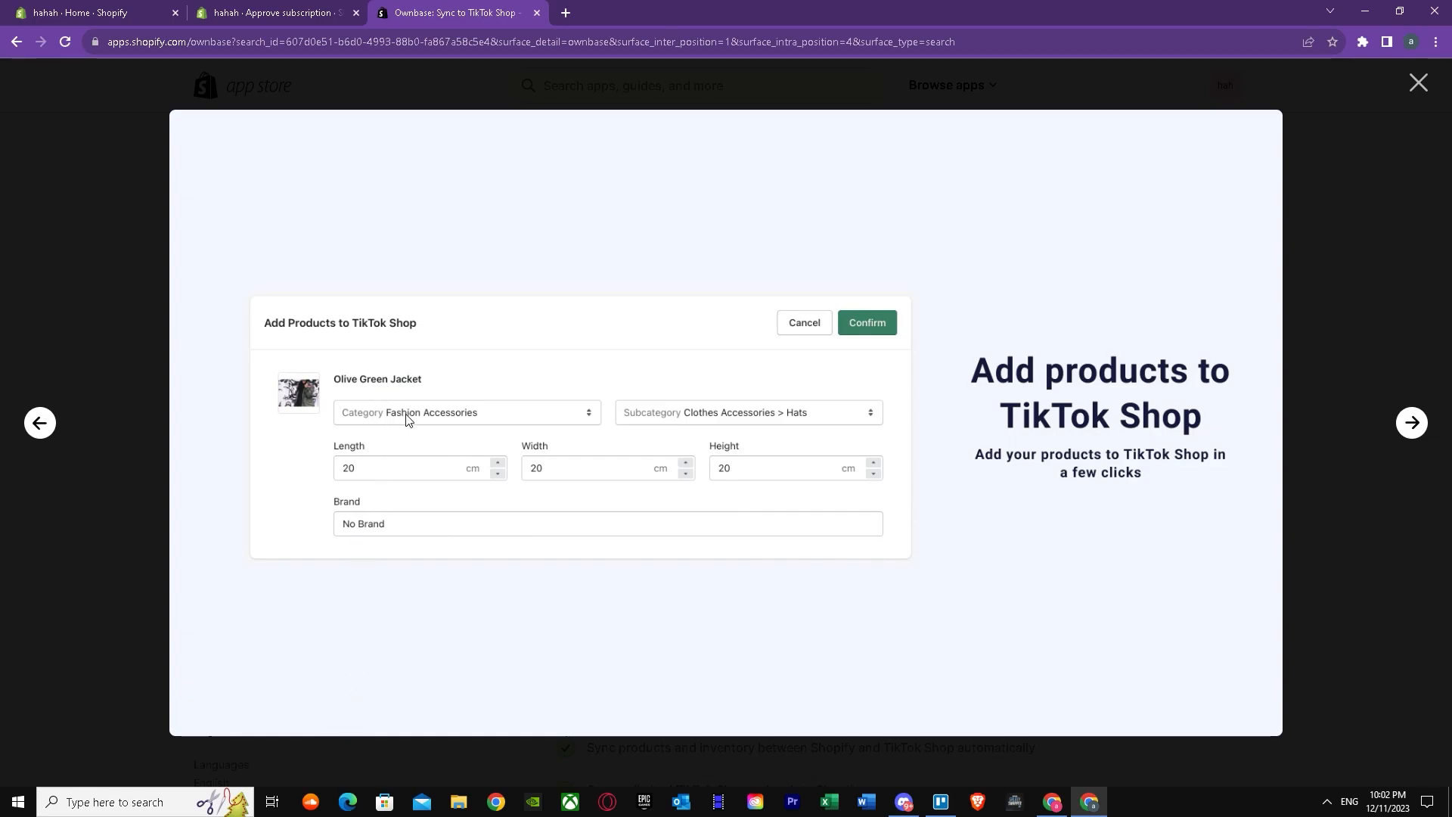
mouse_move(422, 419)
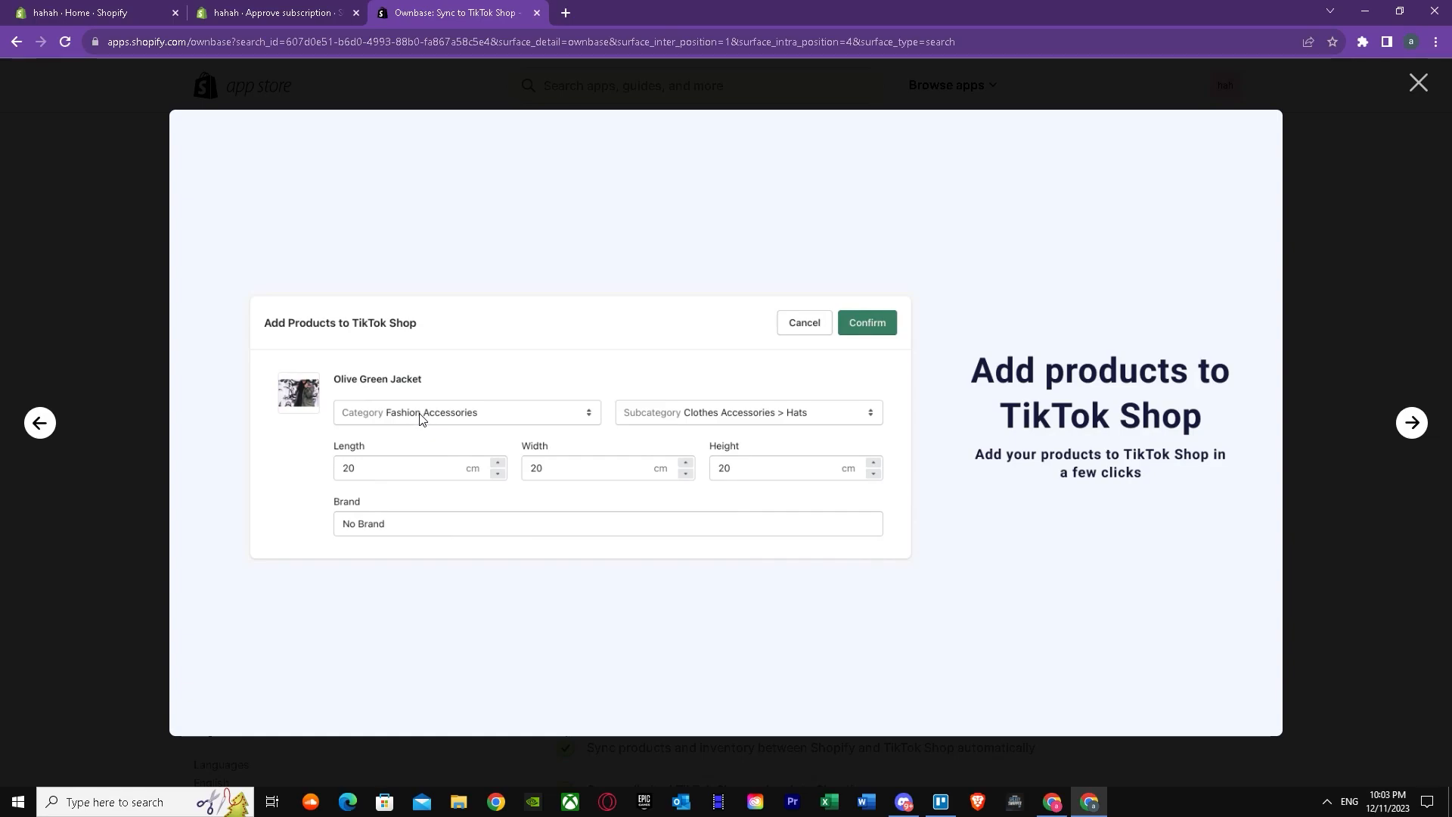
mouse_move(427, 420)
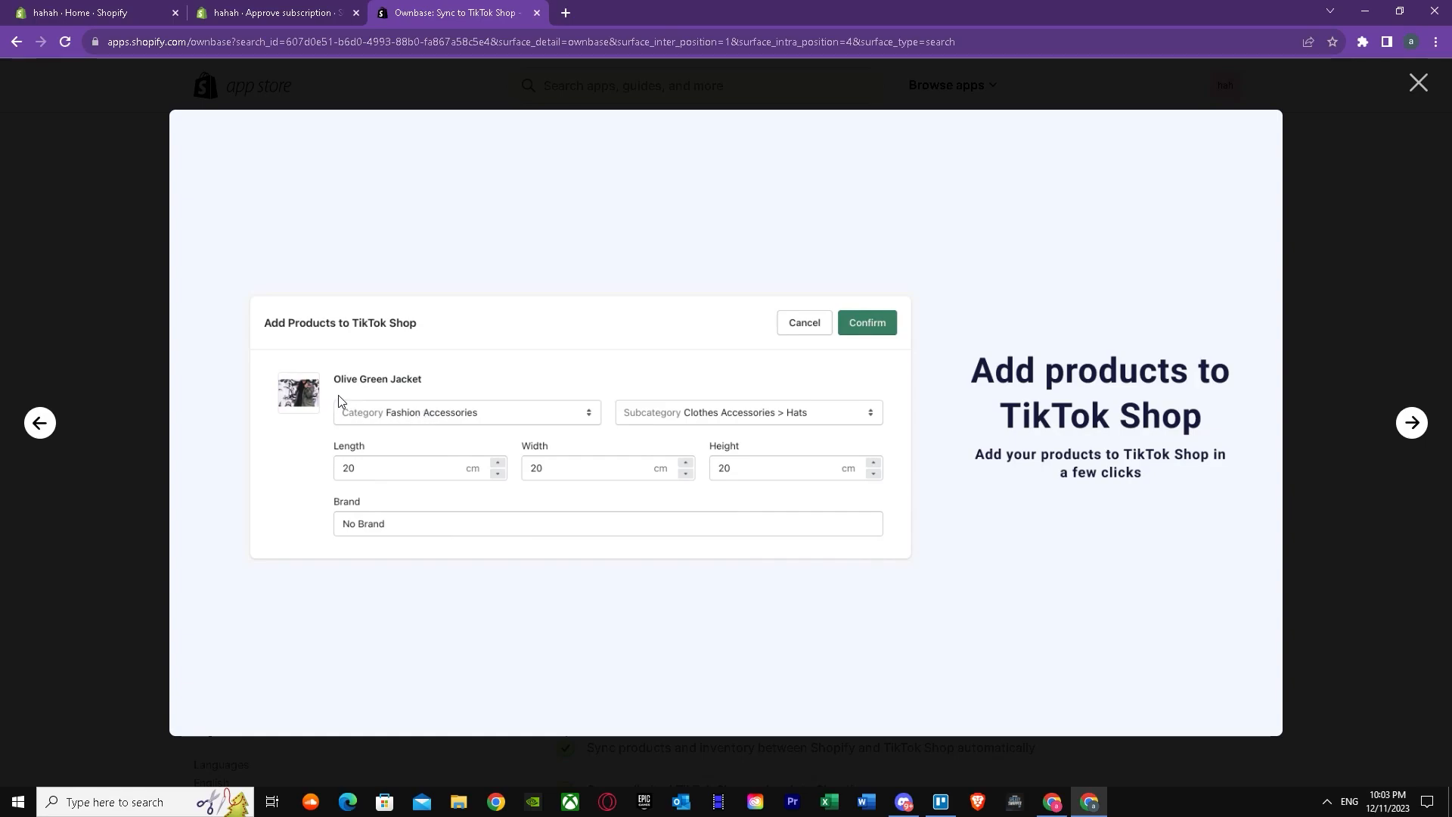
mouse_move(434, 412)
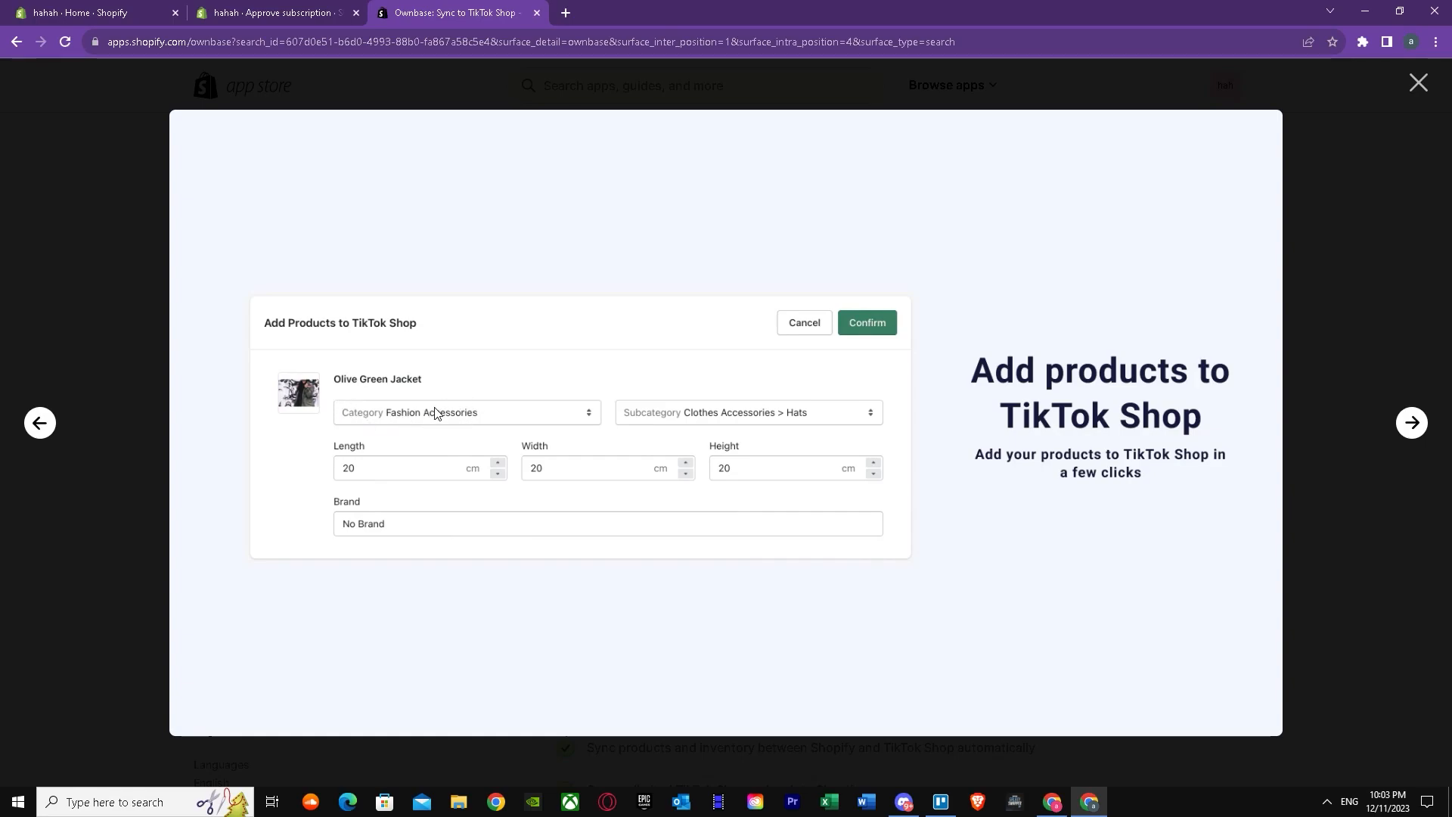
mouse_move(638, 440)
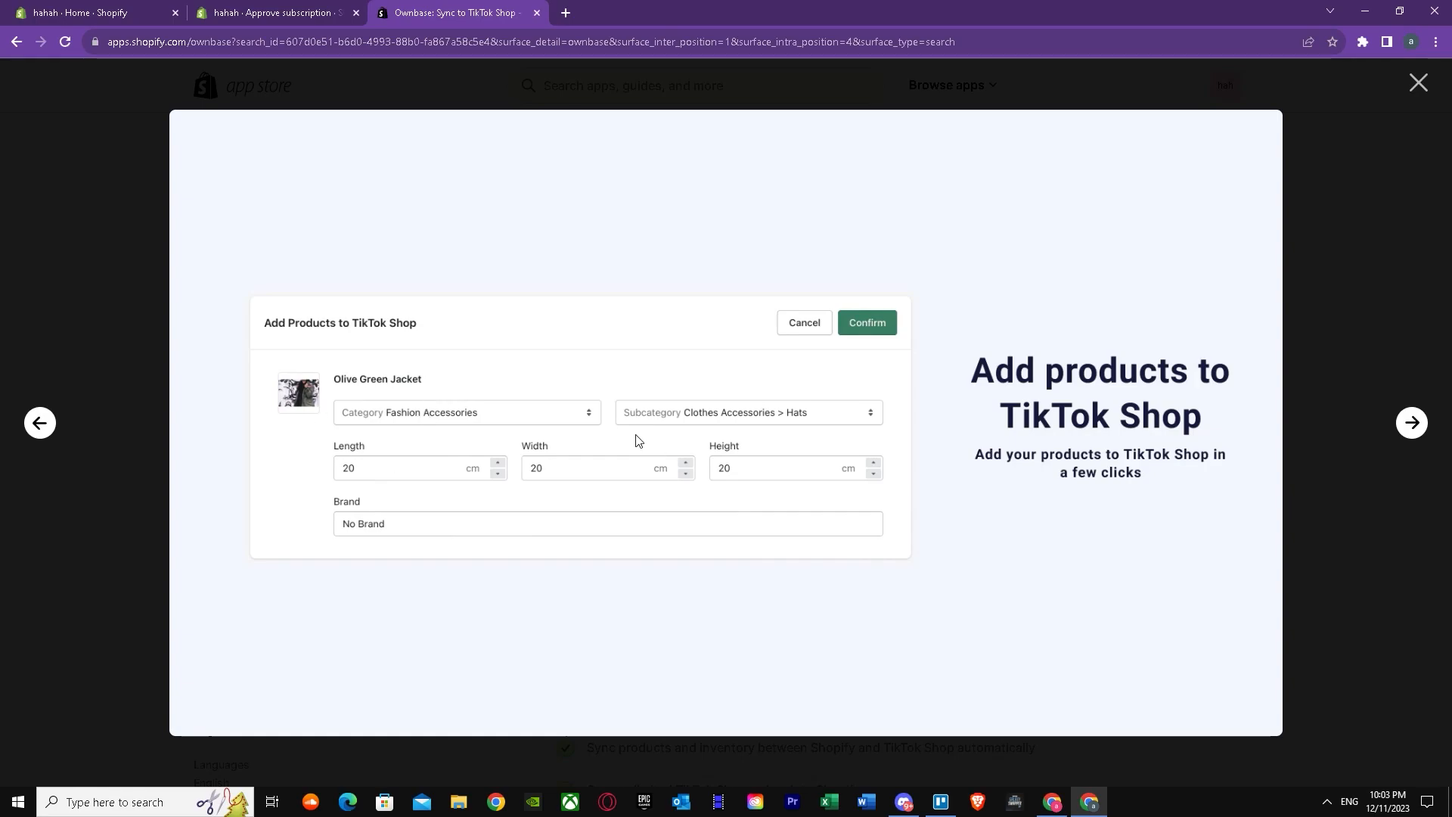
mouse_move(659, 431)
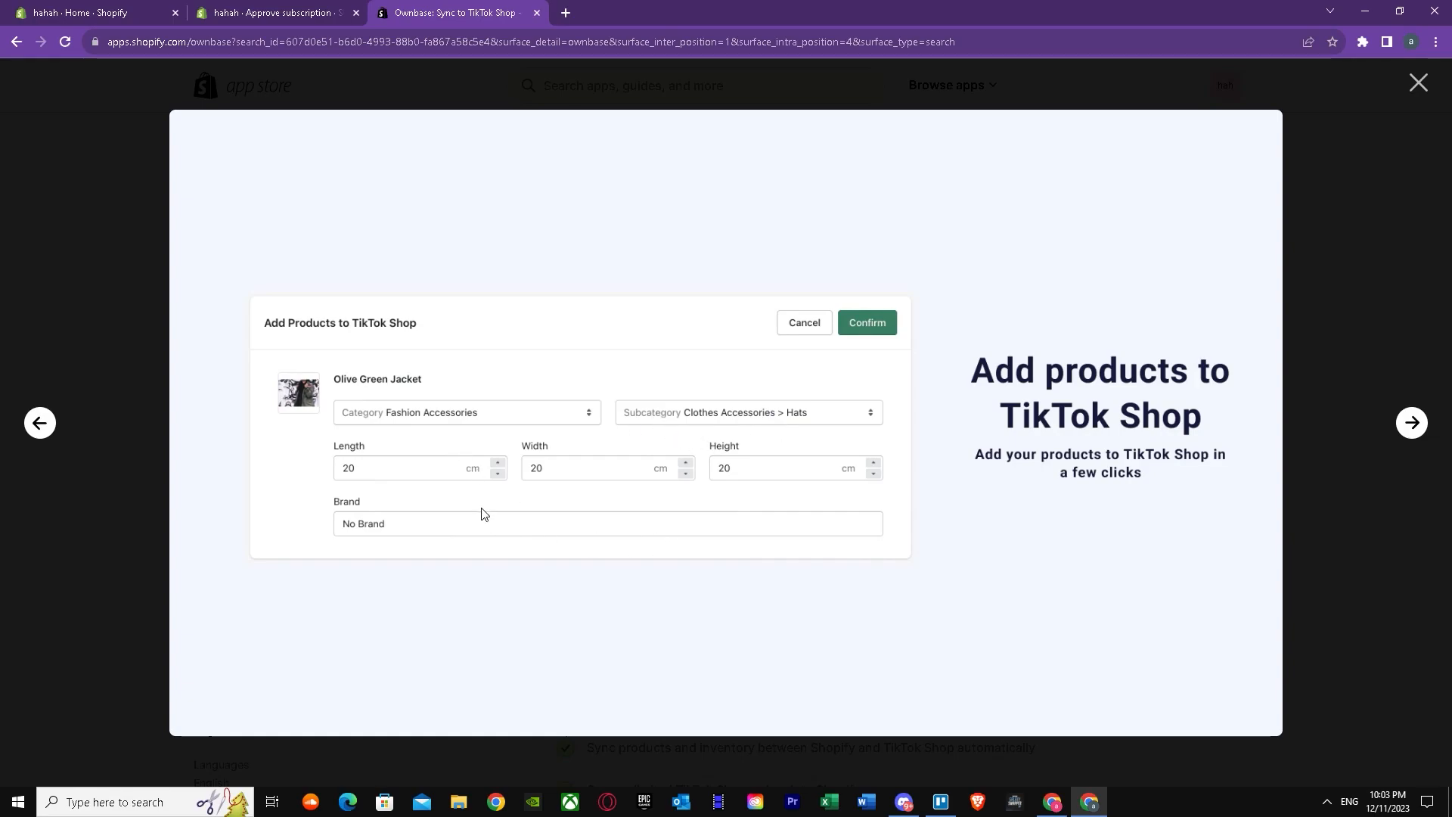
mouse_move(738, 414)
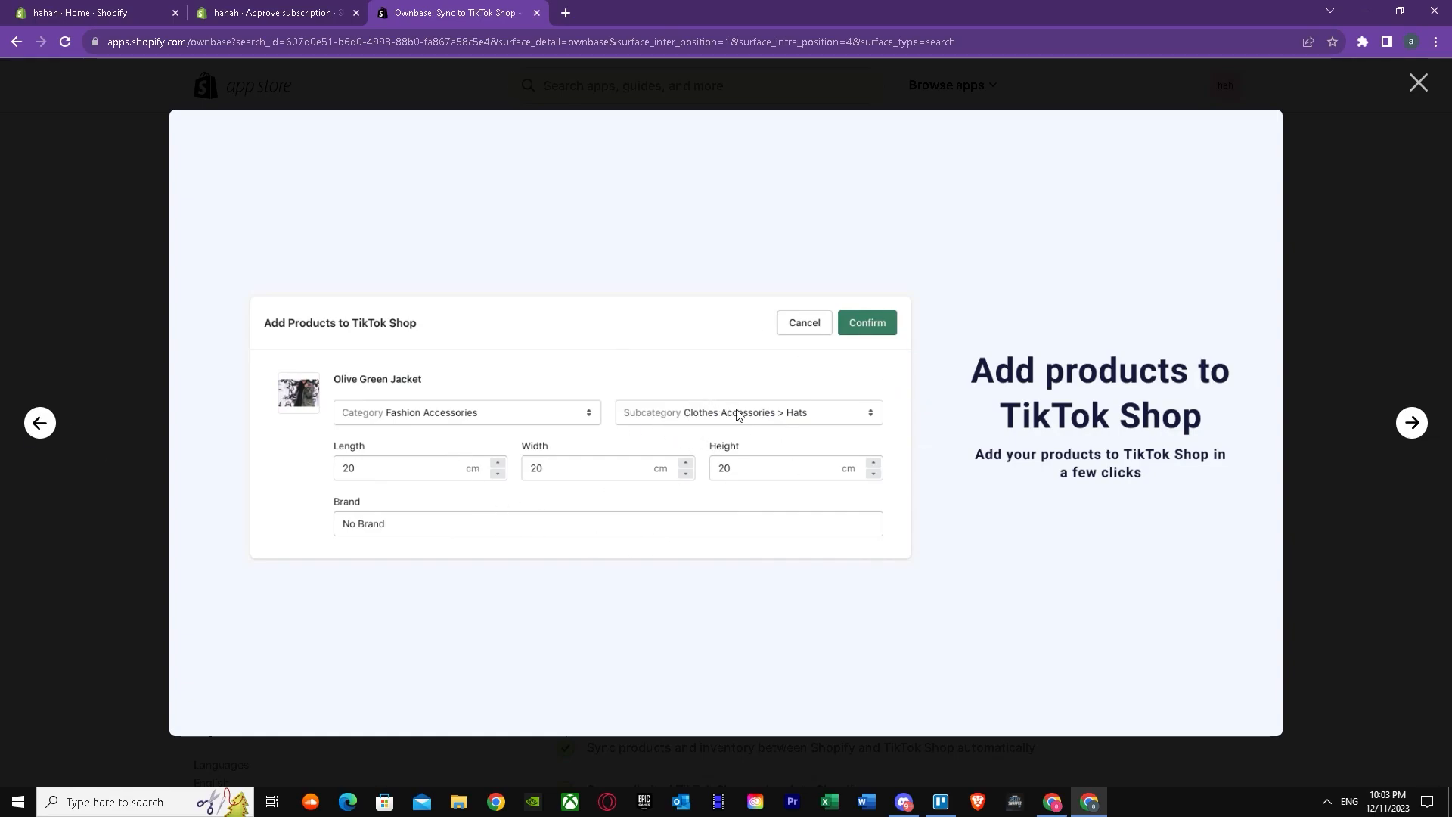
mouse_move(632, 465)
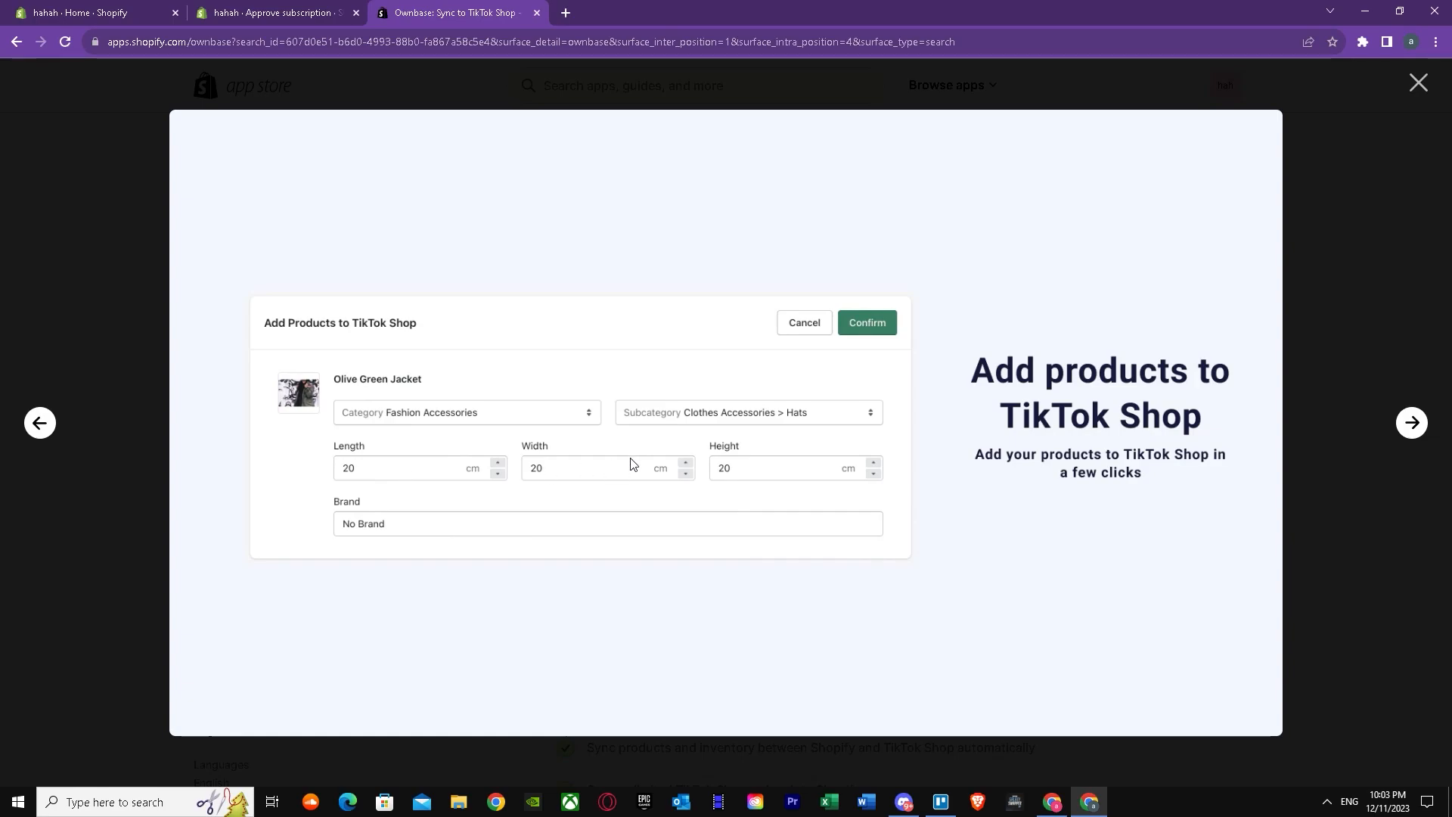
mouse_move(322, 484)
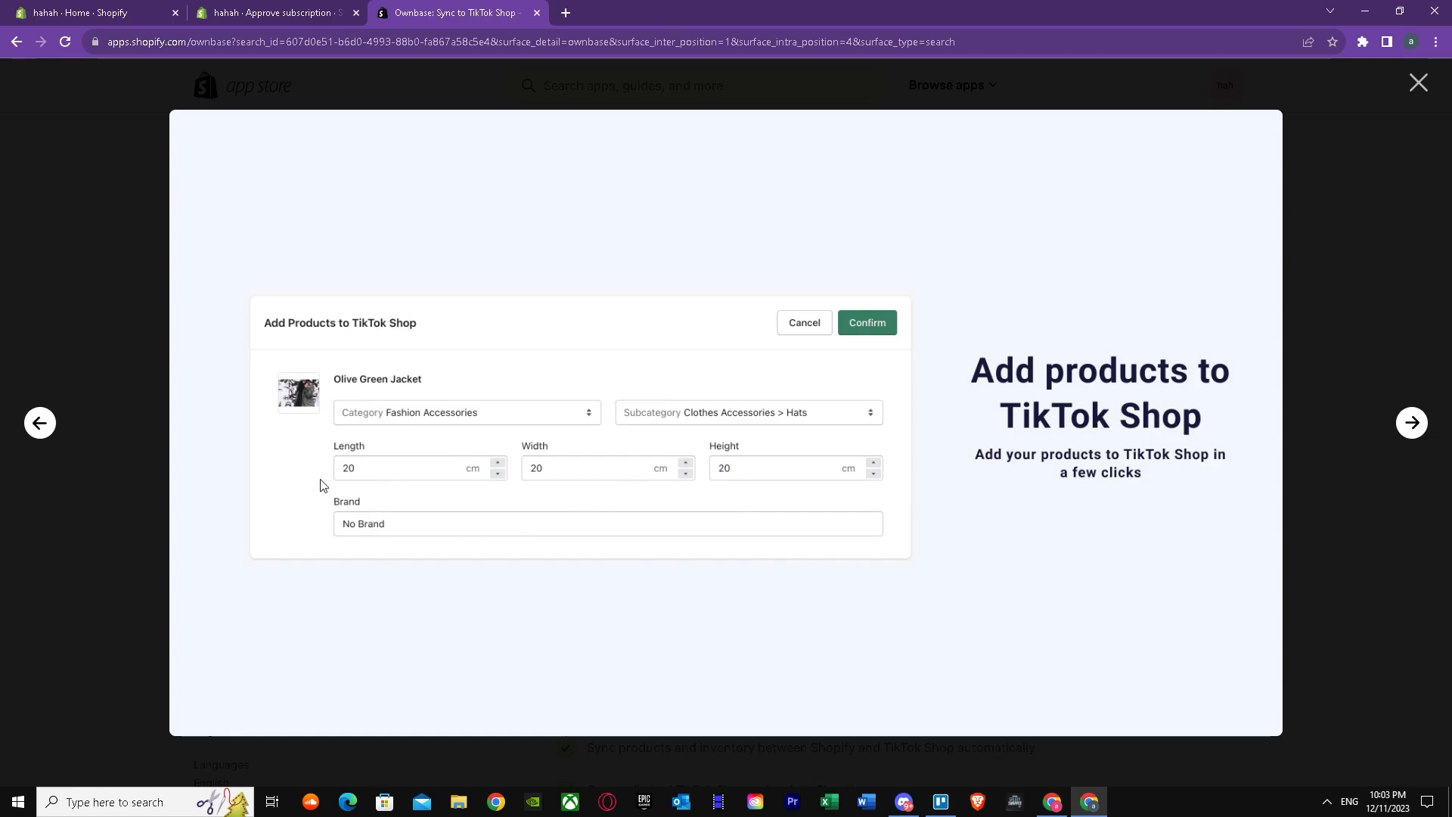
mouse_move(403, 520)
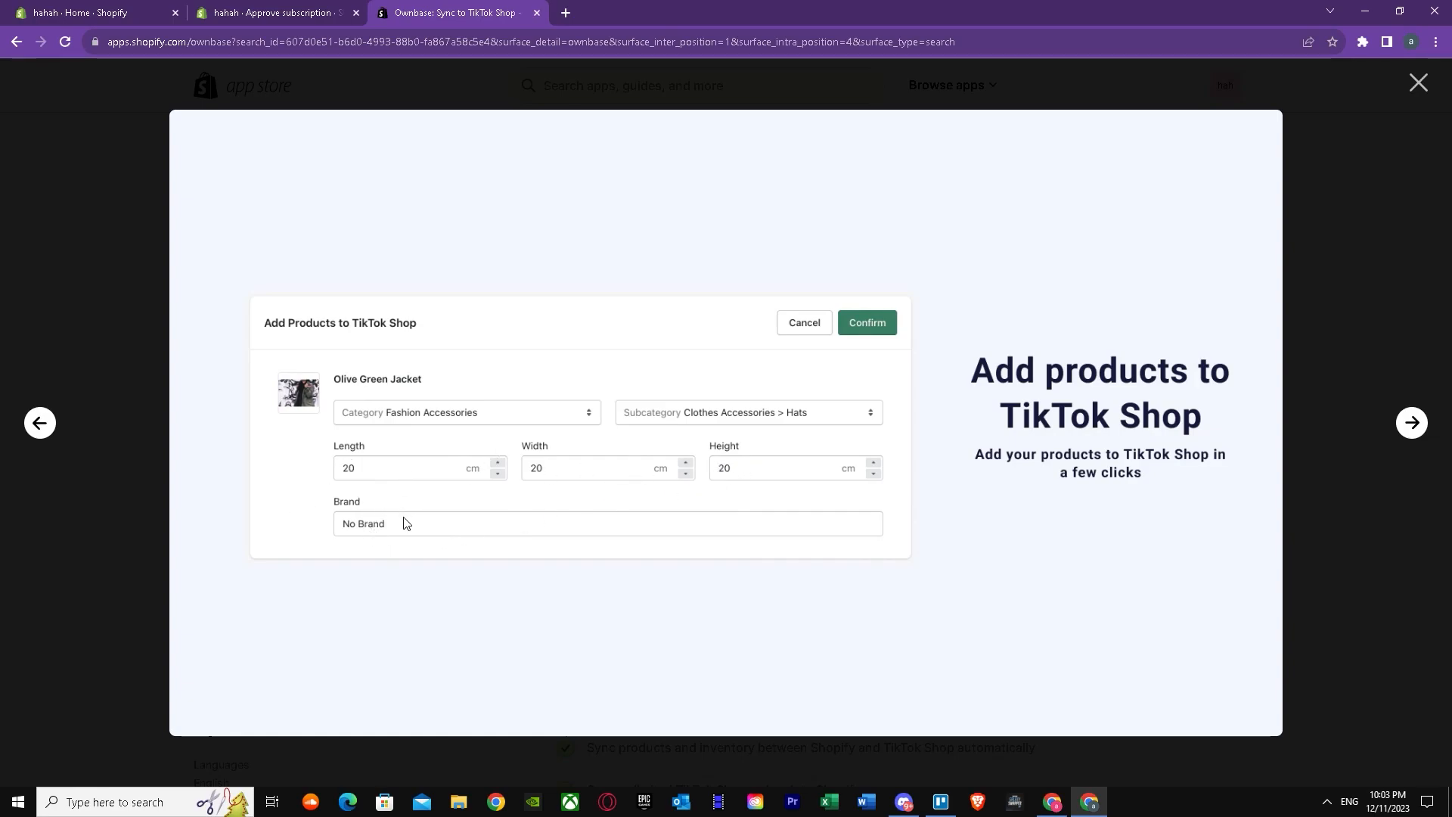
Advance the gallery to the Configure attributes to sync slide with Product Title and Price ticked
left_click(1413, 422)
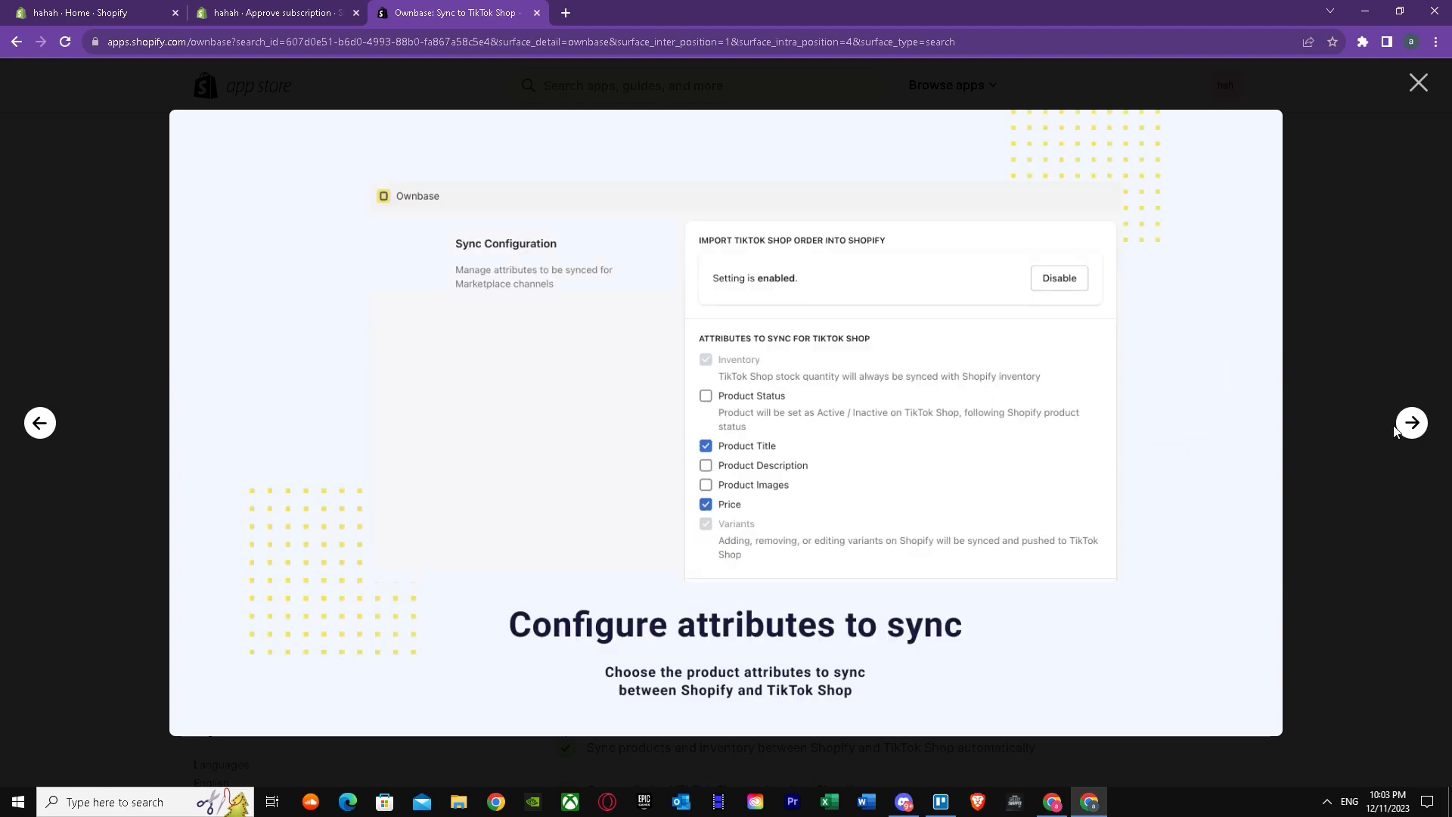
mouse_move(677, 540)
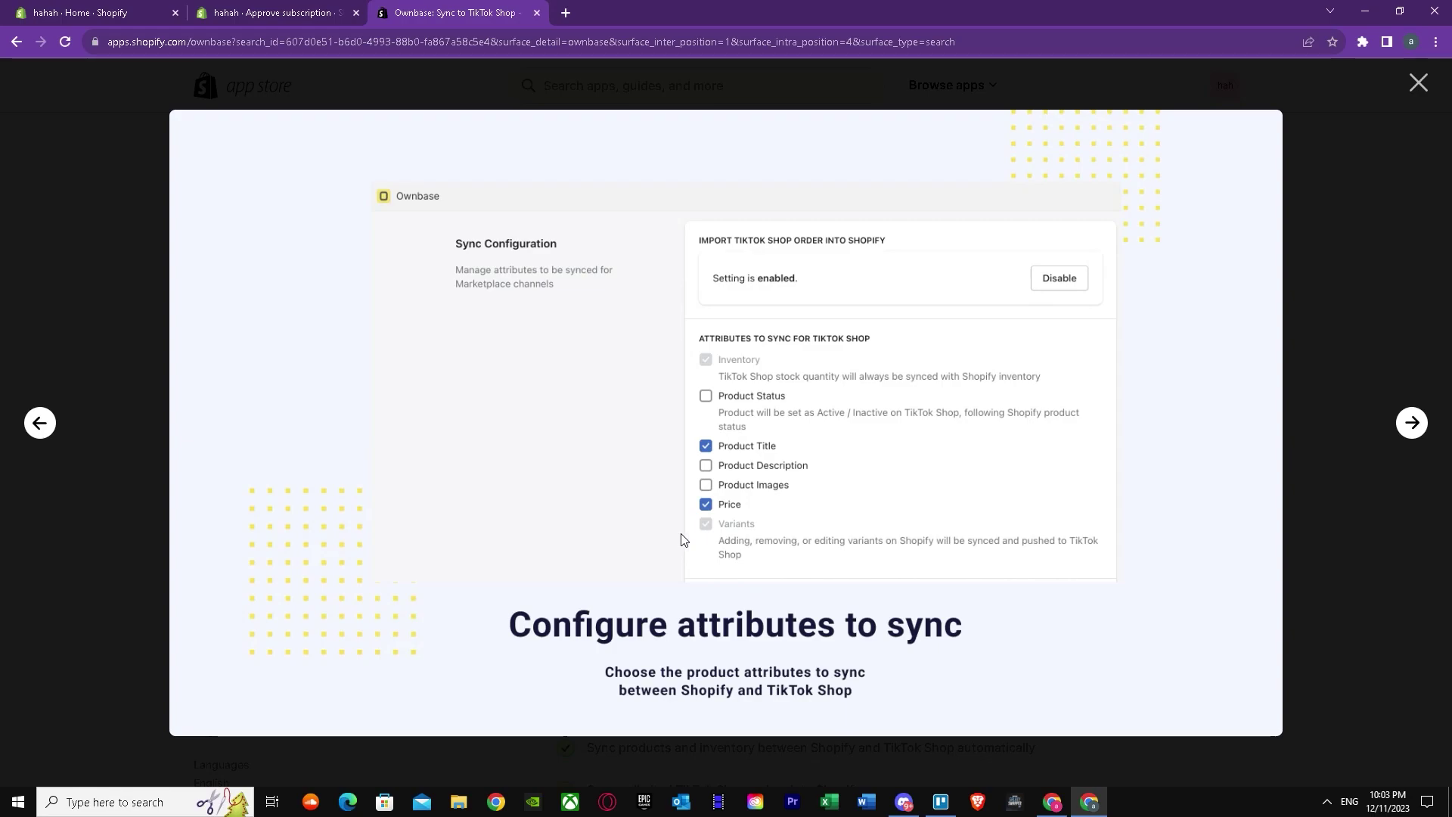
mouse_move(756, 397)
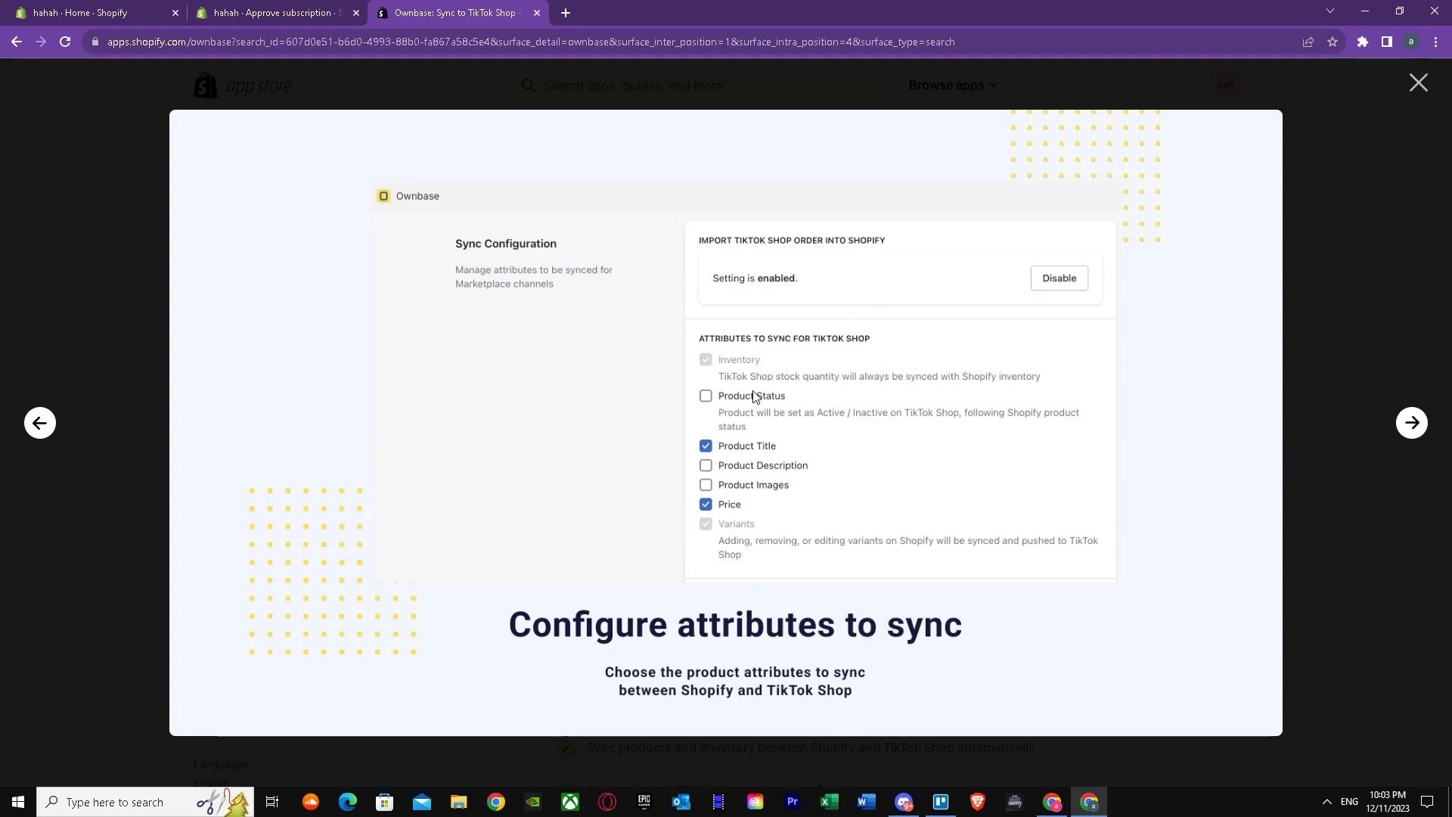
mouse_move(720, 463)
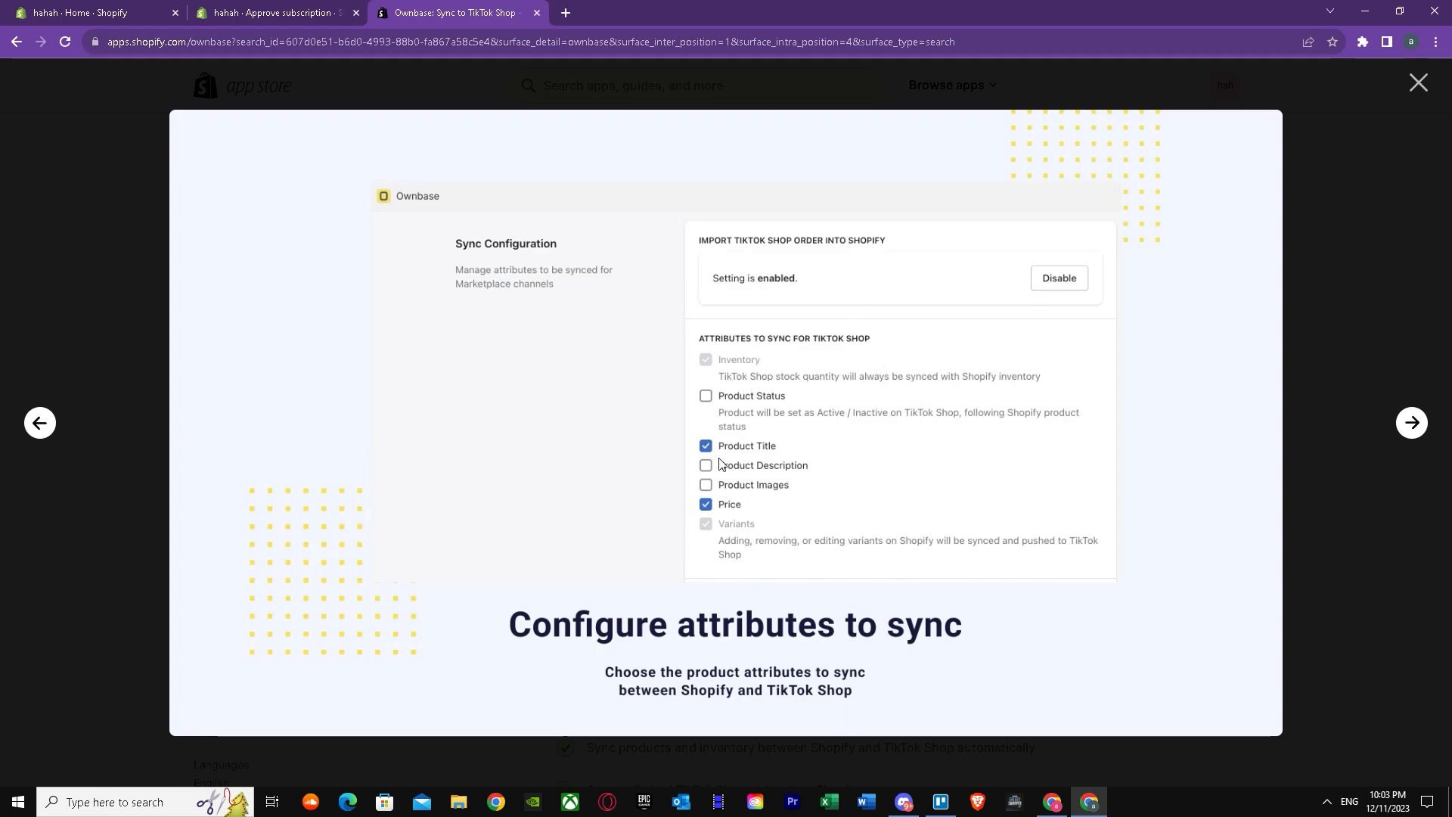
mouse_move(744, 450)
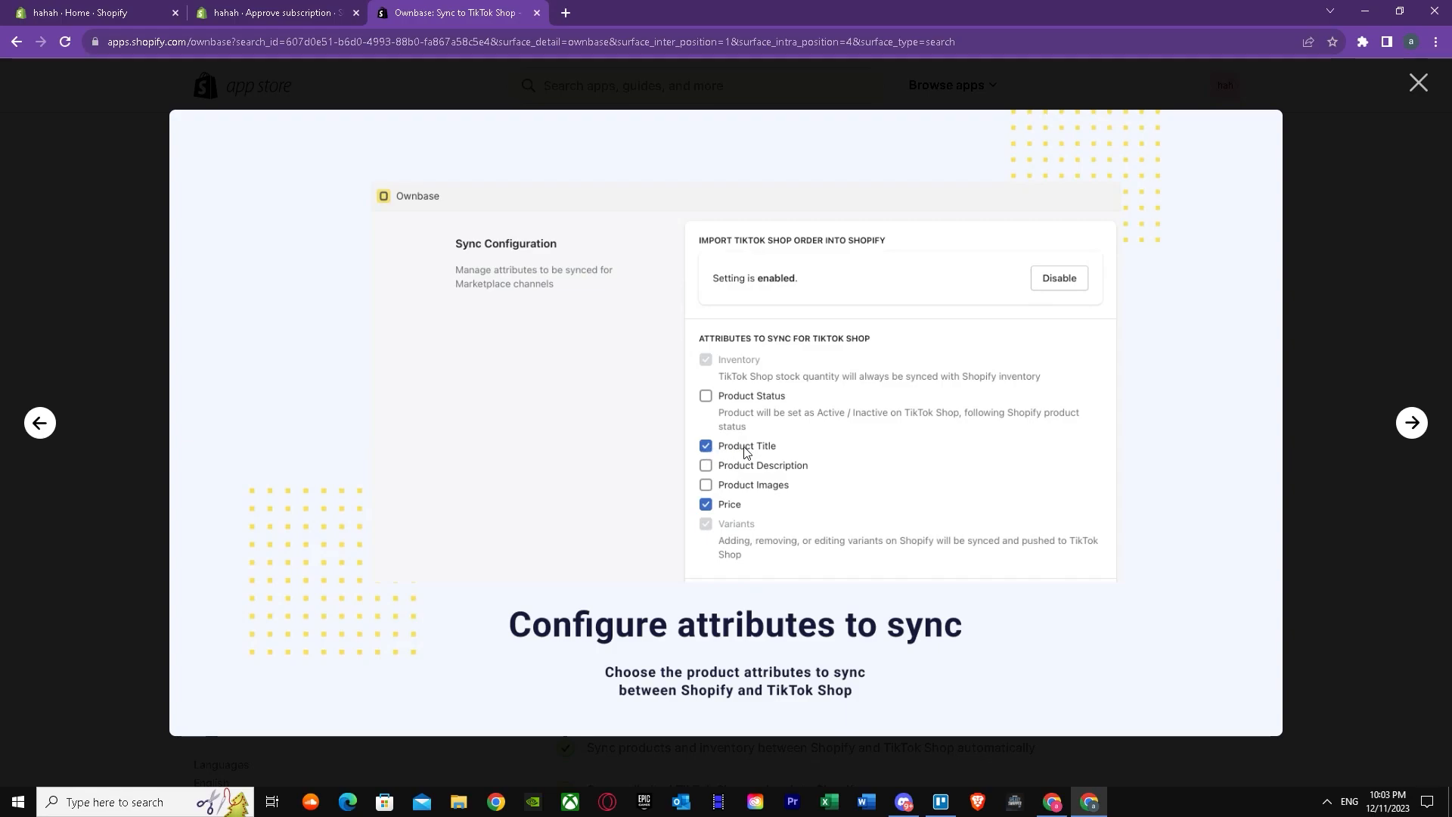
mouse_move(738, 509)
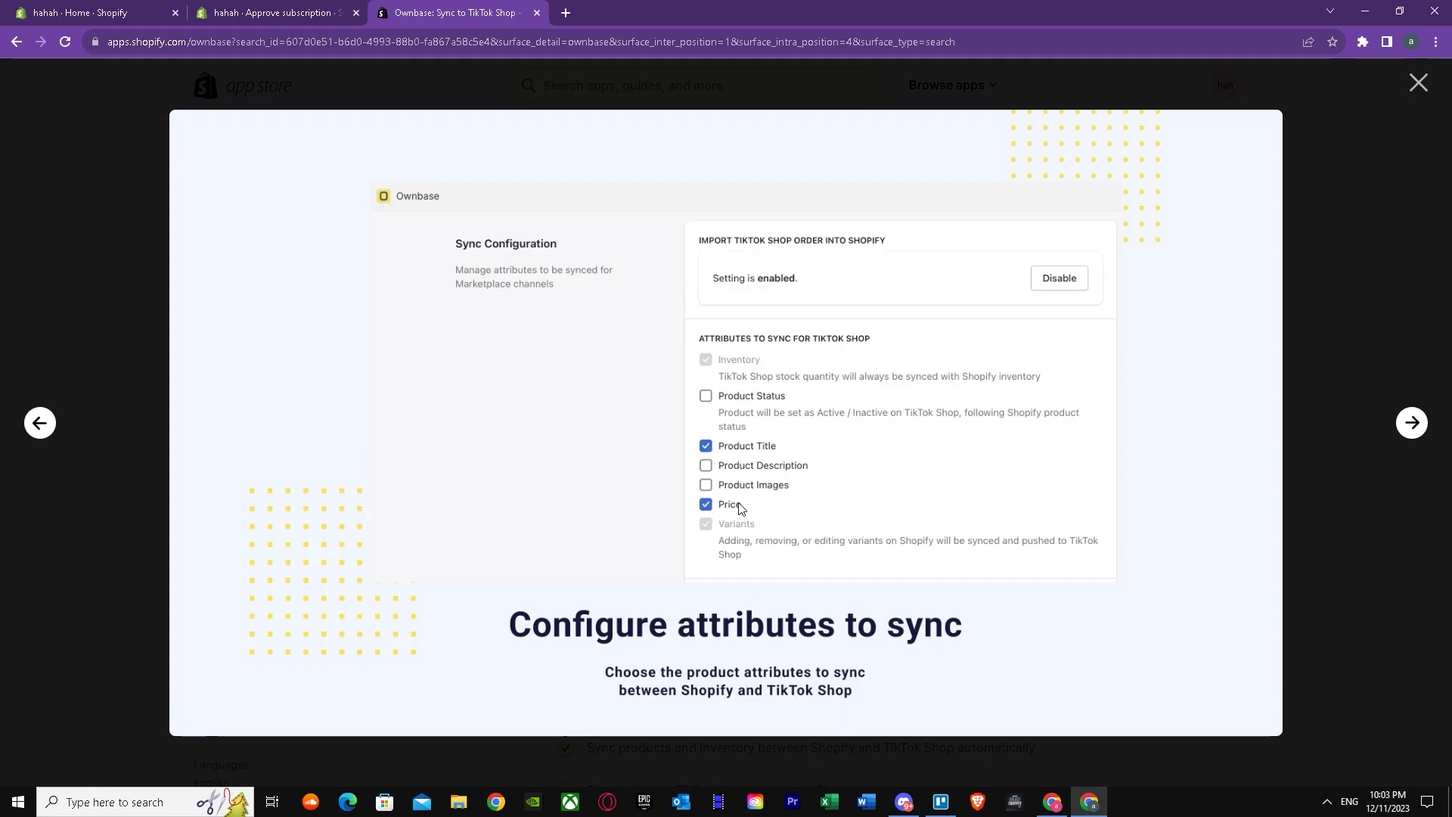
mouse_move(765, 484)
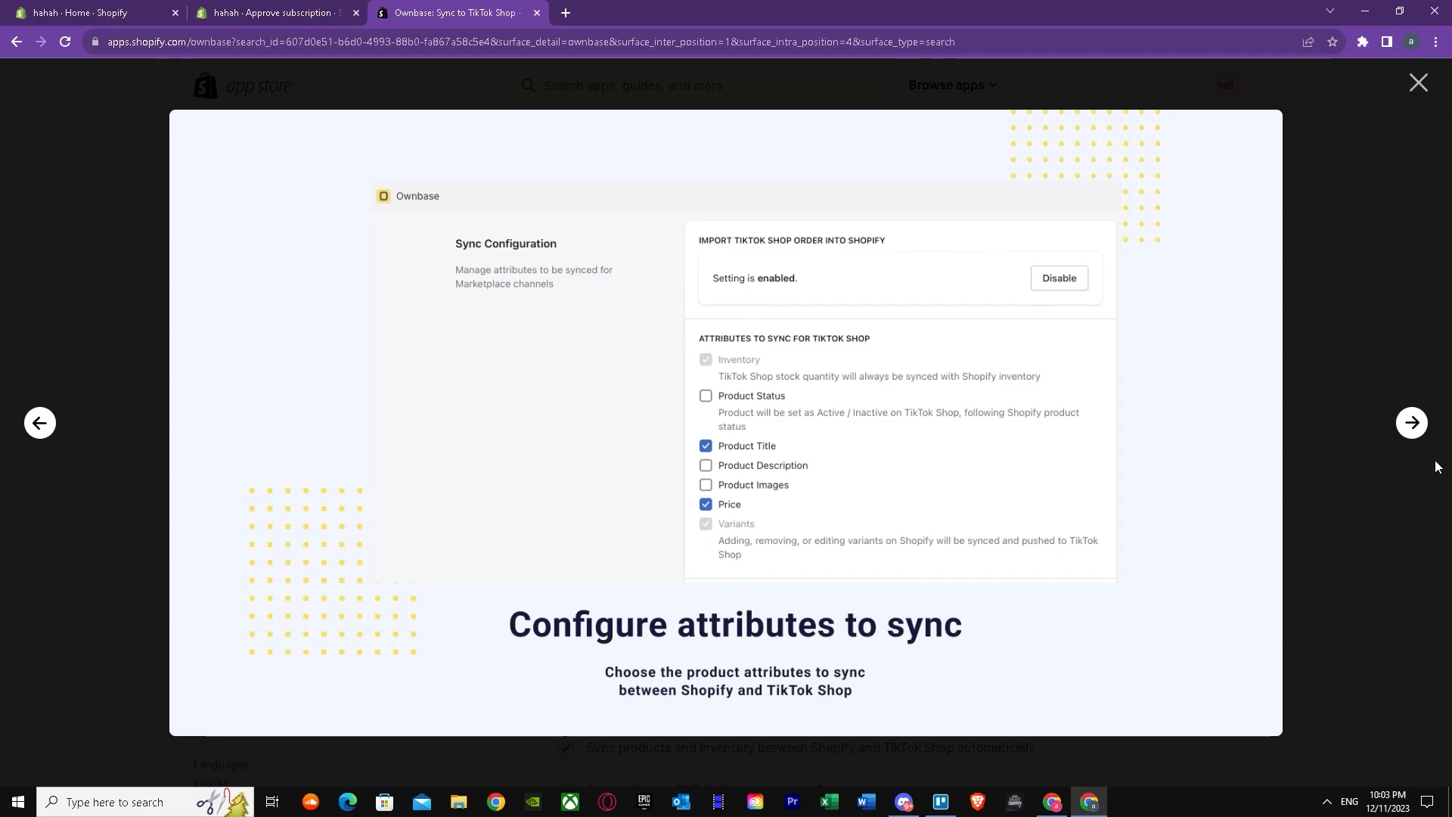
Advance the gallery to the Powerful search and filter slide on synced and unsynced products
left_click(1411, 422)
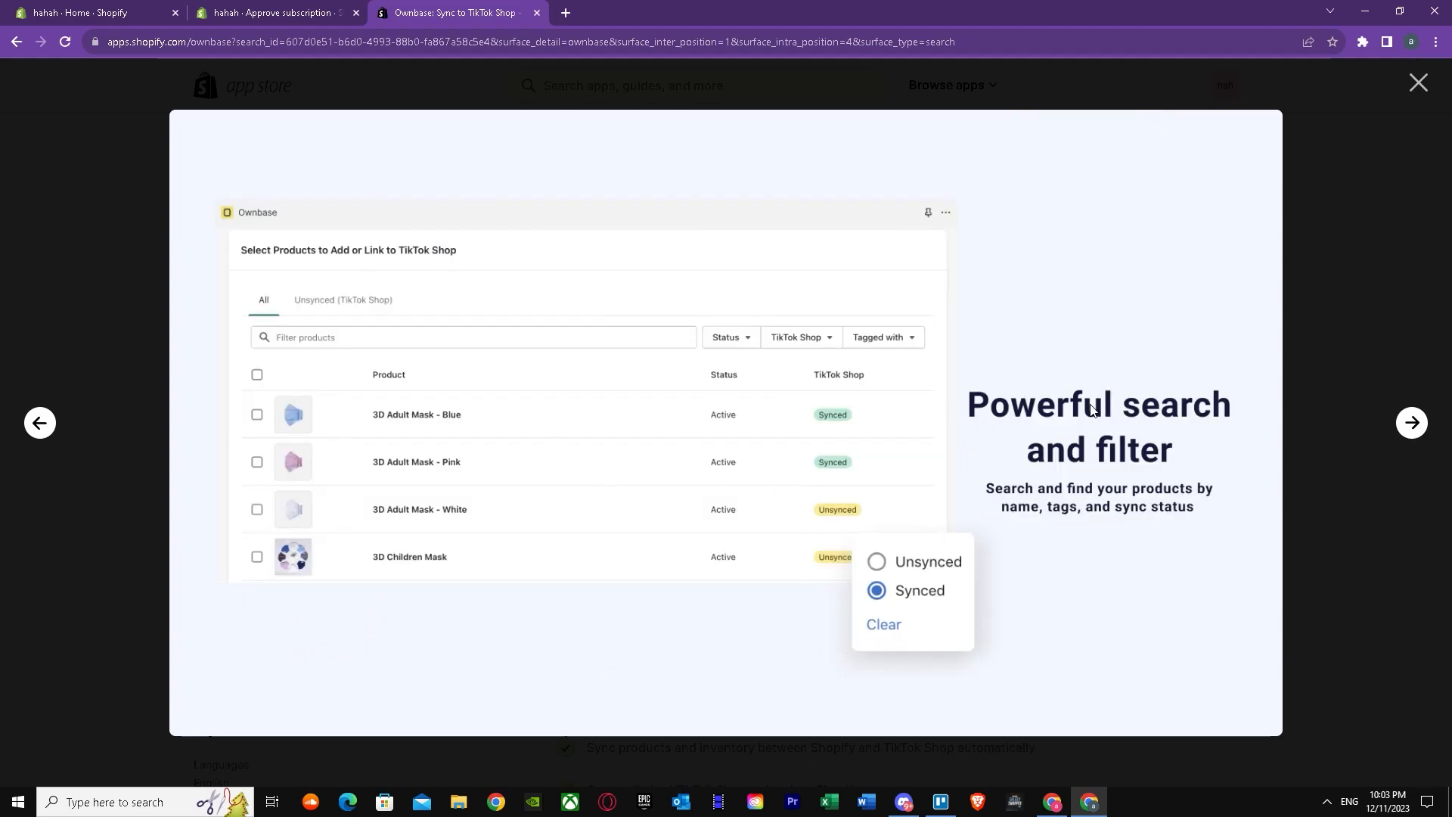
mouse_move(953, 297)
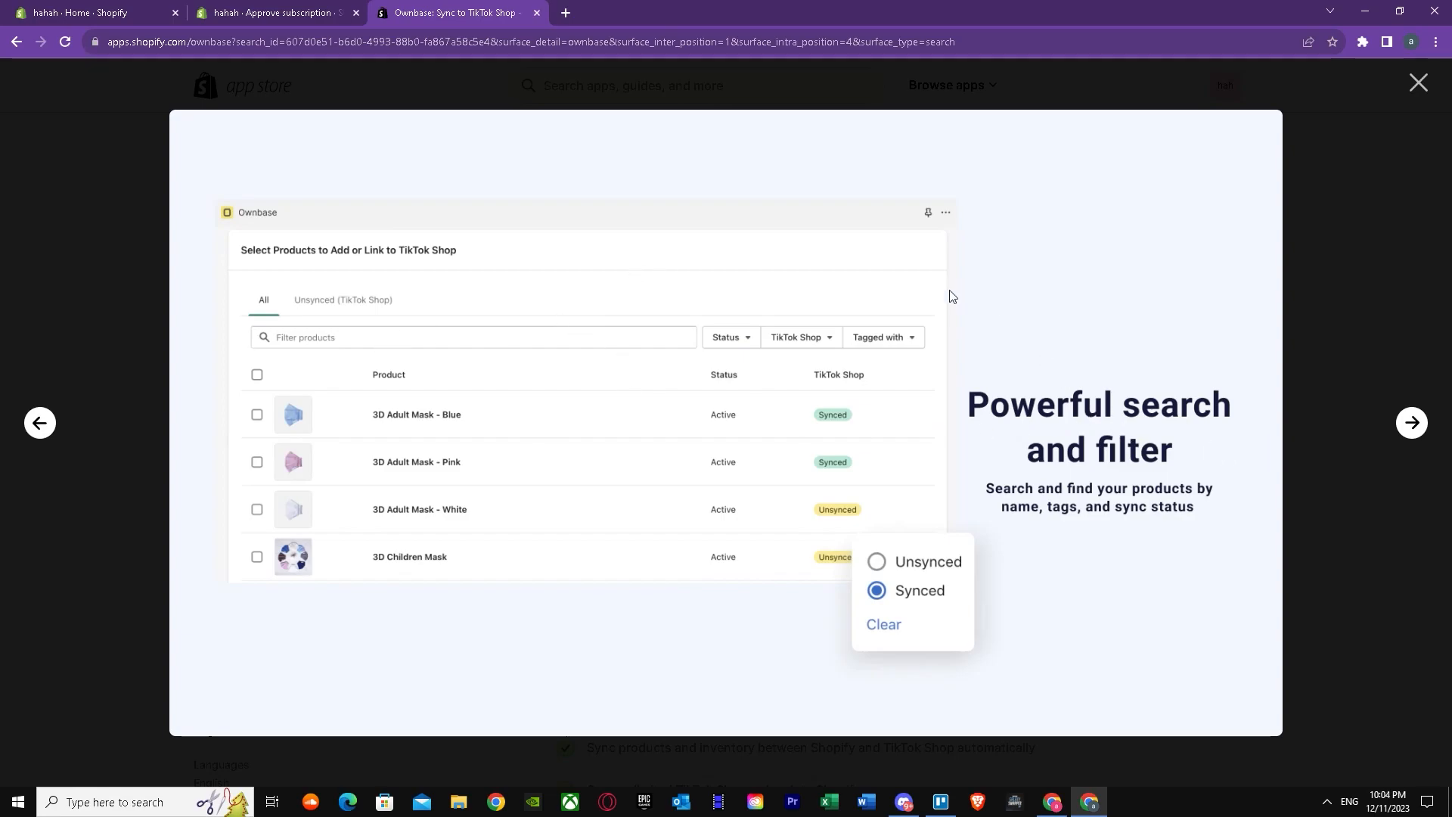
mouse_move(464, 347)
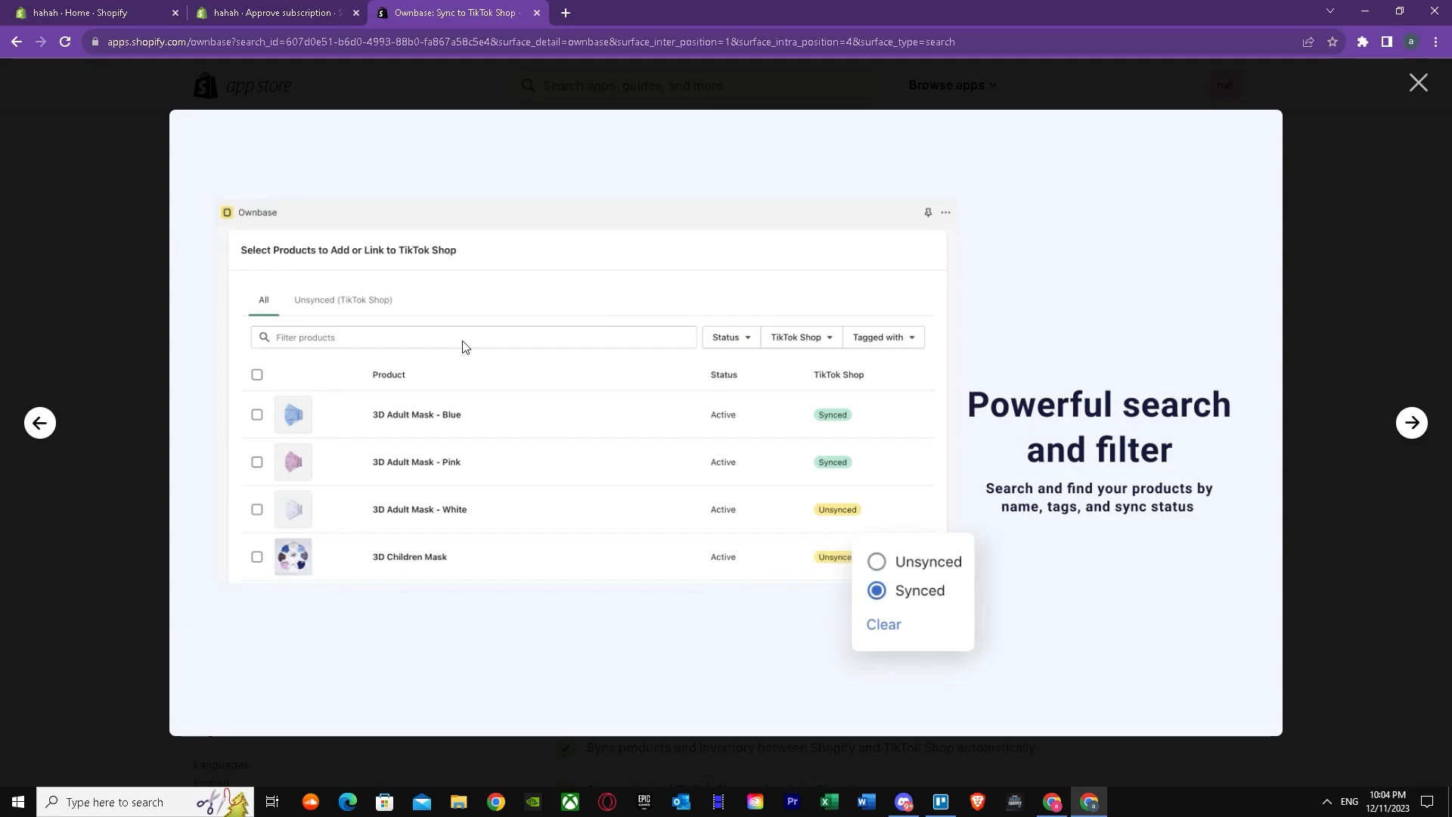
mouse_move(466, 357)
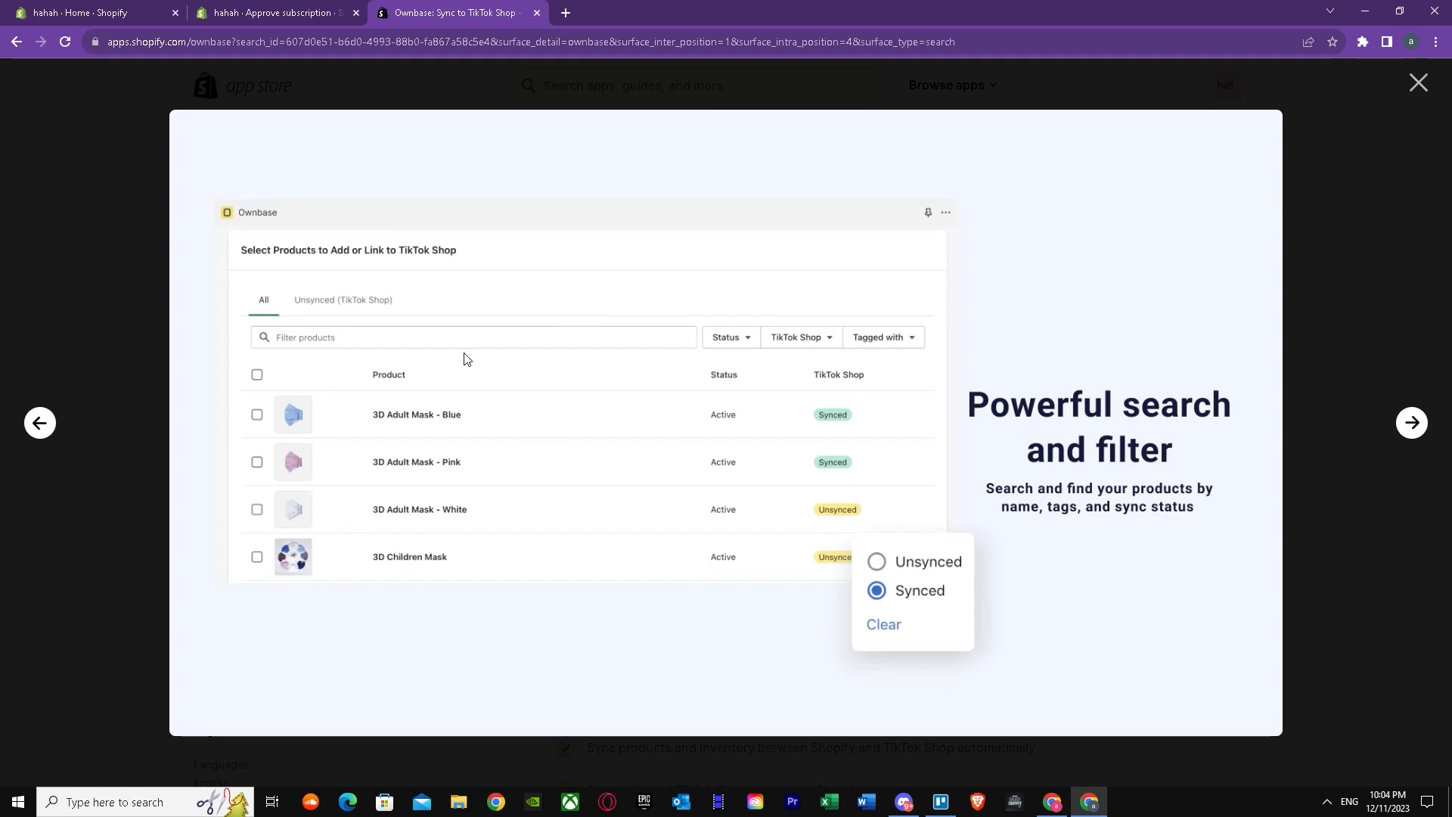
Advance the gallery to the 'Import Order into Shopify' slide showing an imported TikTok Shop order
left_click(1411, 422)
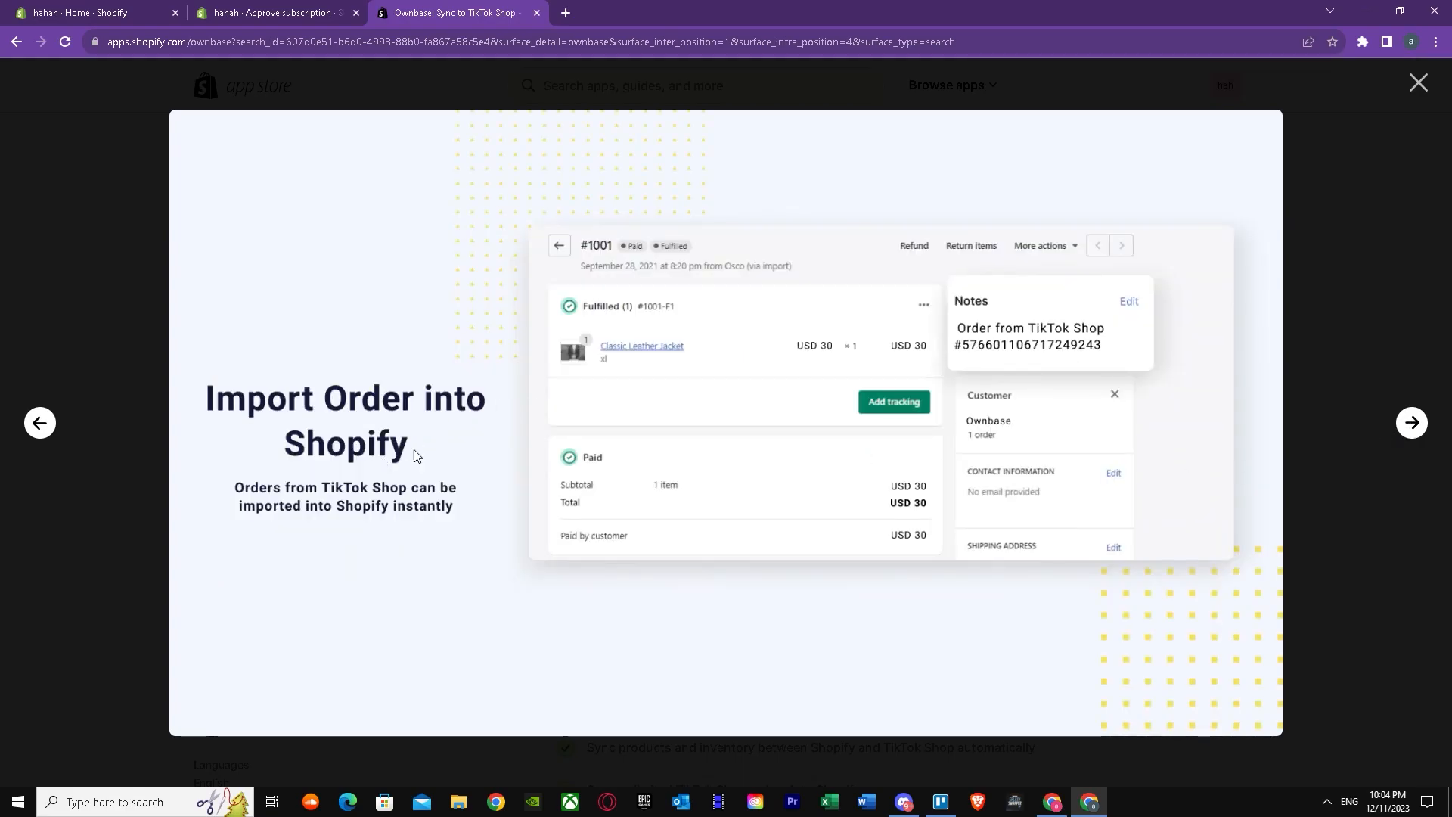
mouse_move(994, 464)
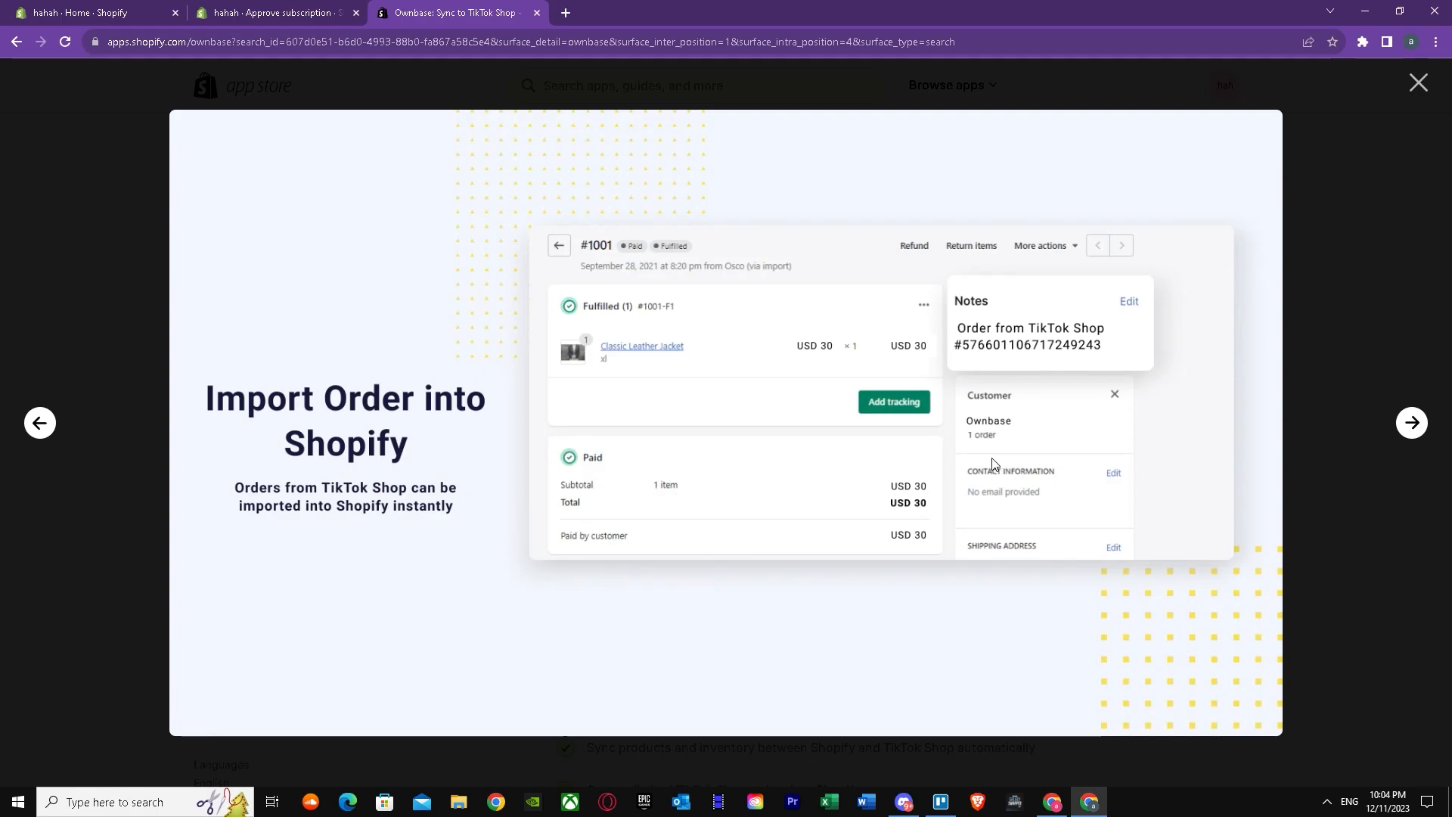
mouse_move(922, 477)
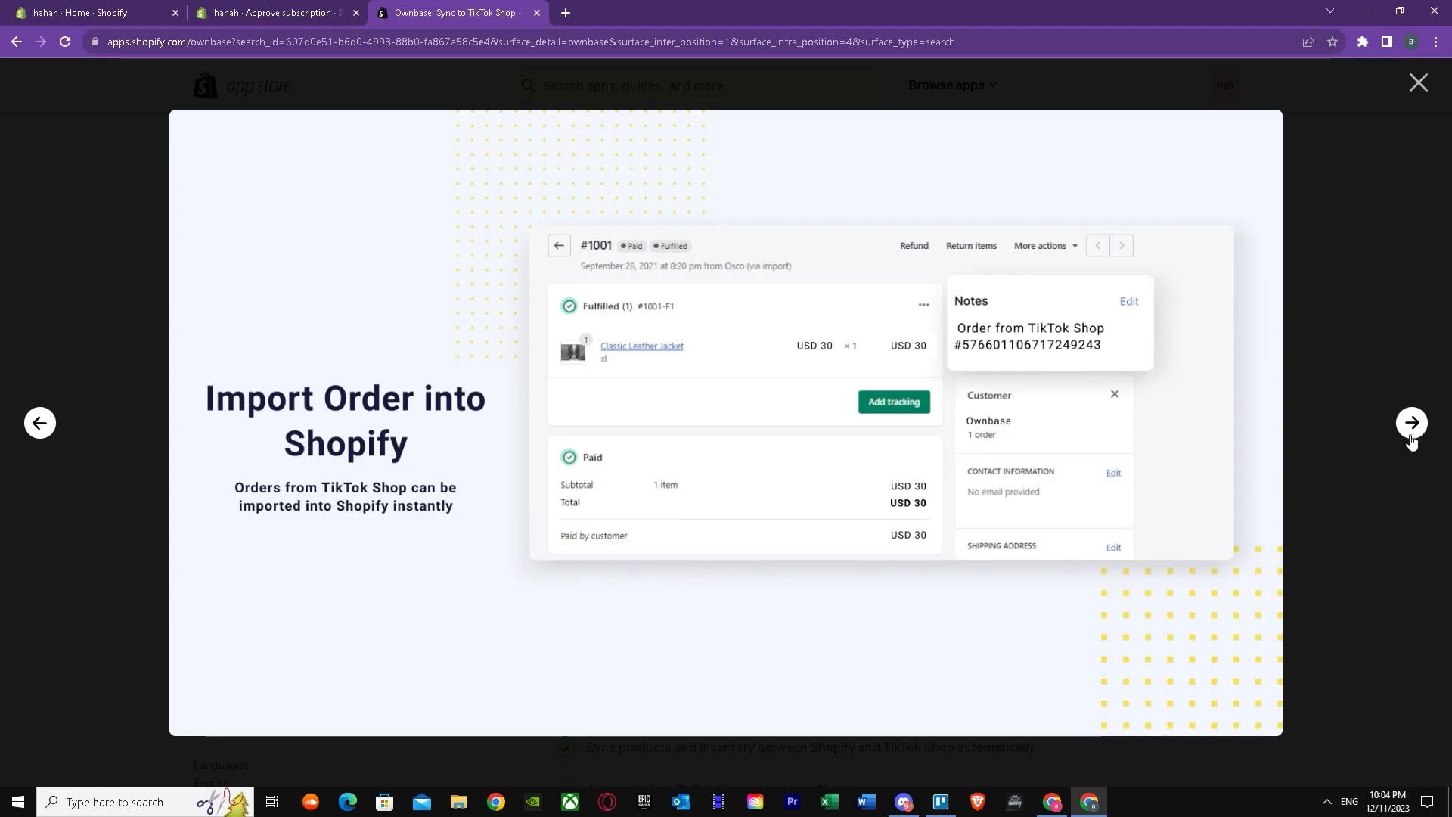
Cycle the gallery through three more slides, landing on 'Easy to setup'
left_click(1412, 422)
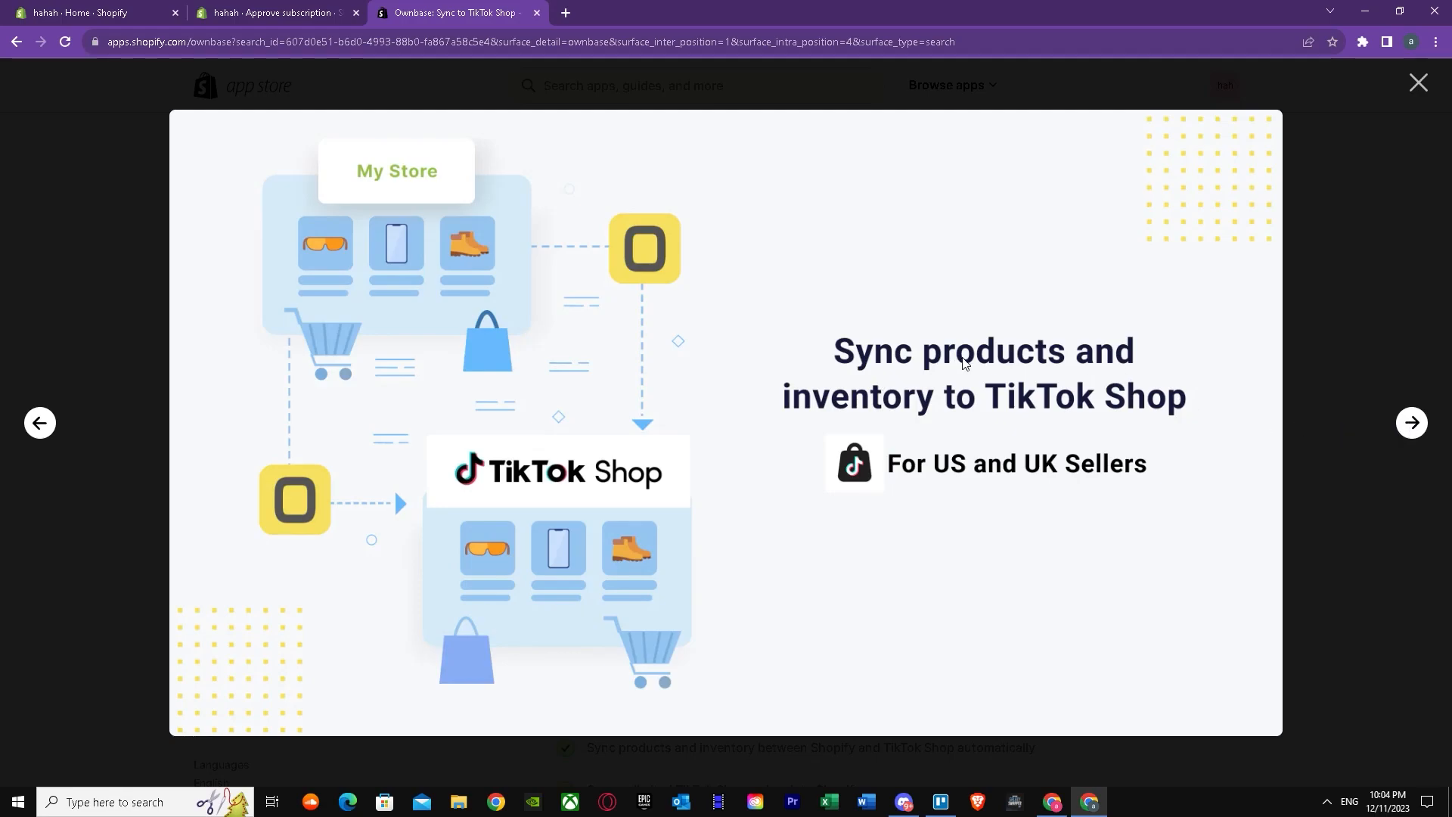
mouse_move(1036, 347)
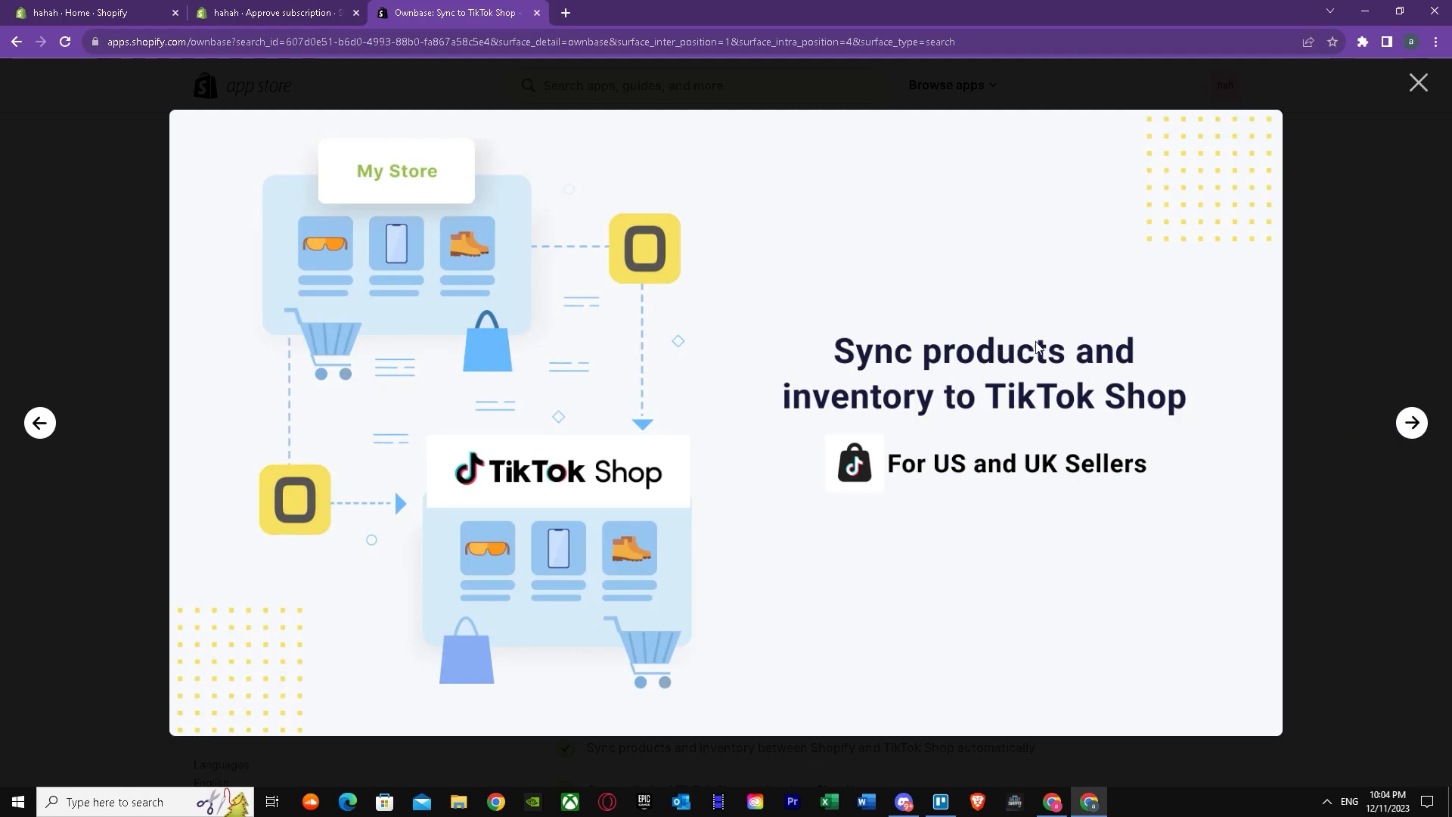
mouse_move(1008, 405)
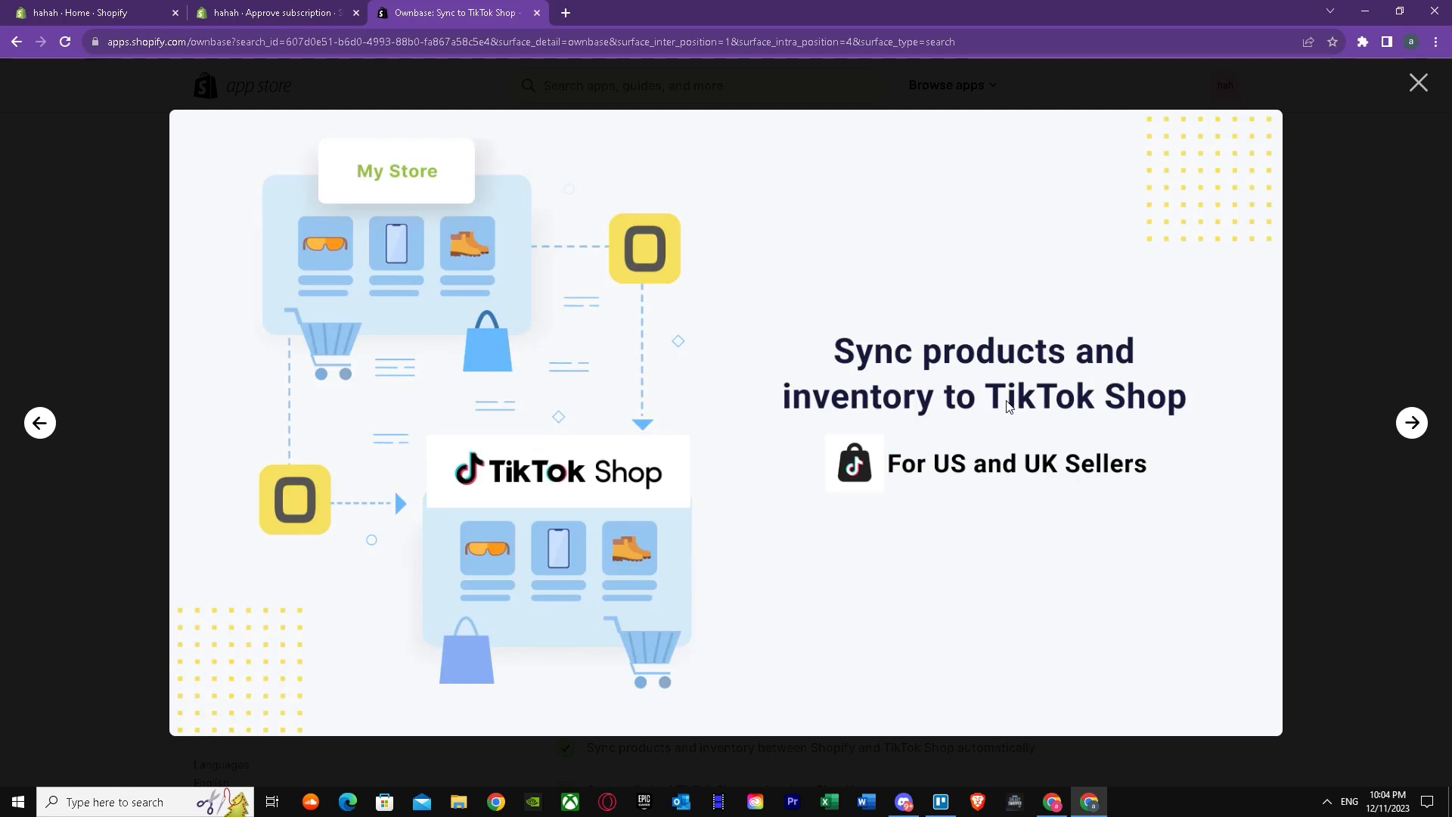
mouse_move(1401, 242)
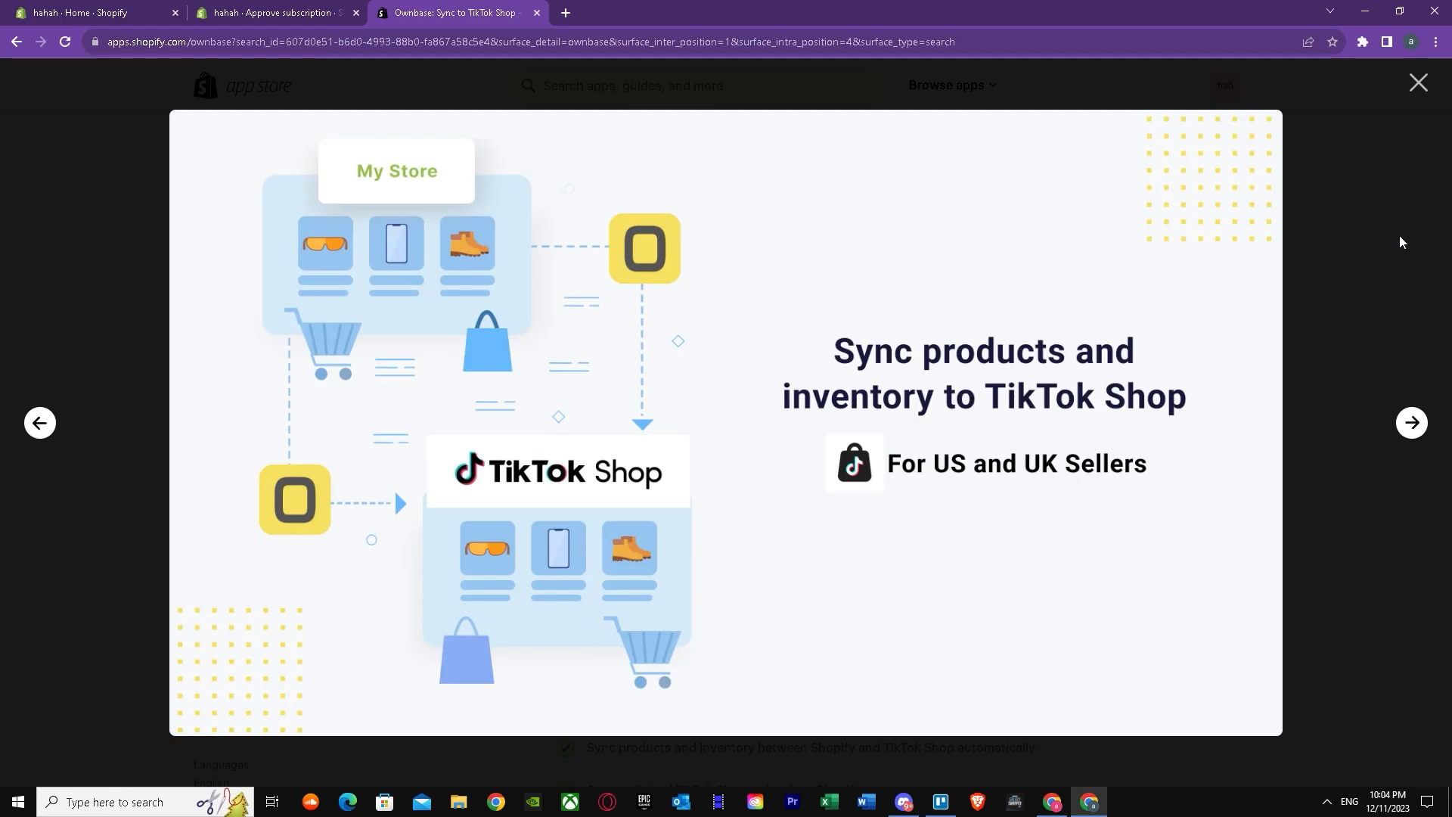
mouse_move(1391, 169)
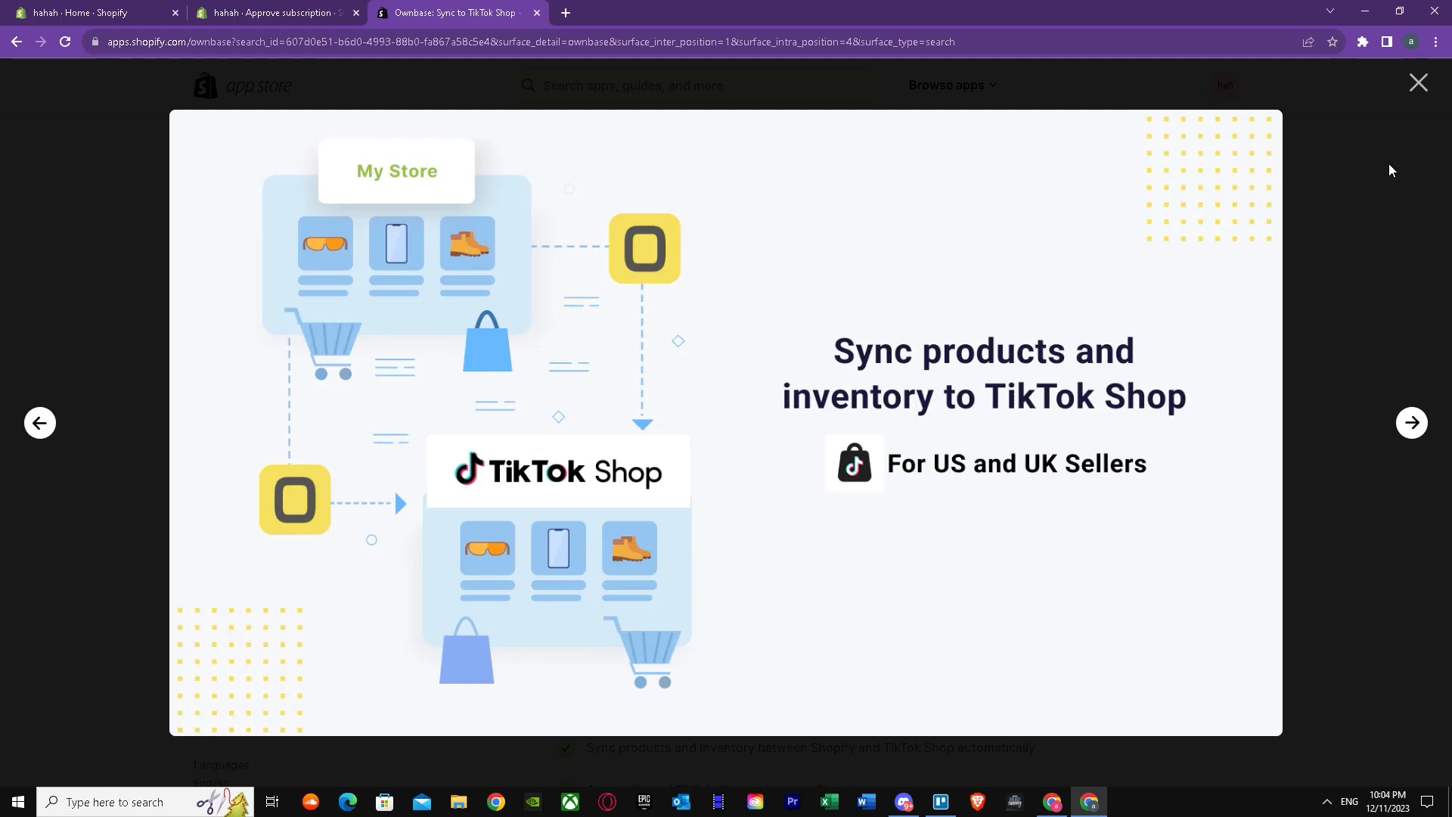
mouse_move(977, 498)
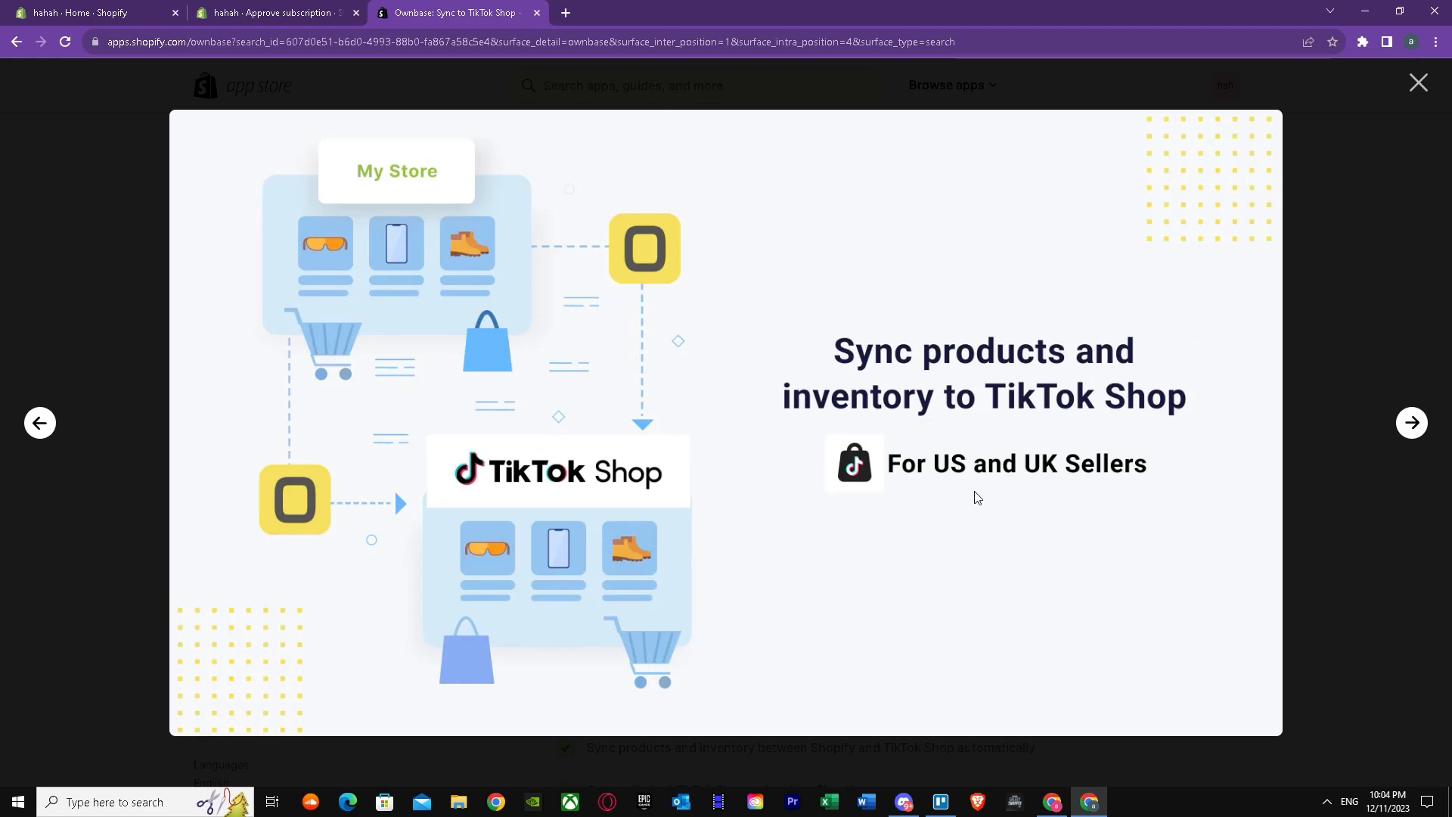
left_click(1419, 81)
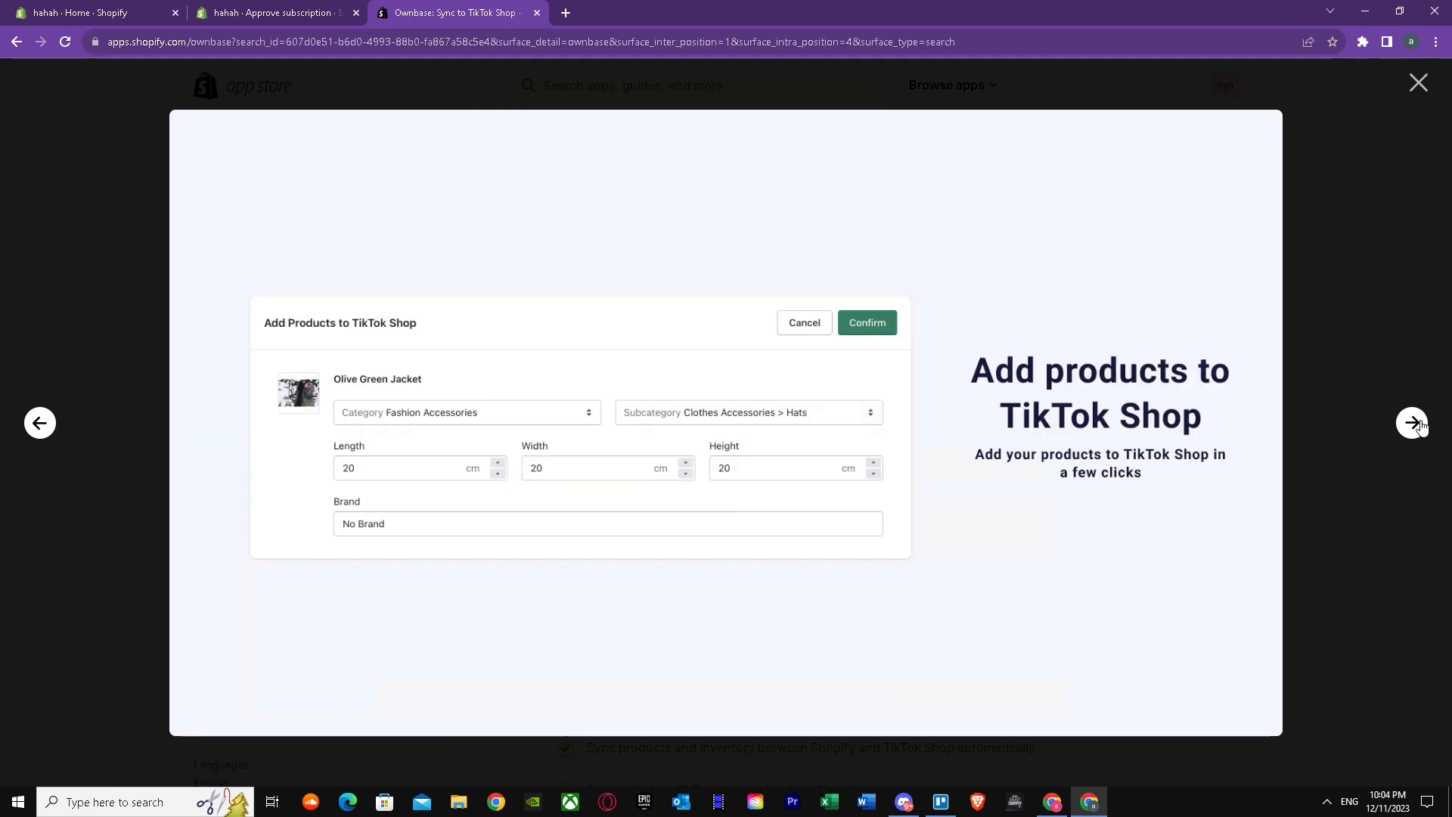
left_click(1411, 424)
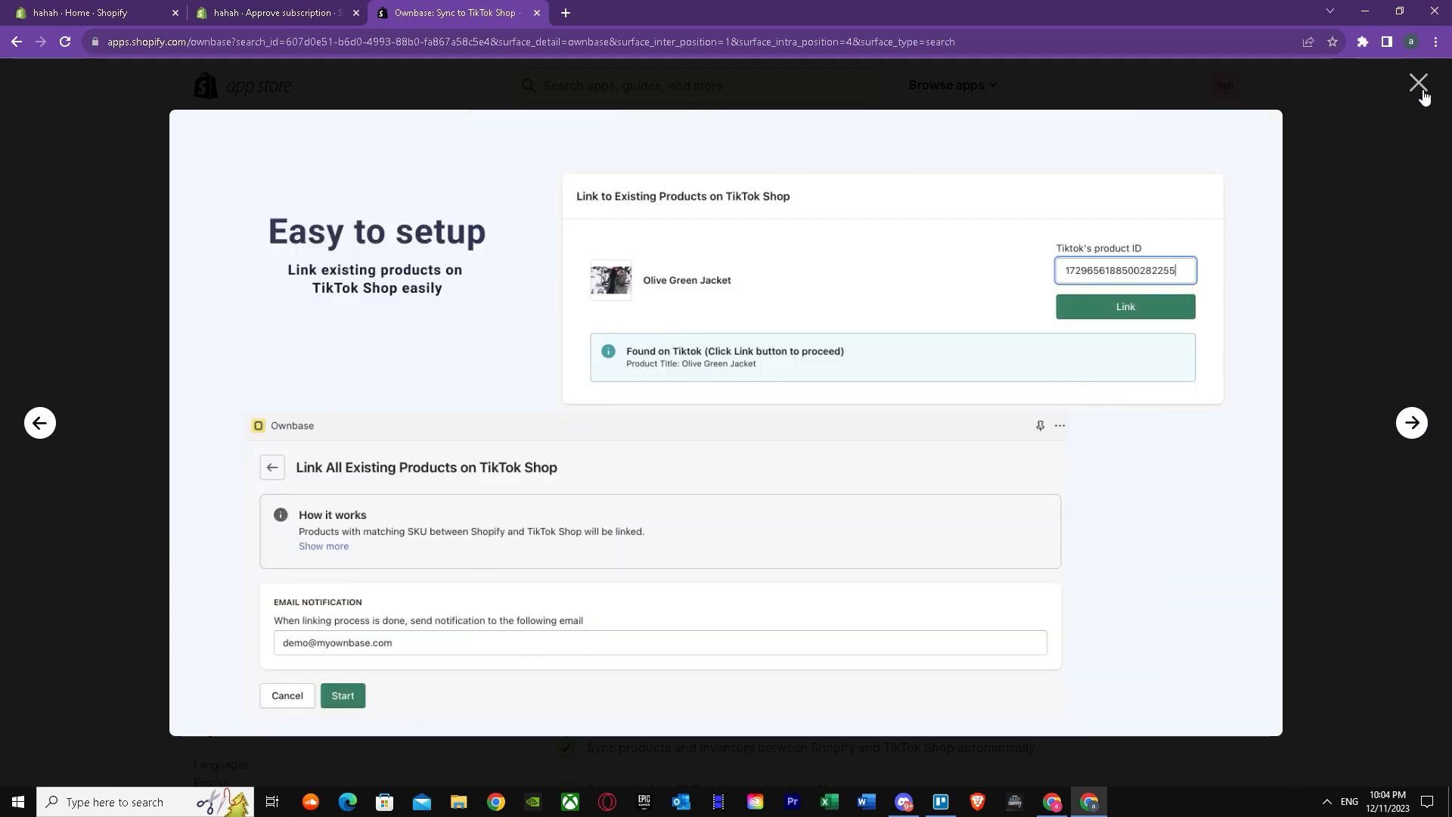
Close the gallery and scroll the listing to the Pricing section with Basic $15/month and Advanced $30/month plans
left_click(1418, 81)
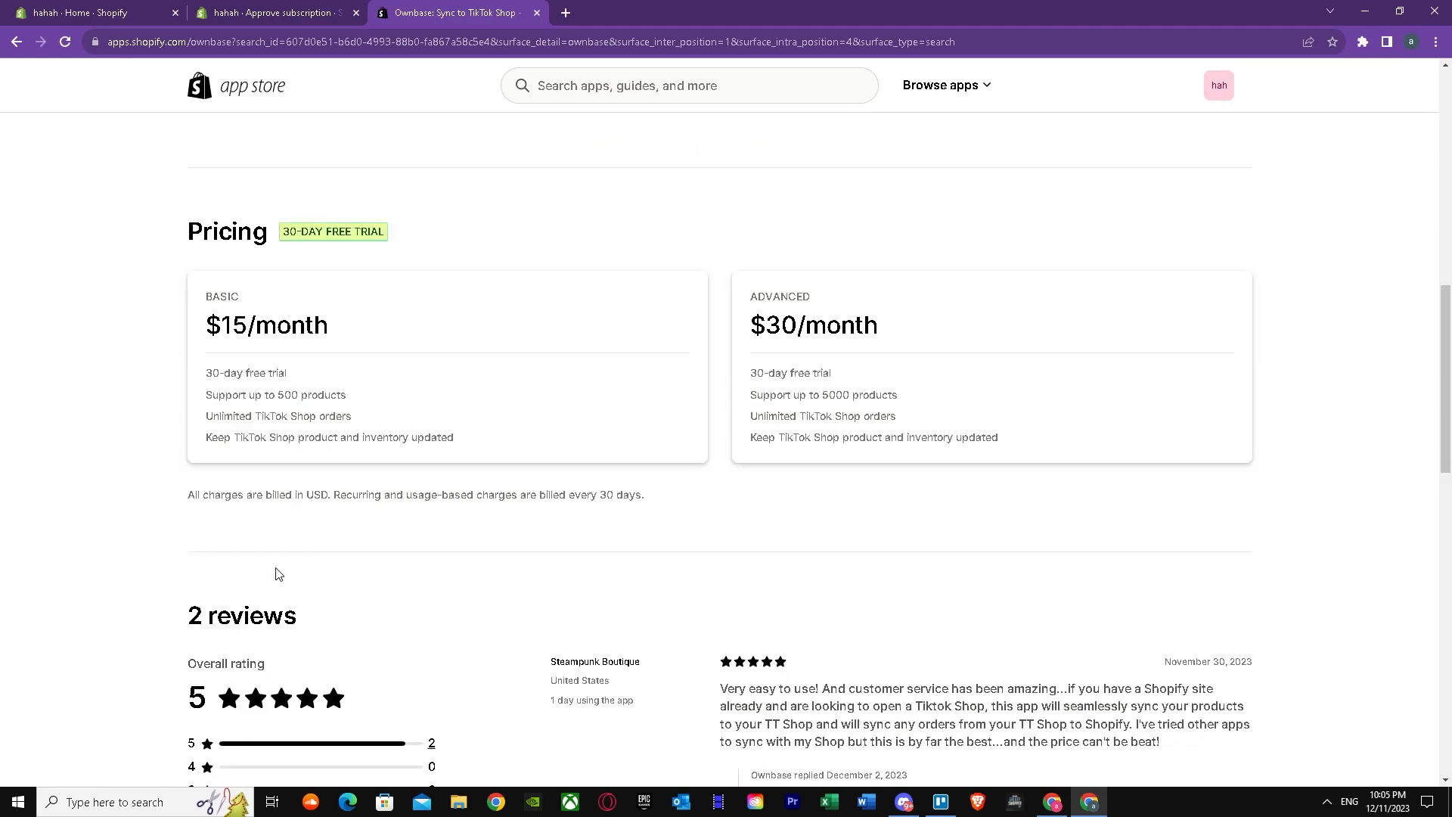
mouse_move(299, 369)
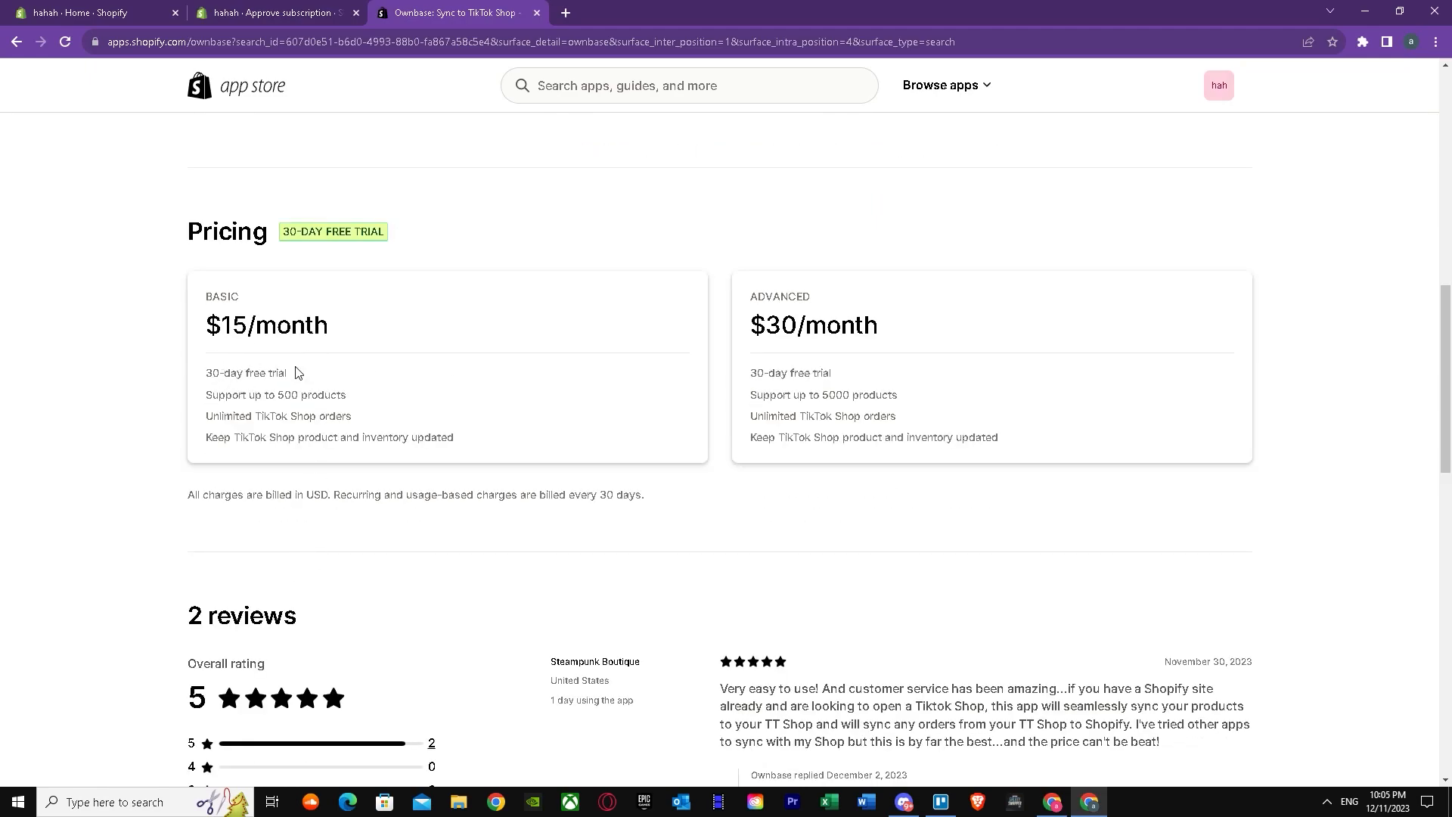
mouse_move(437, 456)
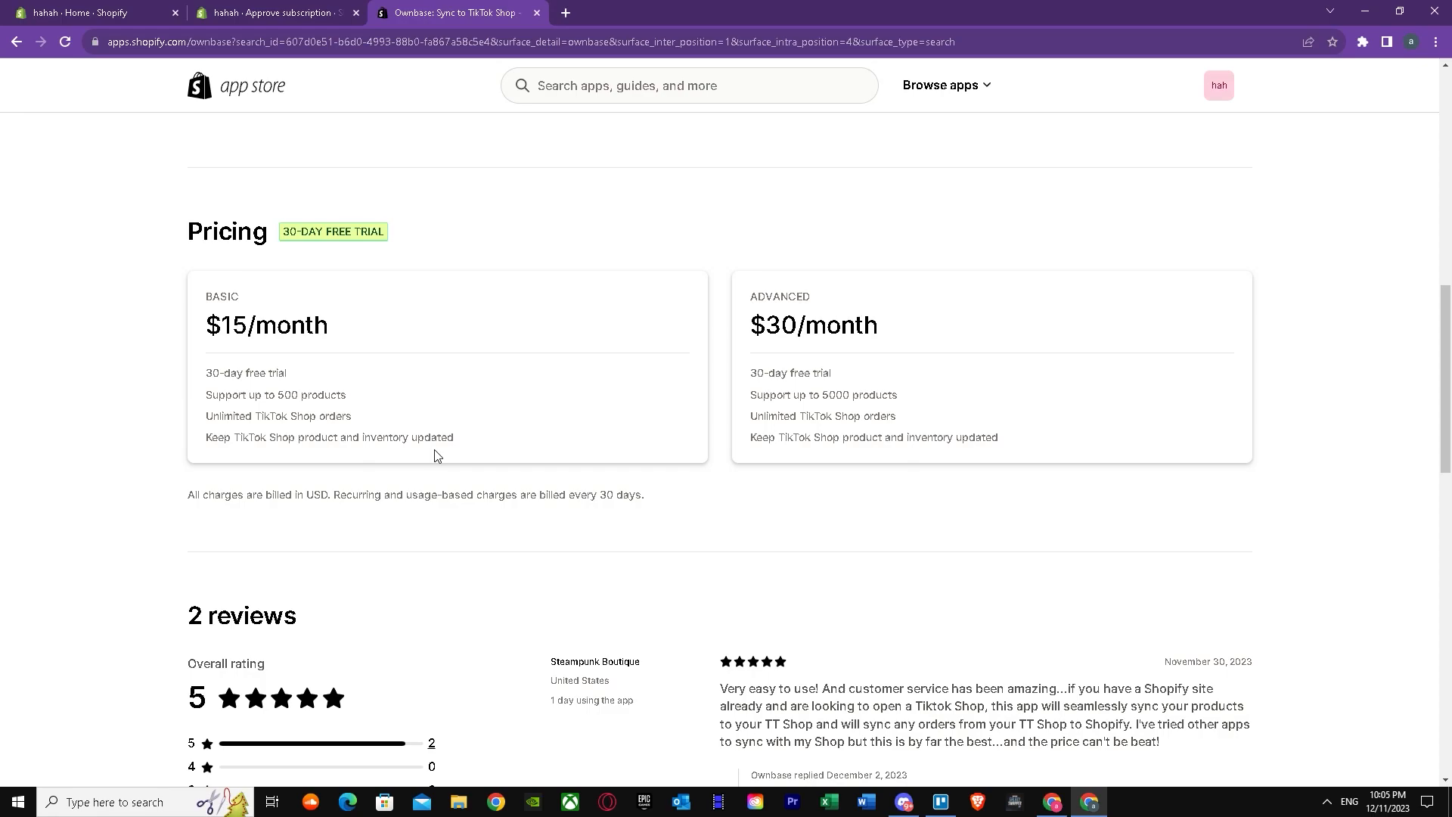
scroll("down", 3)
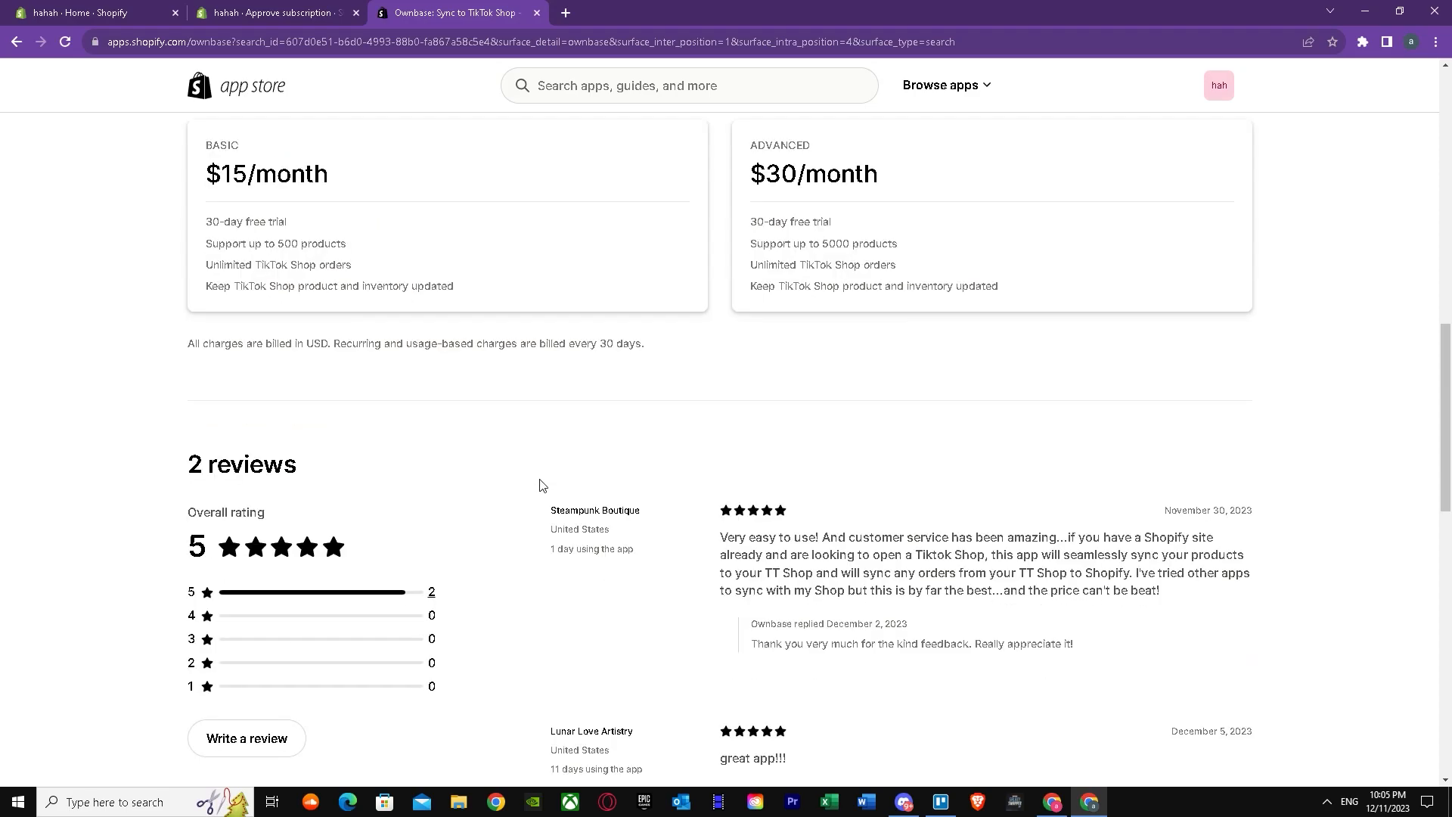
scroll("down", 3)
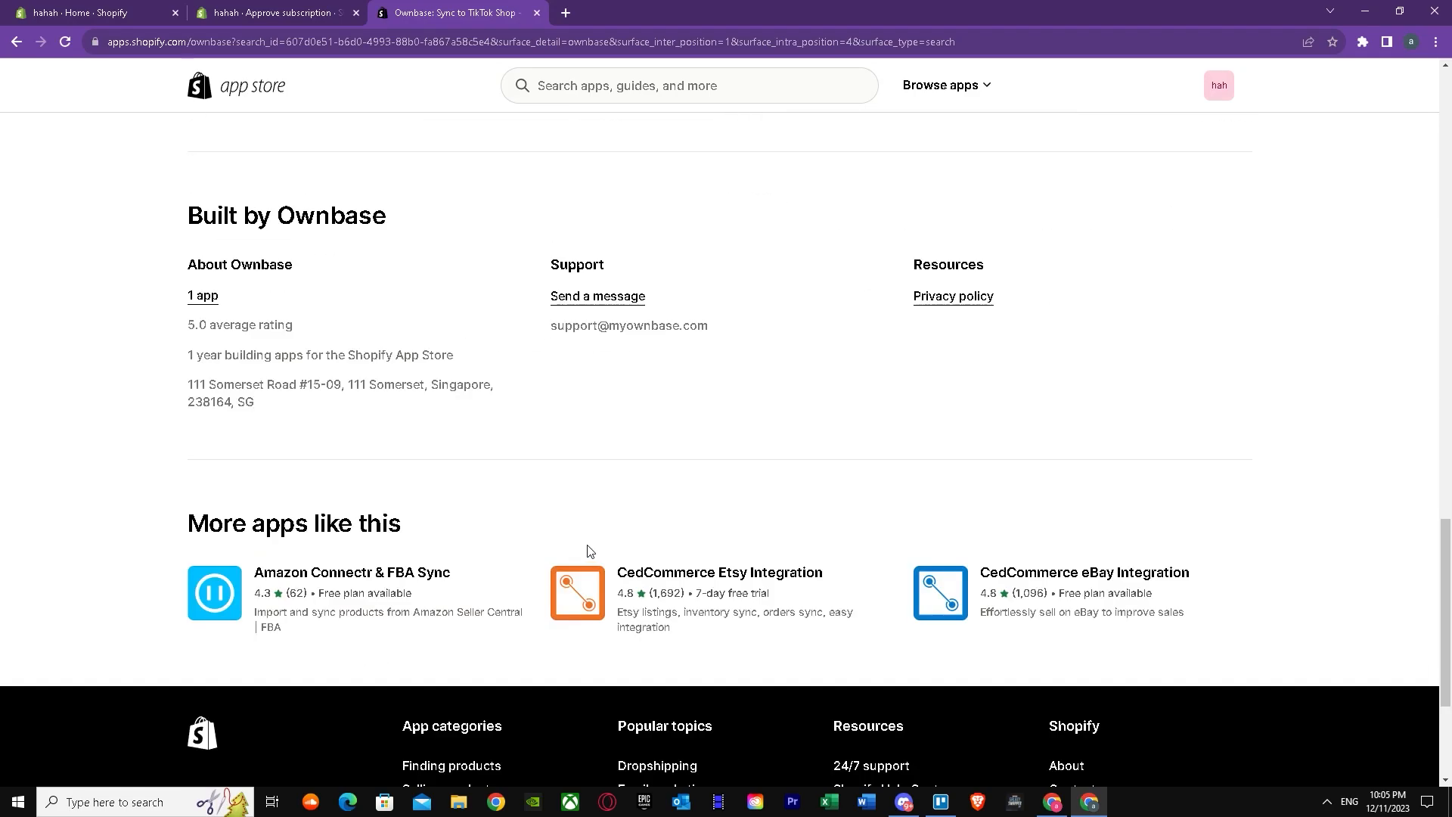
scroll("up", 3)
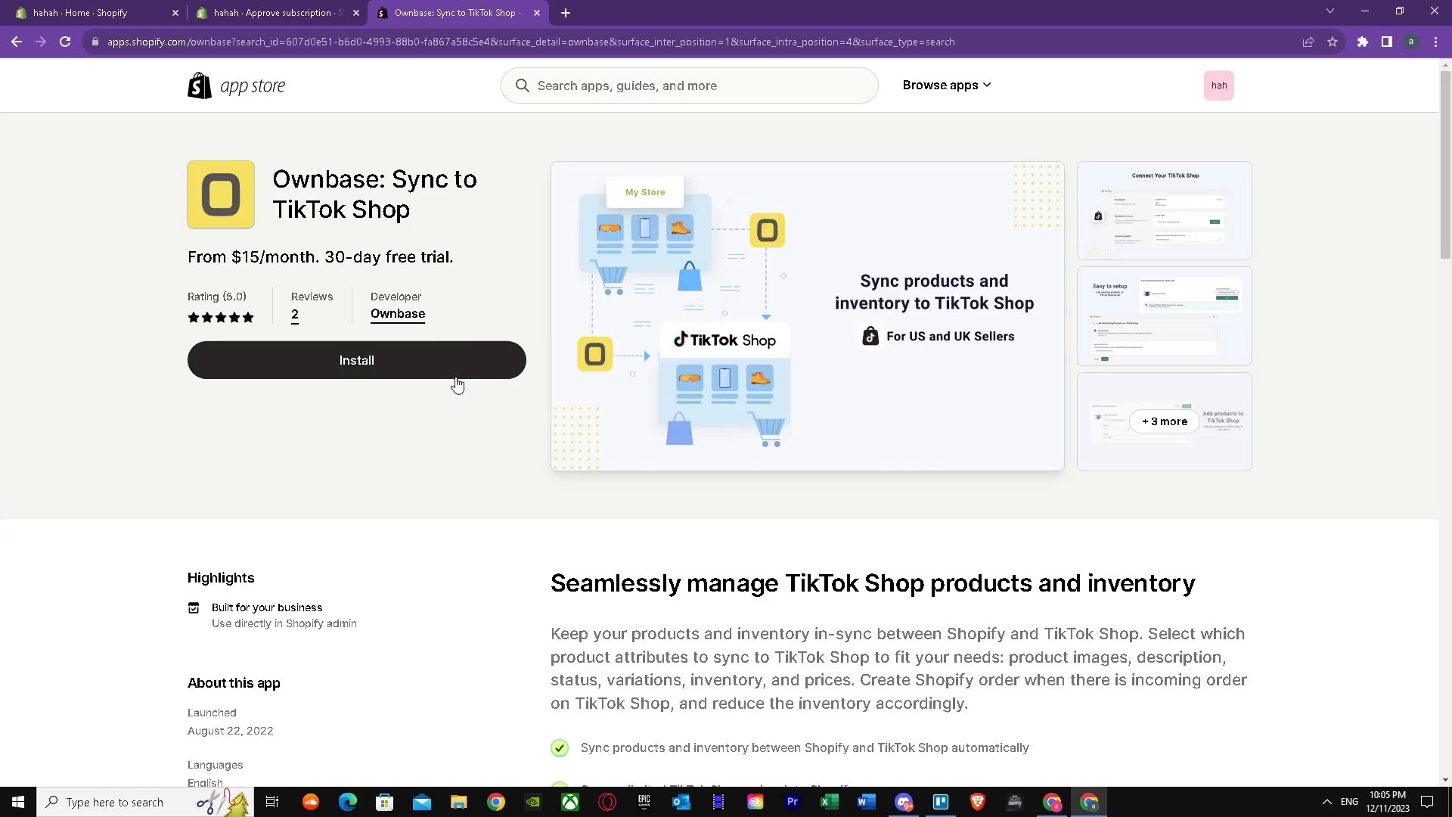
scroll("down", 3)
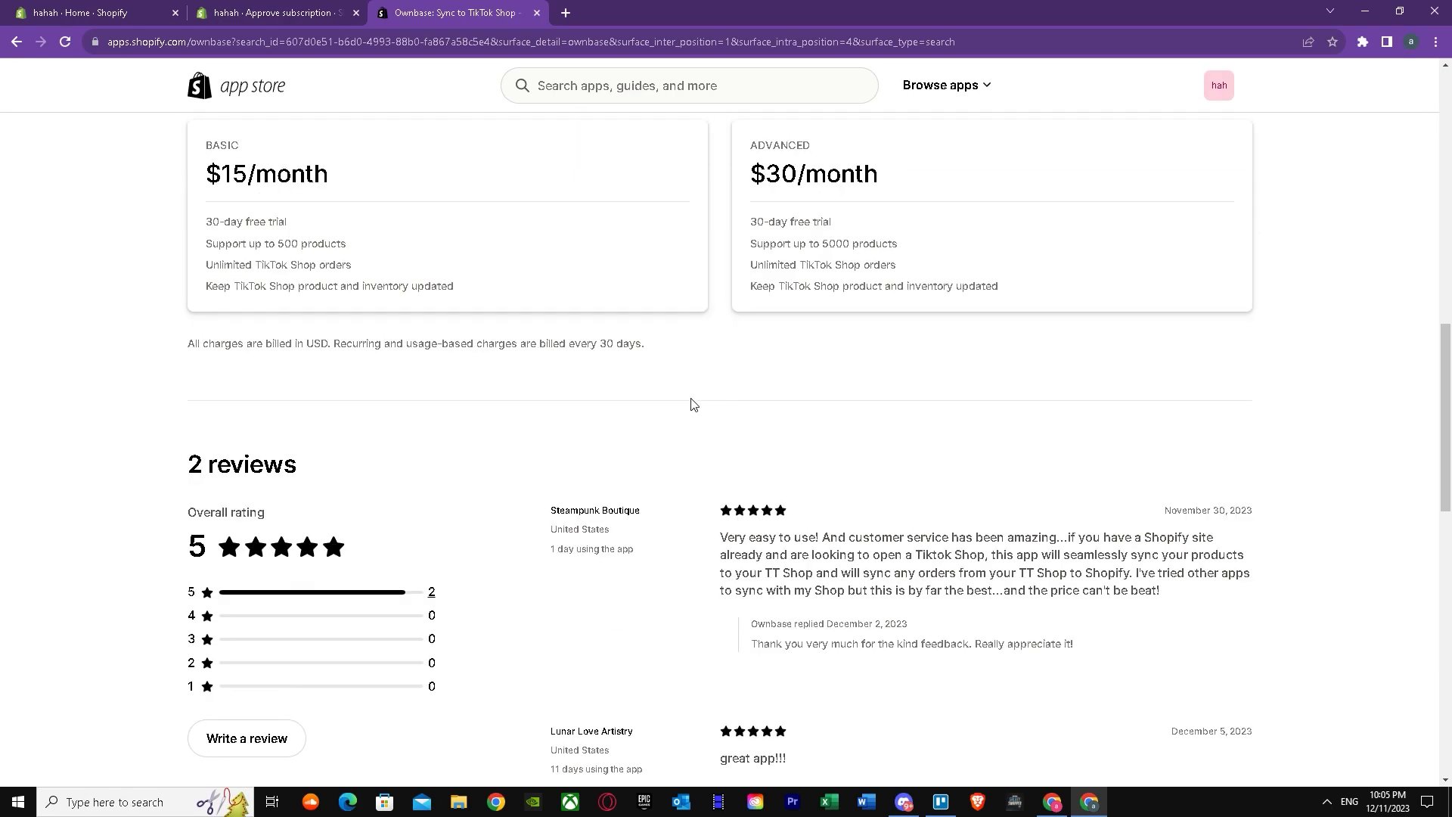
scroll("up", 3)
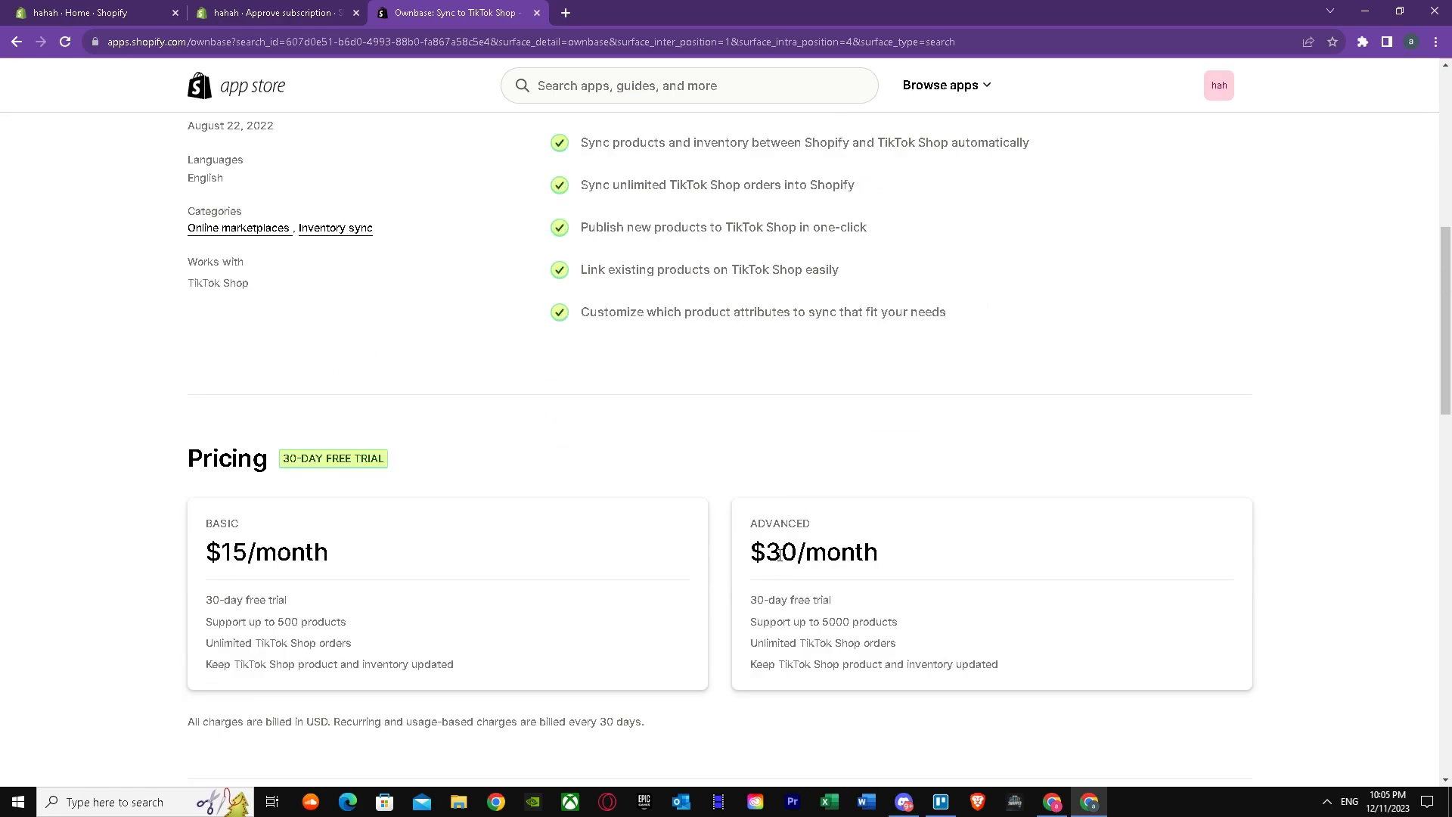
mouse_move(797, 635)
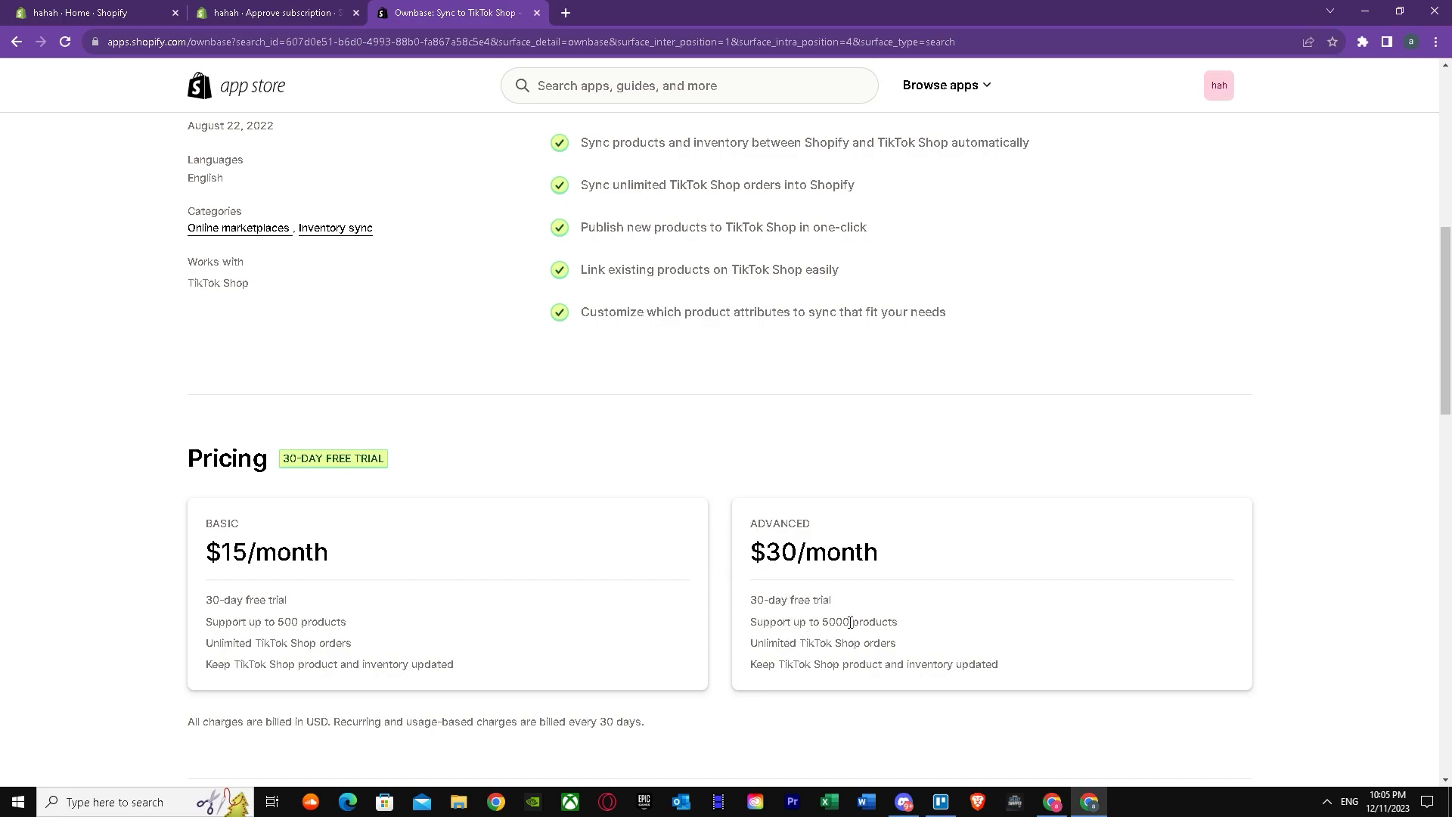
mouse_move(385, 582)
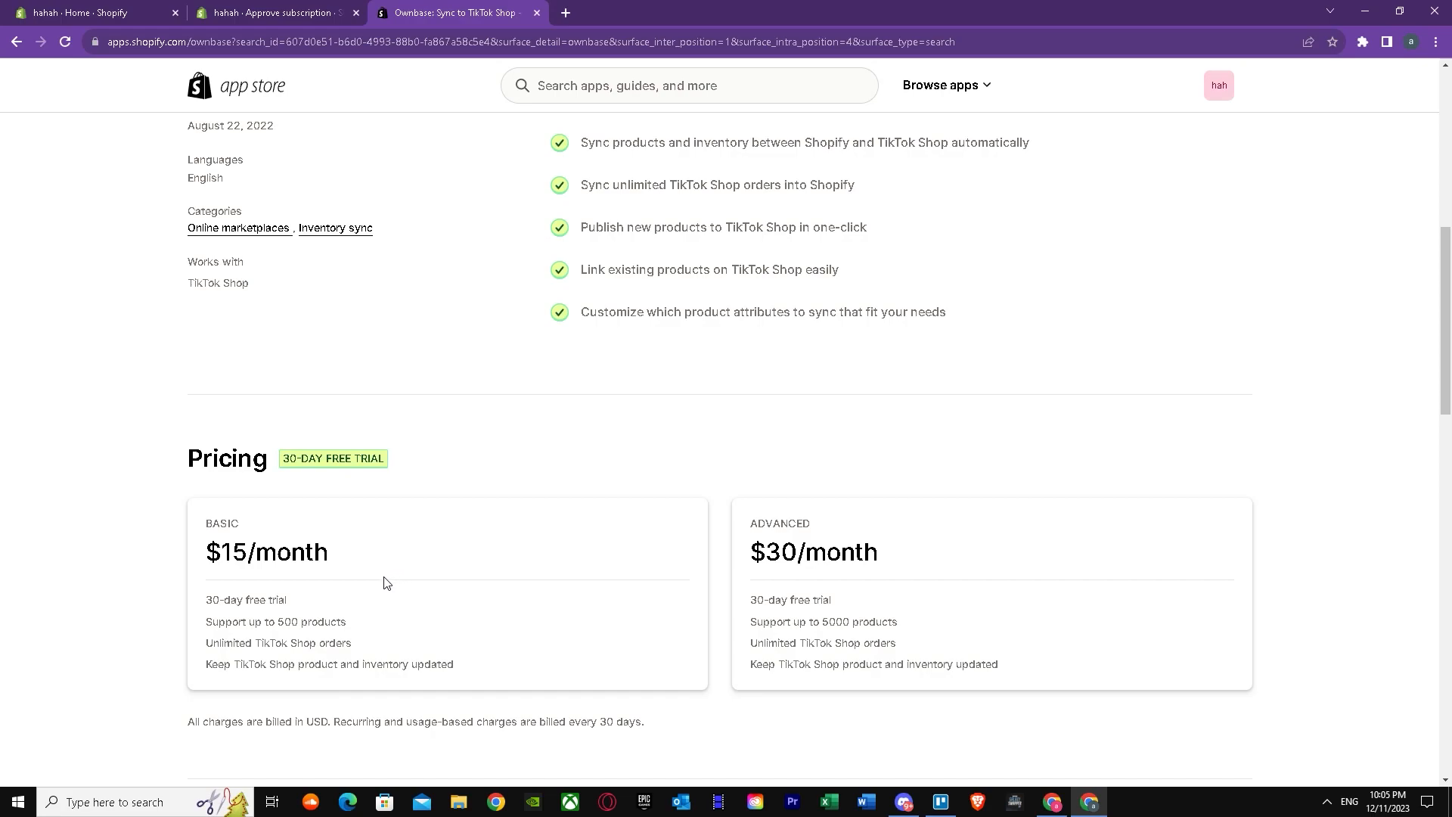
mouse_move(312, 523)
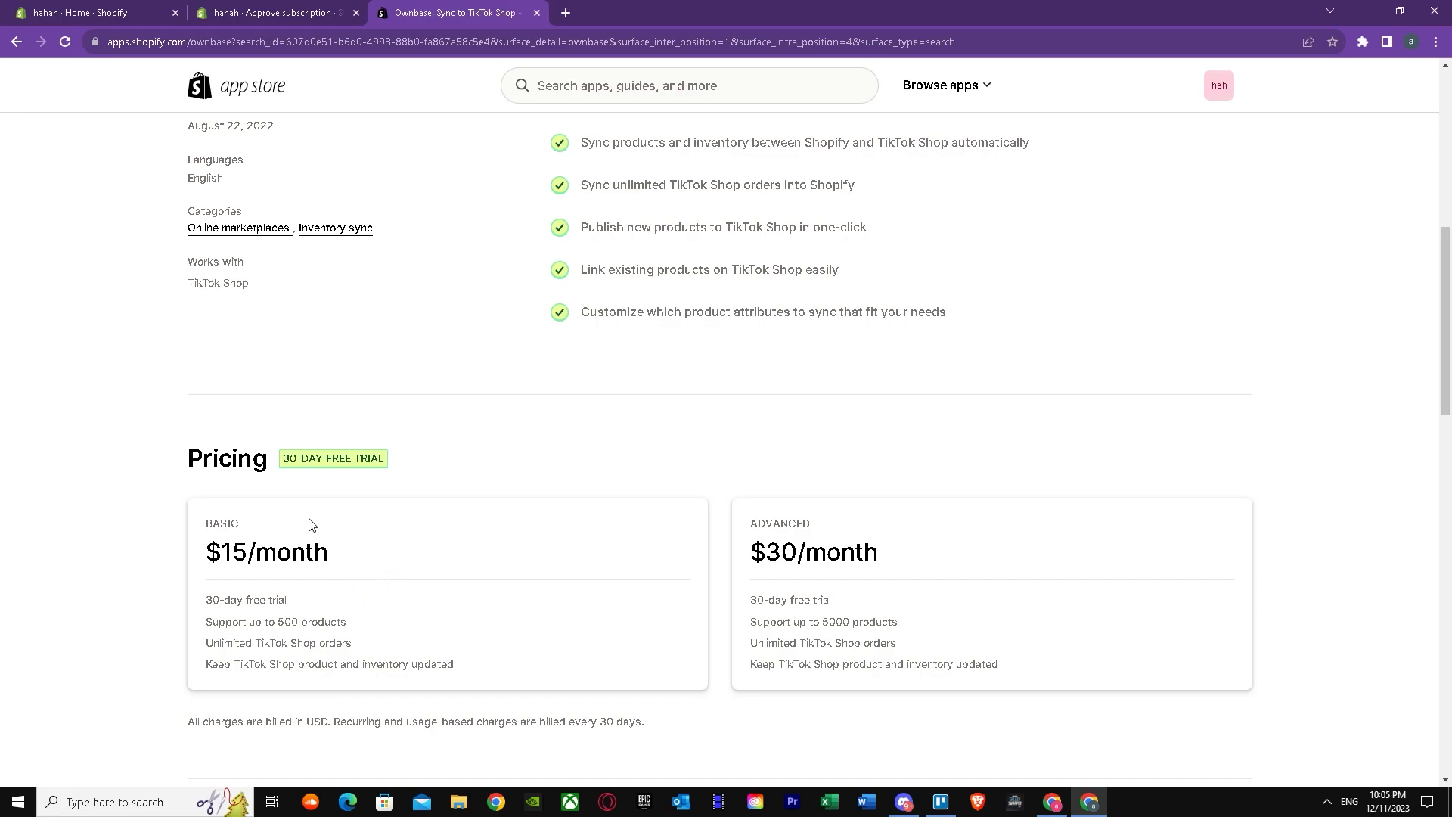